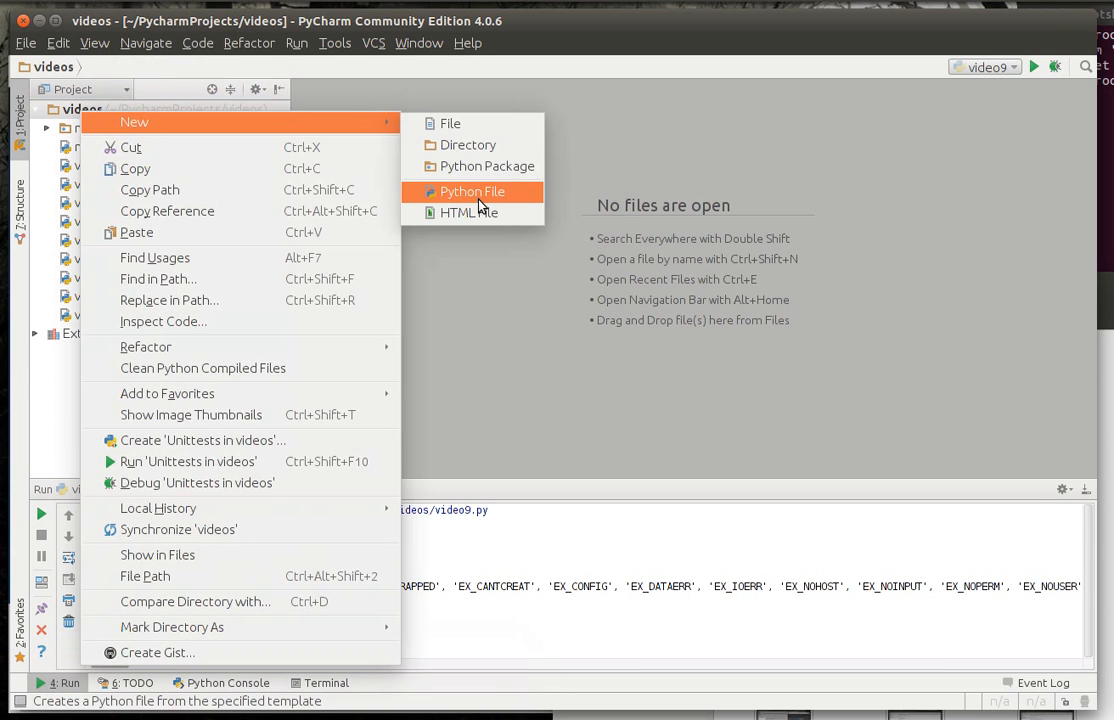
Create a new Python file named python10 in the videos project.
{"action": "left_click", "coordinate": [472, 191]}
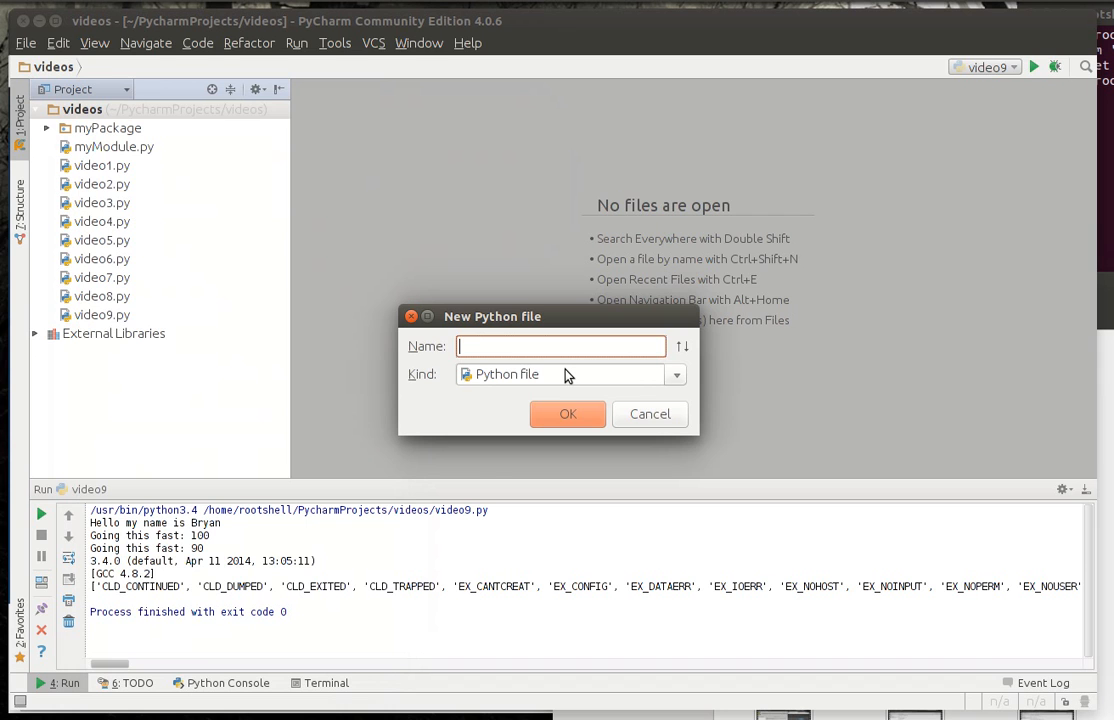
{"action": "type", "text": "python"}
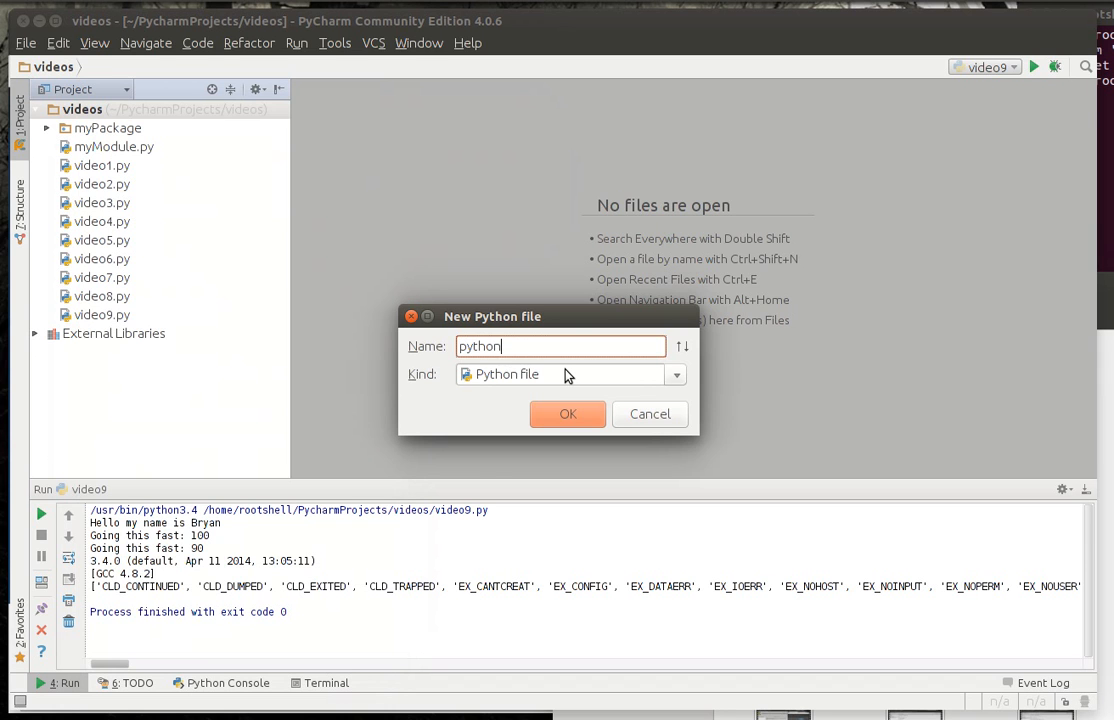
{"action": "left_click", "coordinate": [567, 413]}
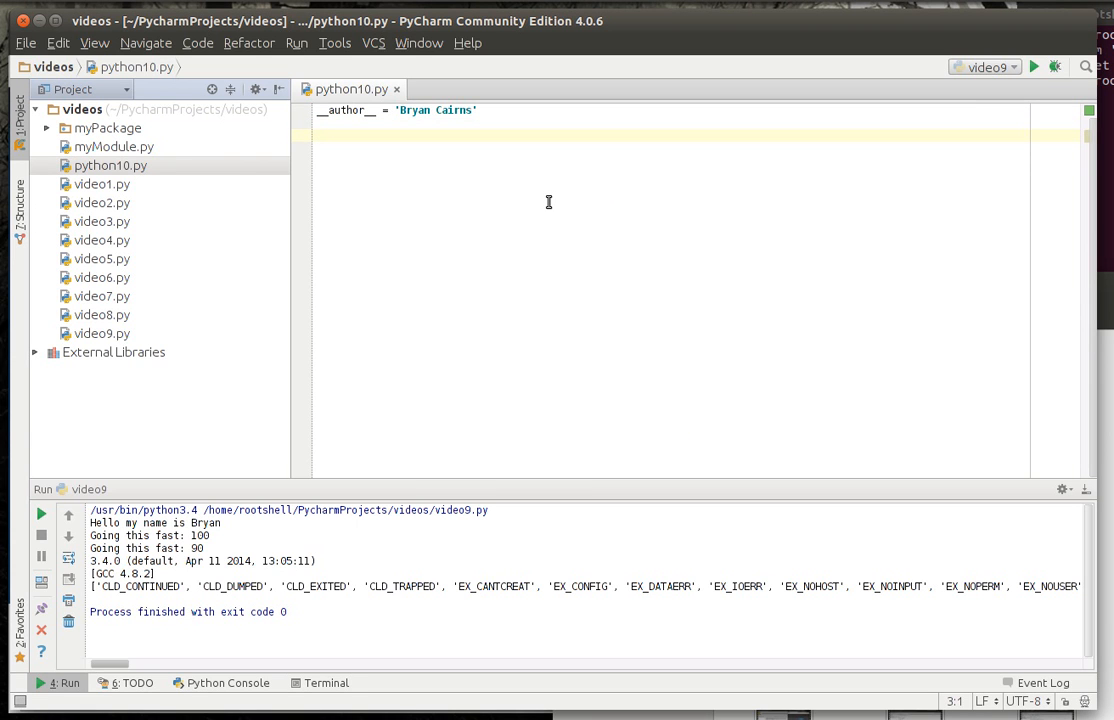
Add the comments '# Error handling' and '# KISS - Keep it simple / stupid' below the author line.
{"action": "type", "text": "# Error handling"}
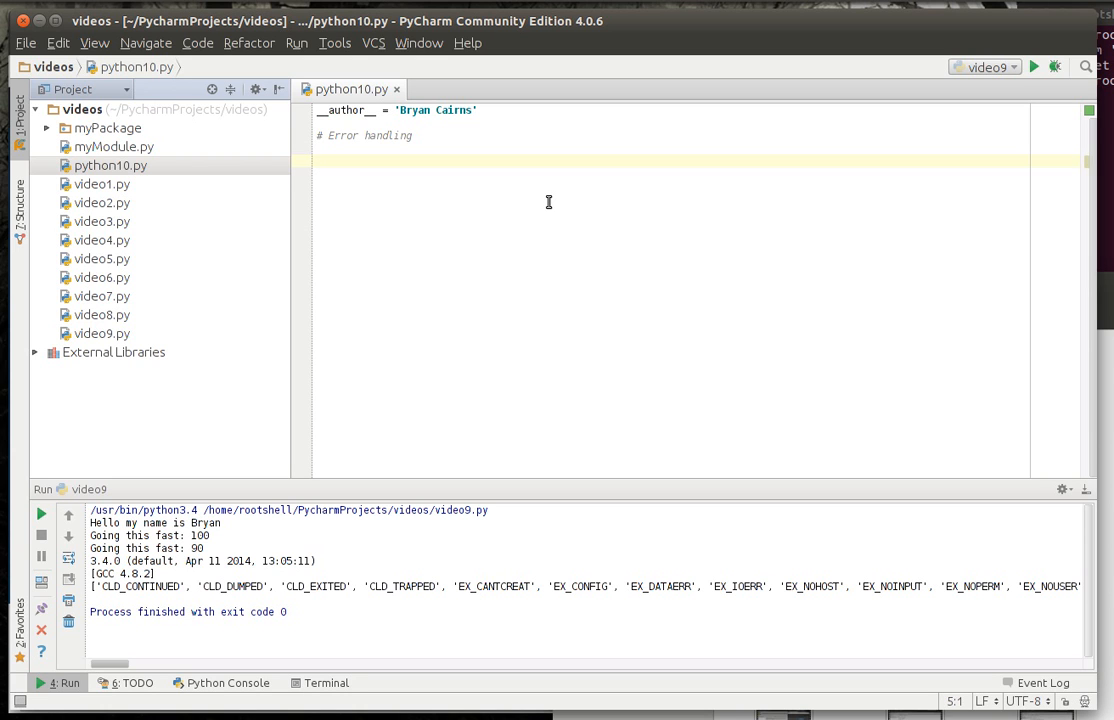
{"action": "type", "text": "# KISS"}
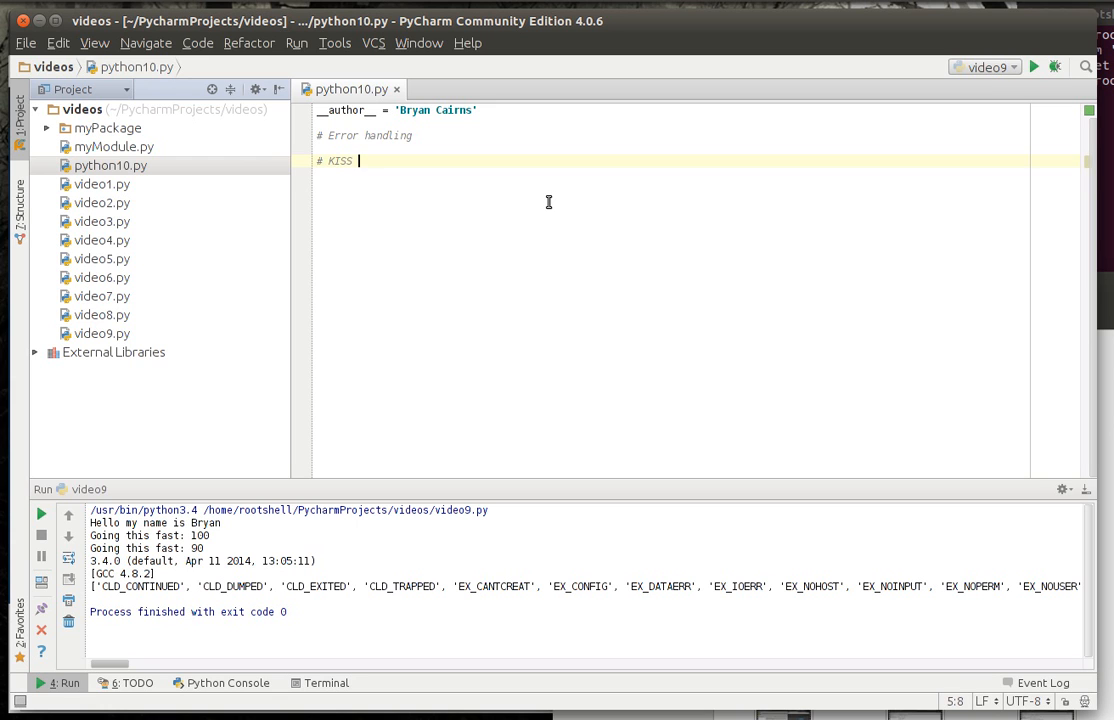
{"action": "type", "text": "- Keep it"}
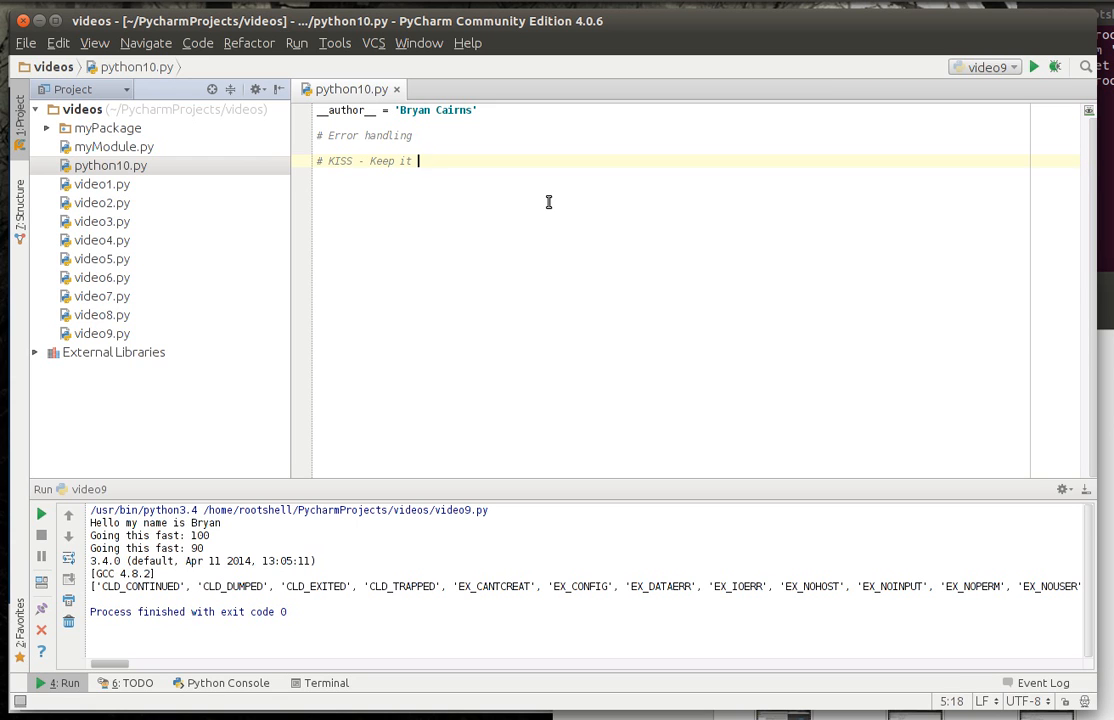
{"action": "type", "text": "simple"}
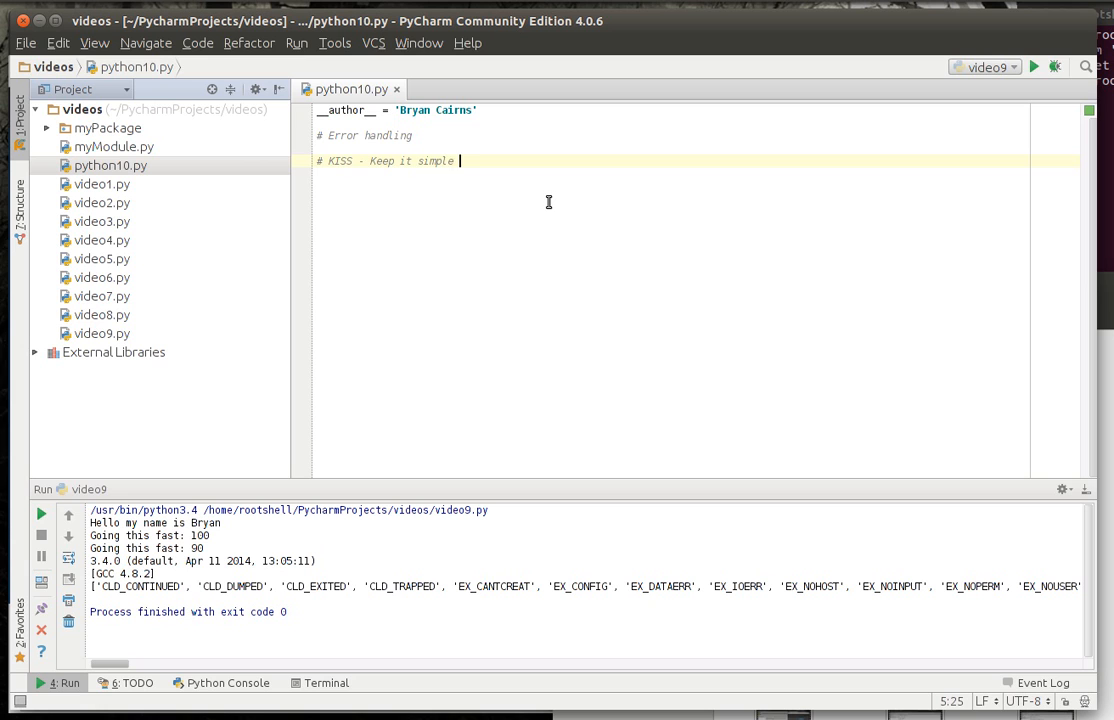
{"action": "type", "text": "stupid"}
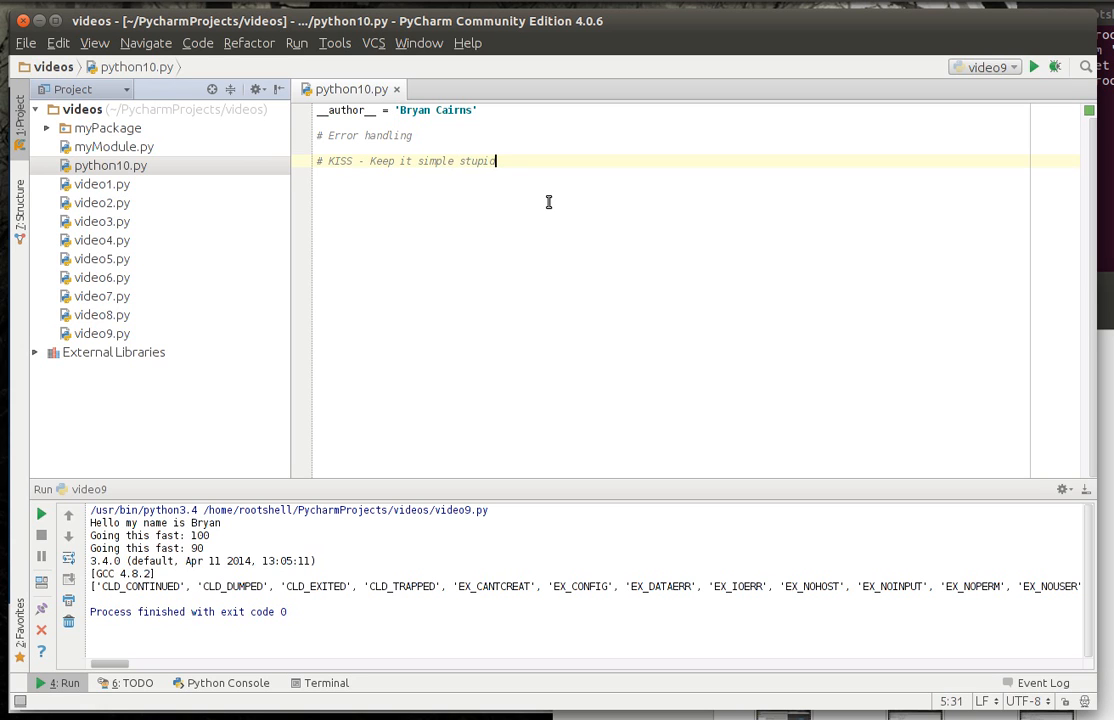
{"action": "type", "text": "/"}
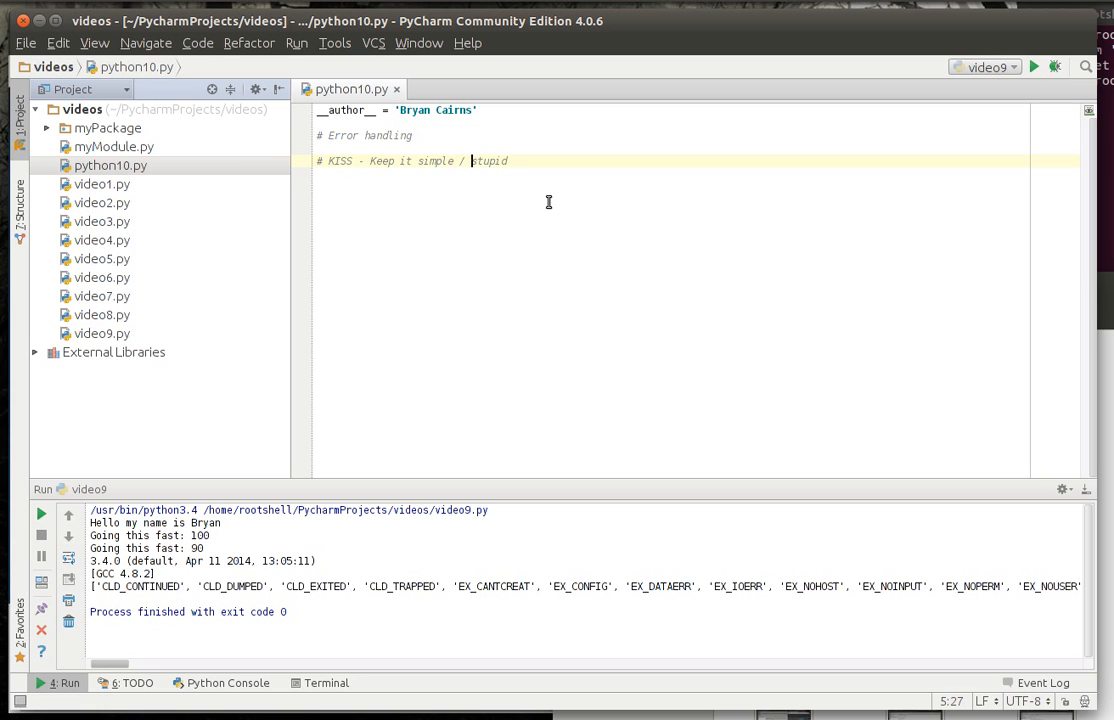
{"action": "key", "text": "Return"}
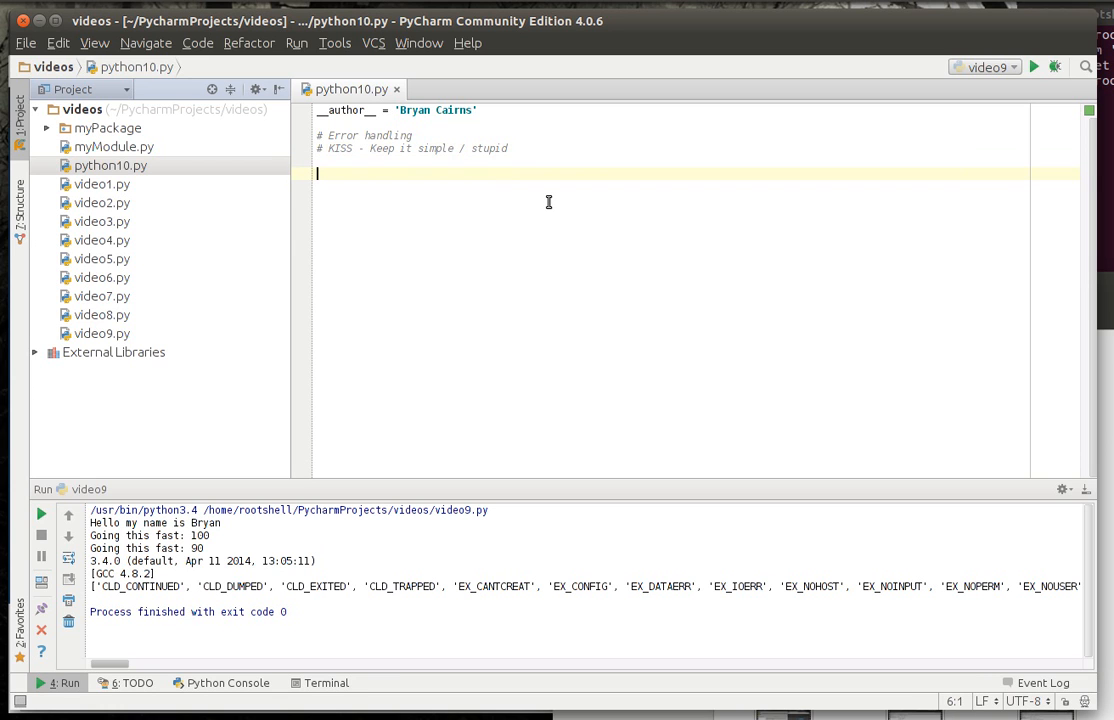
Define doSomething() with n = 0, x = 5, y = x / n and print(y).
{"action": "type", "text": "def"}
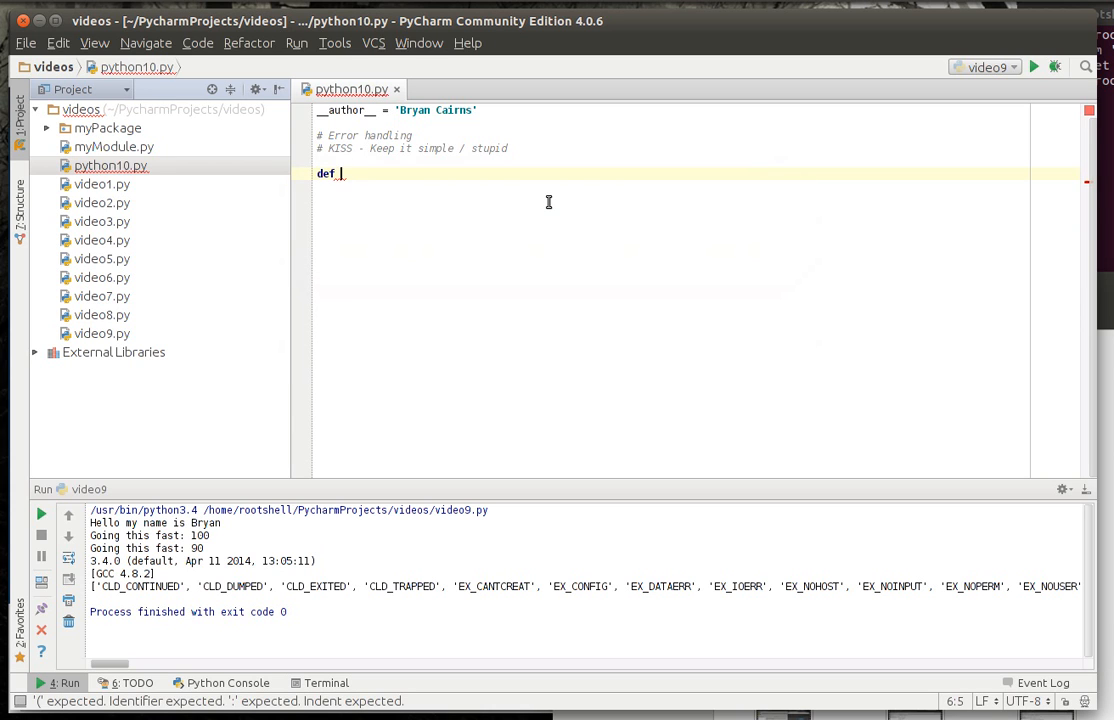
{"action": "type", "text": "doSom"}
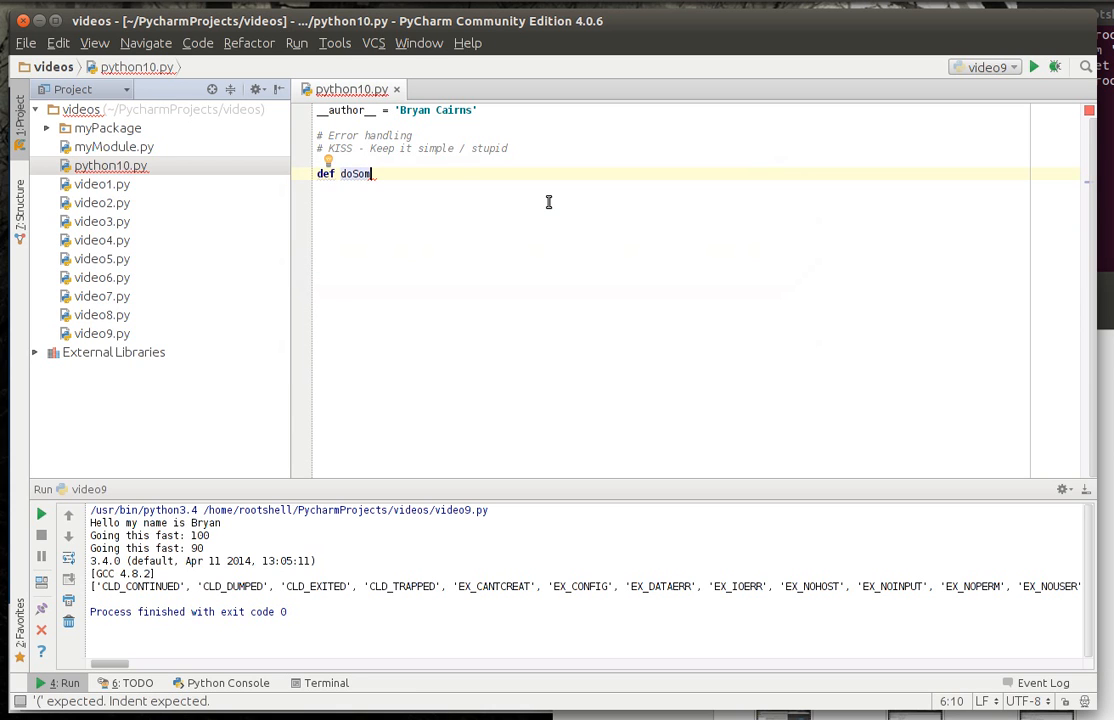
{"action": "type", "text": "ething:"}
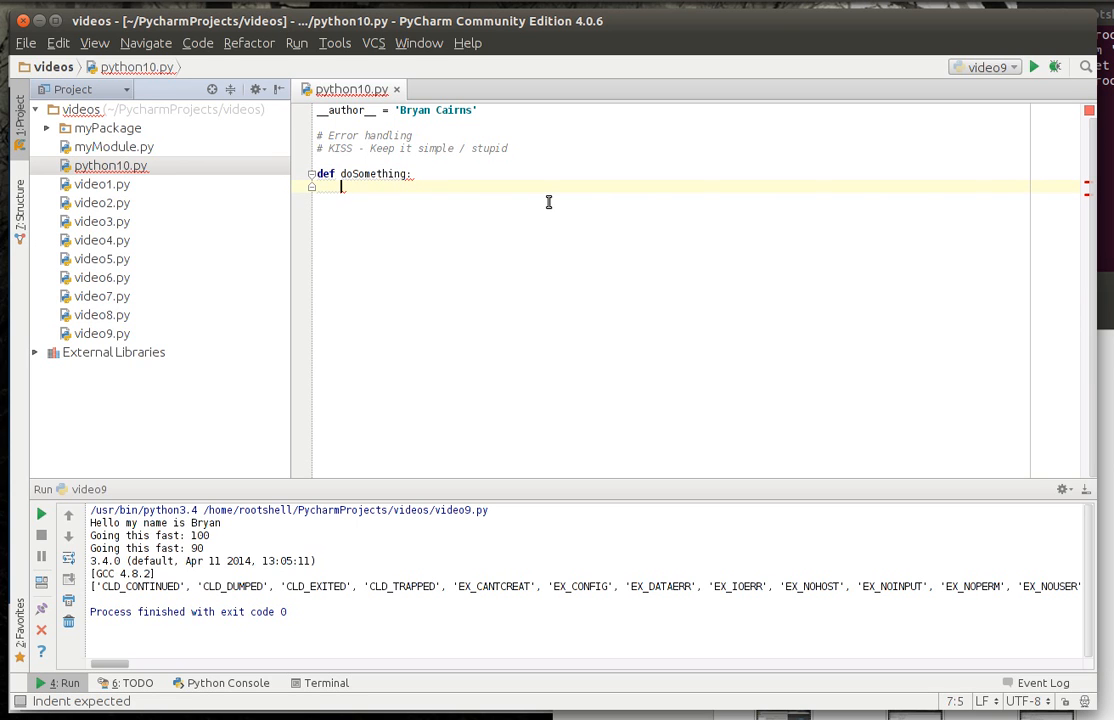
{"action": "type", "text": "n = 0"}
{"action": "type", "text": "y = x /"}
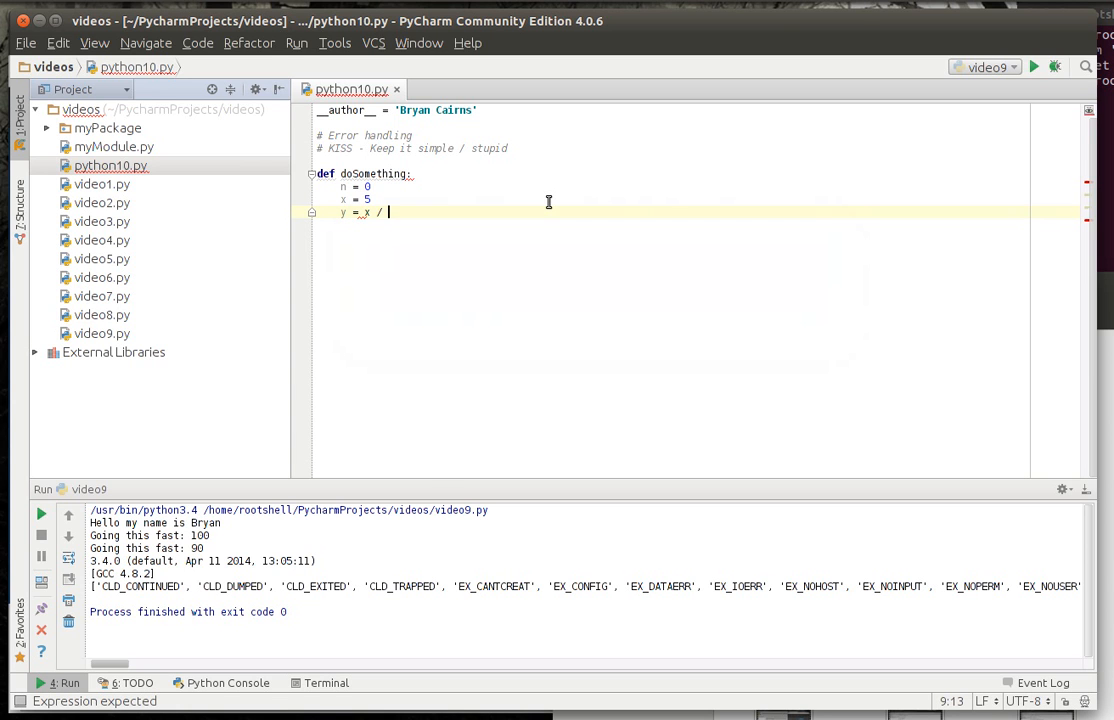
{"action": "type", "text": "n"}
{"action": "type", "text": "print"}
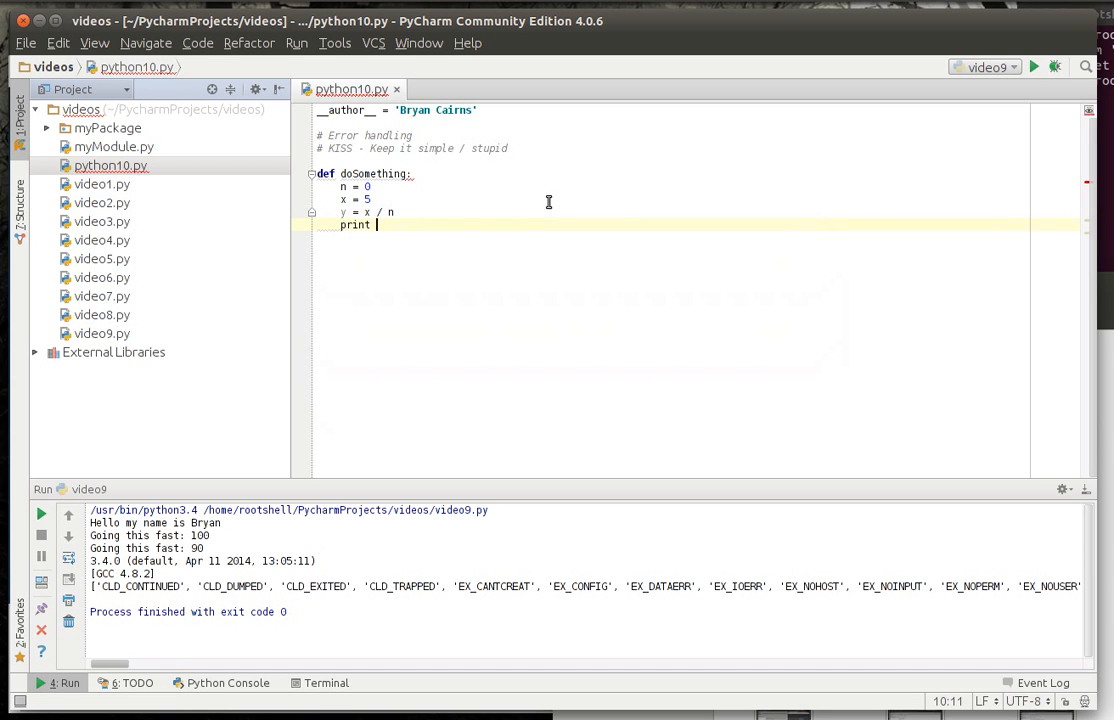
{"action": "type", "text": "(y"}
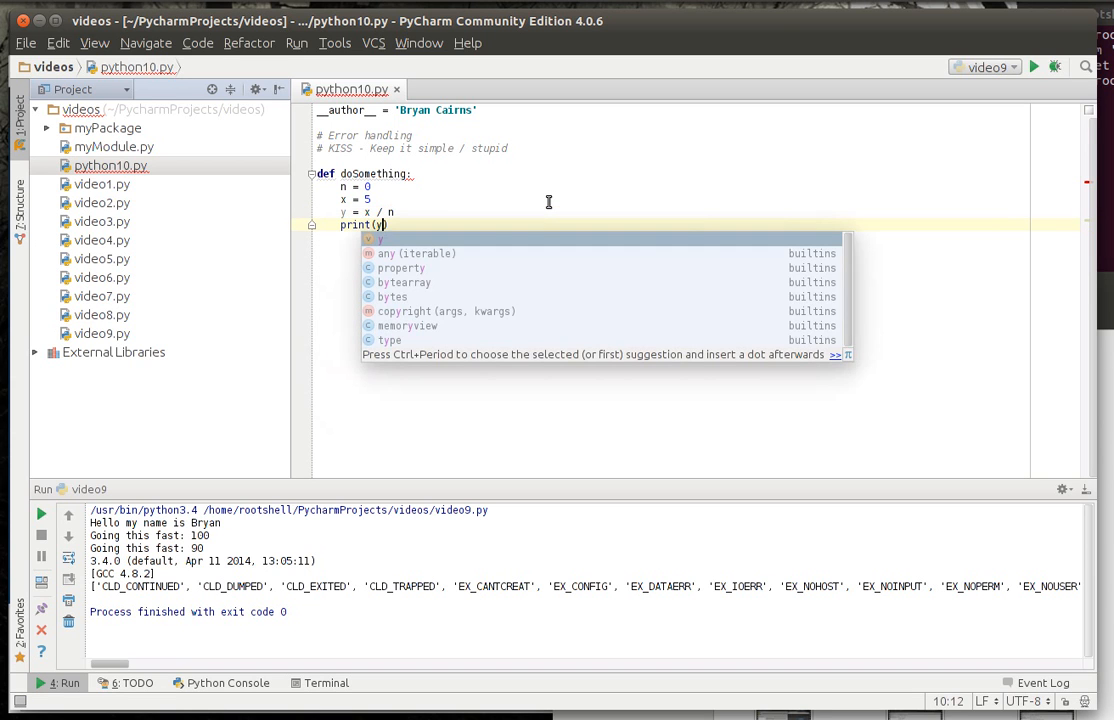
{"action": "key", "text": "Return"}
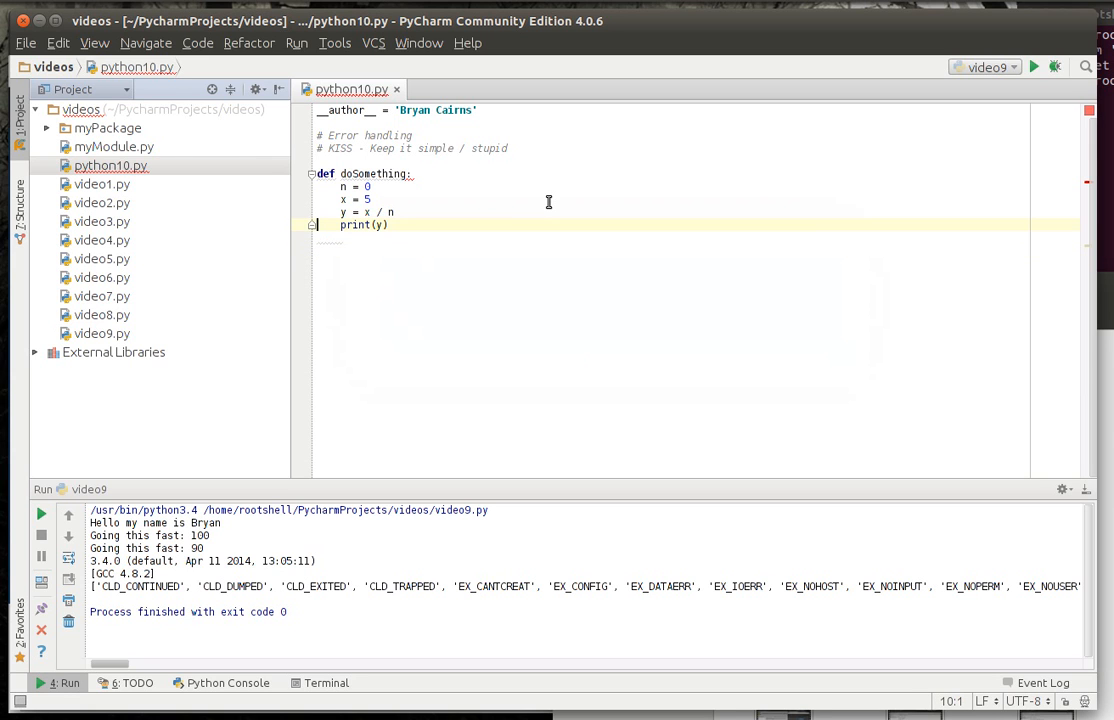
{"action": "left_click", "coordinate": [318, 173]}
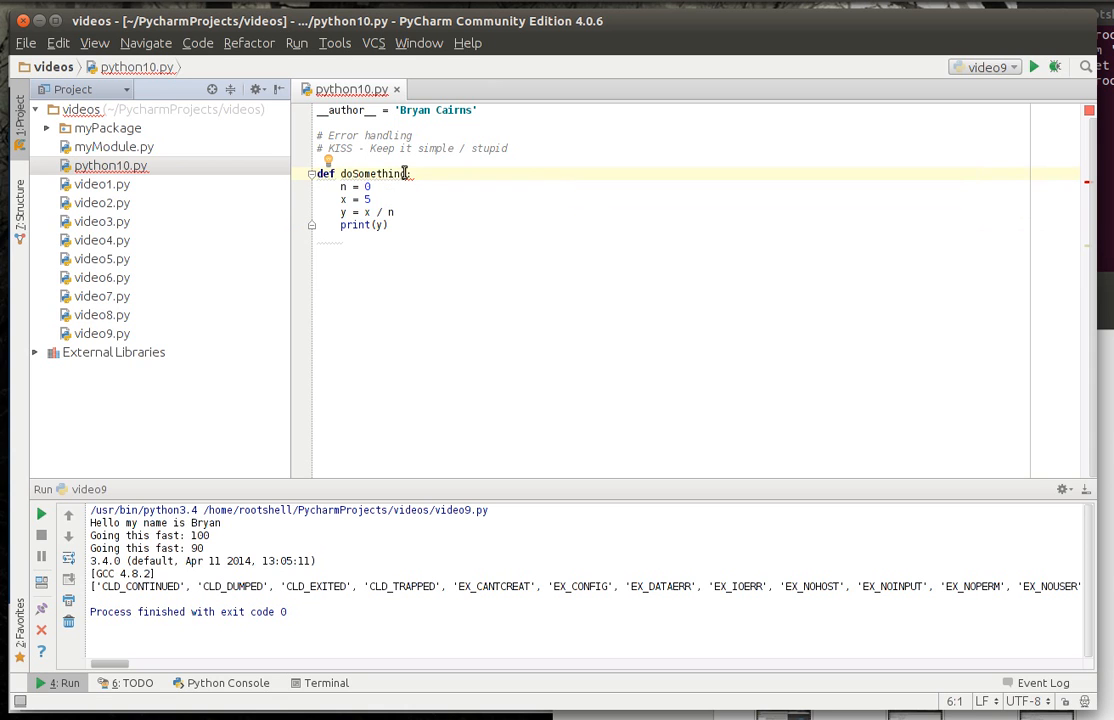
{"action": "type", "text": "()"}
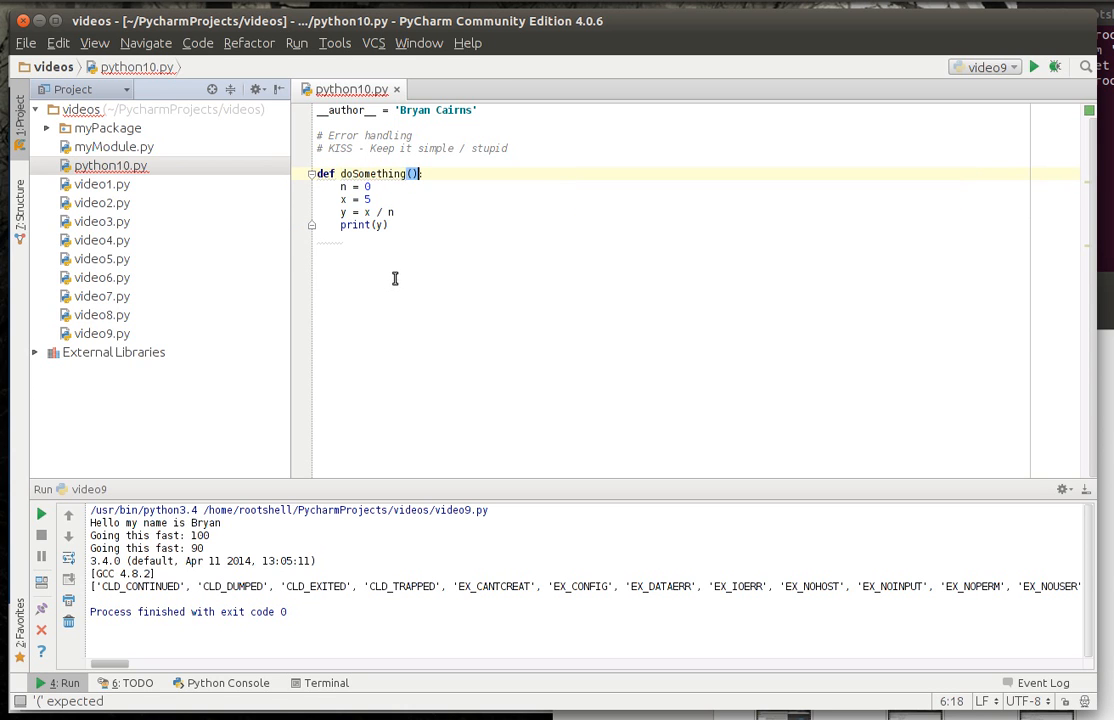
Below the function, print "Starting Program" and call doSomething().
{"action": "type", "text": "print"}
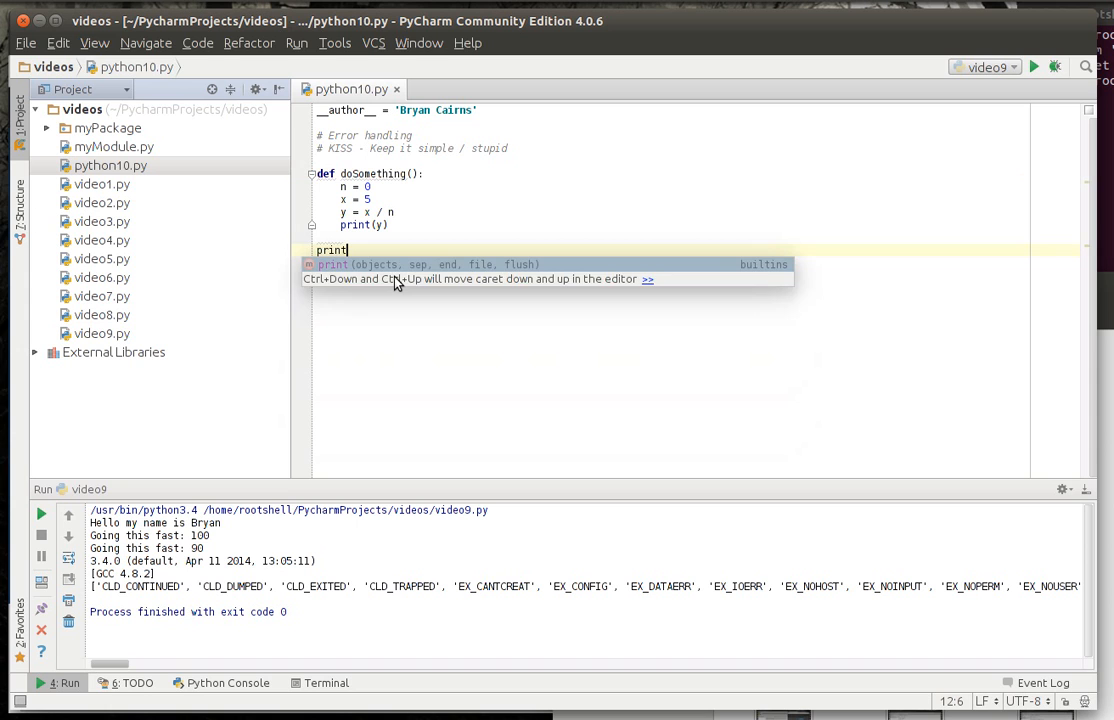
{"action": "key", "text": "Return"}
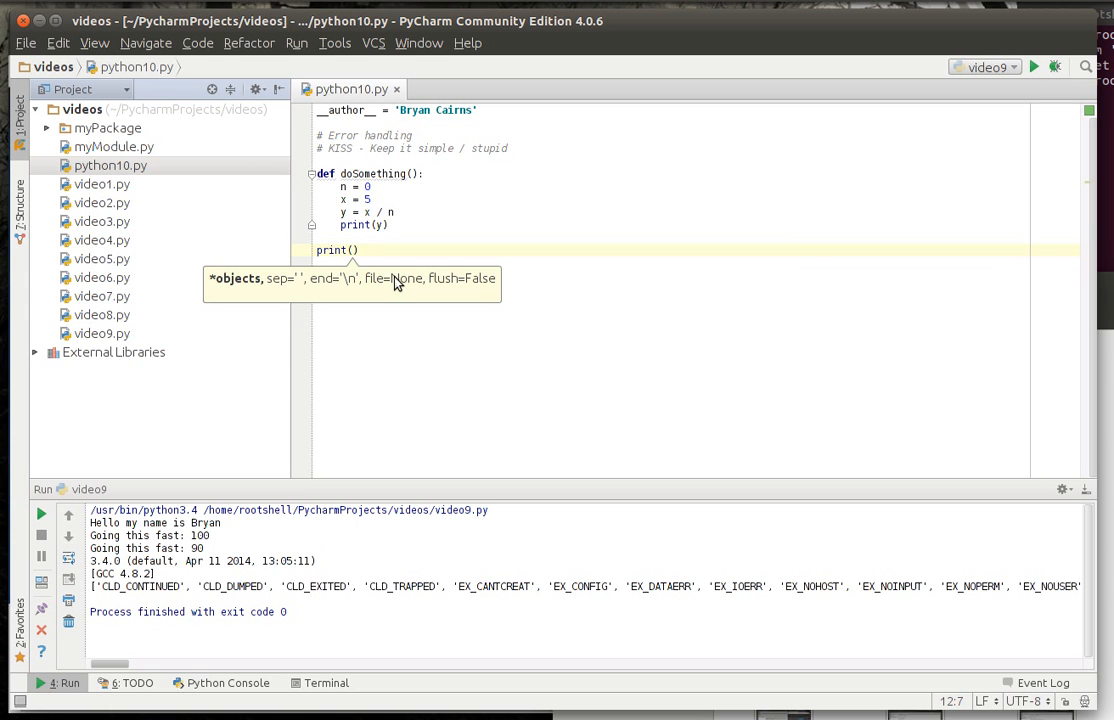
{"action": "type", "text": "\"s\""}
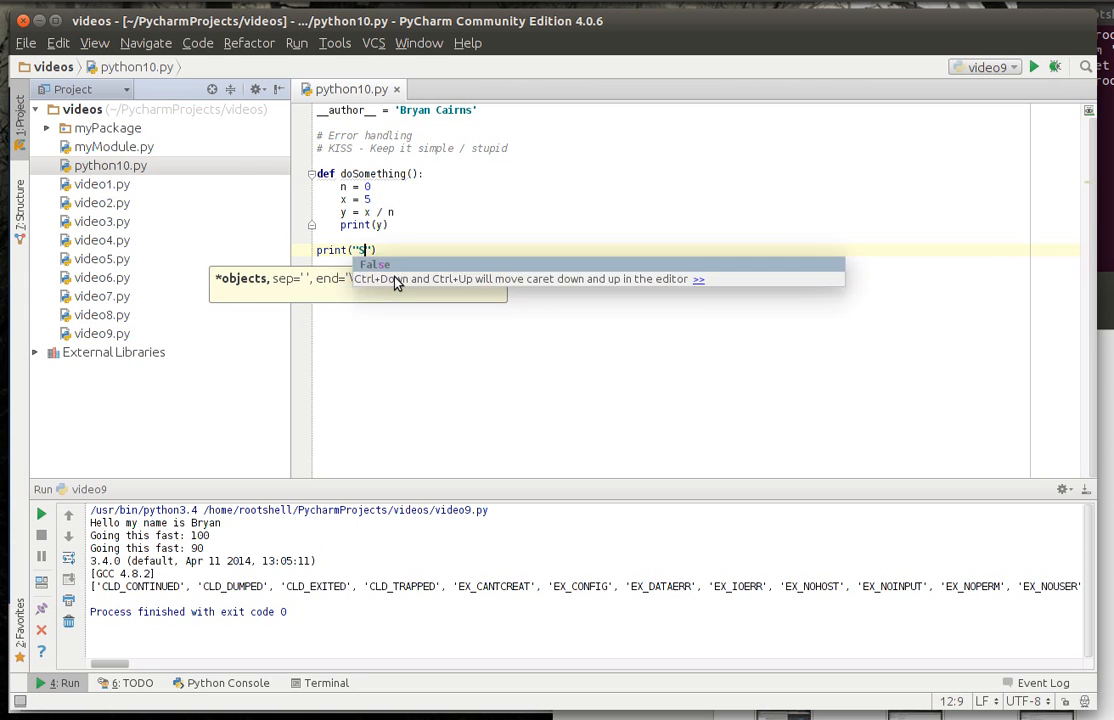
{"action": "type", "text": "Starting Program"}
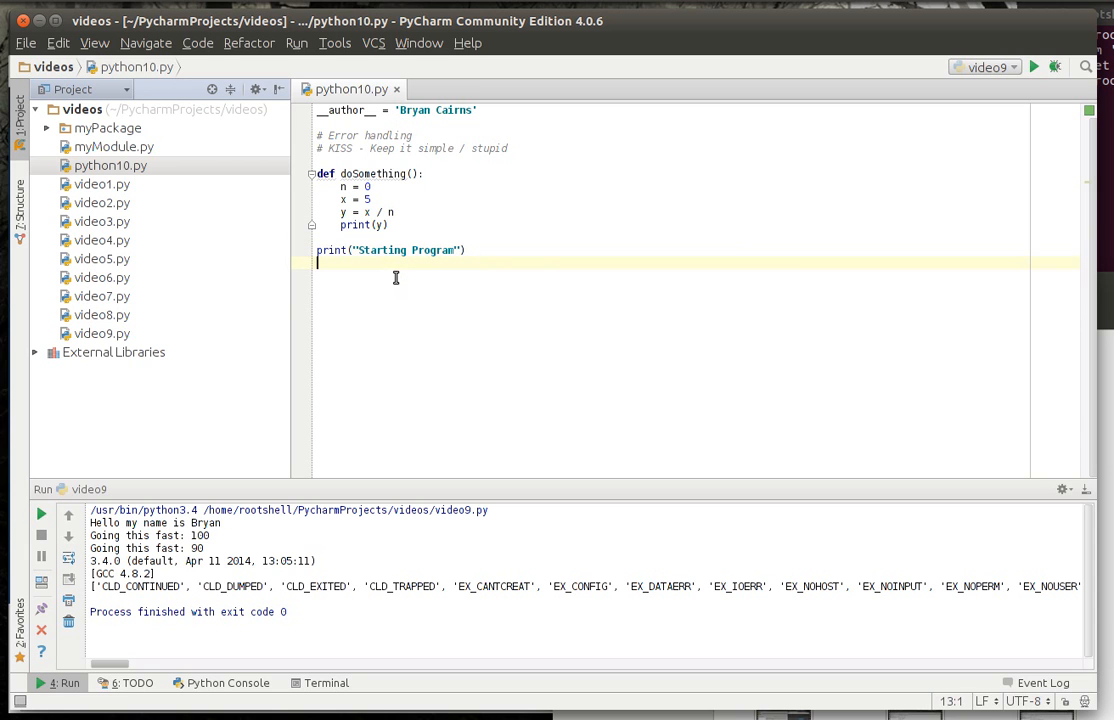
{"action": "type", "text": "doSomething()"}
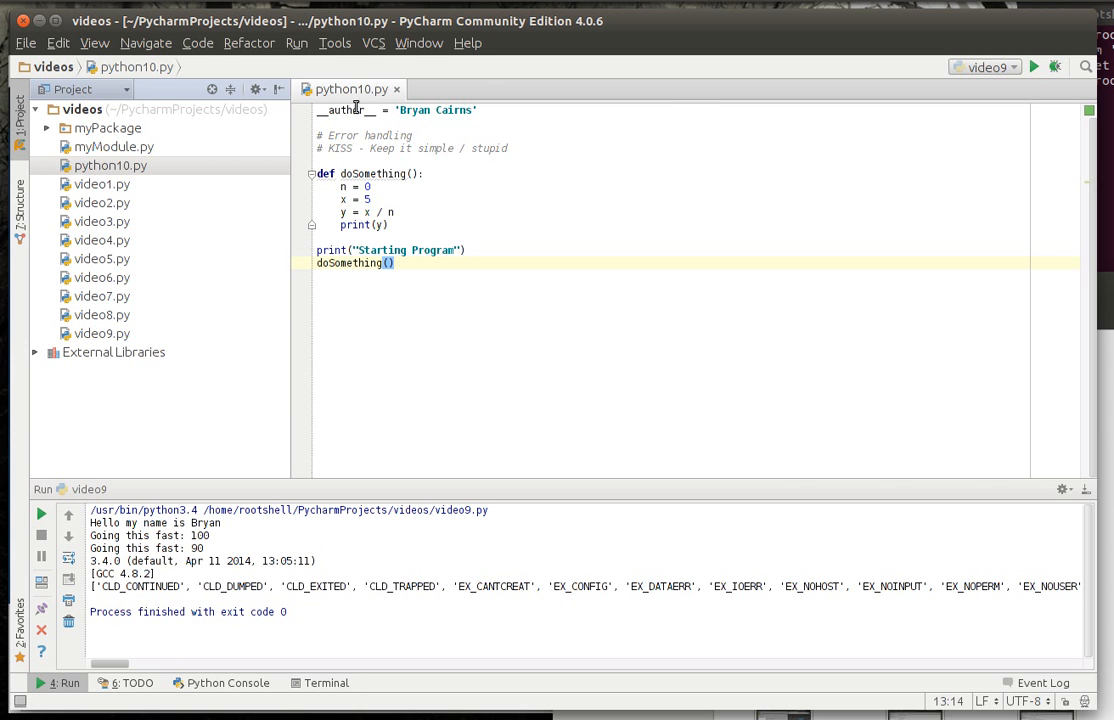
Run python10, which prints 'Starting Program' then fails with a ZeroDivisionError traceback.
{"action": "right_click", "coordinate": [345, 89]}
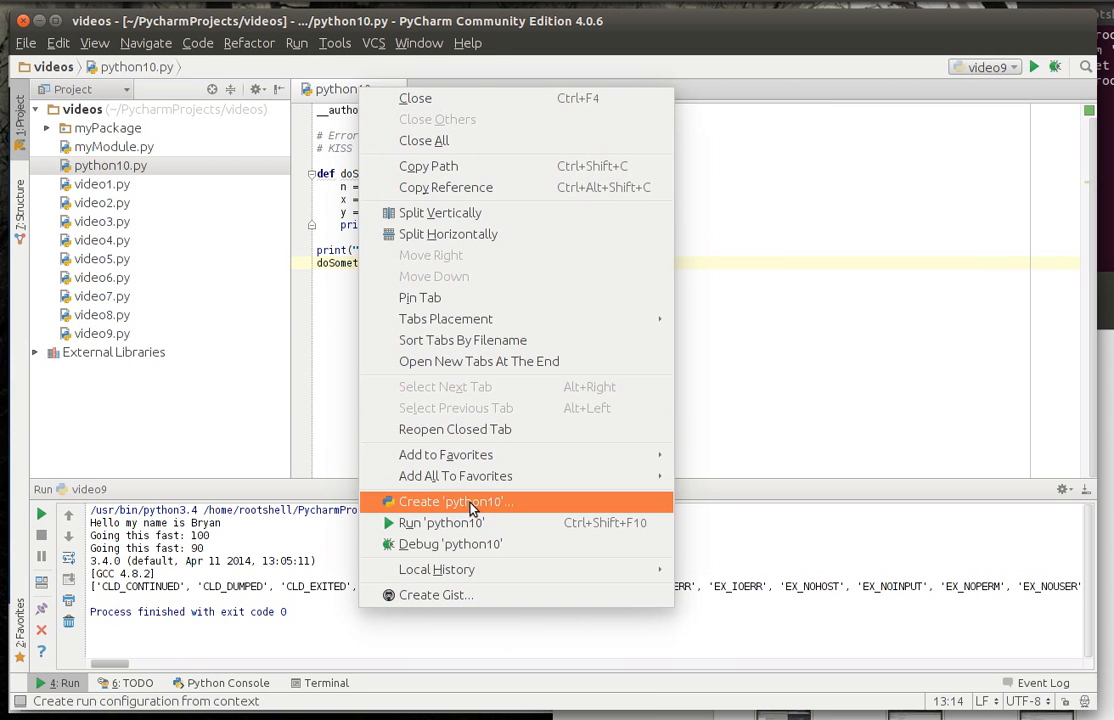
{"action": "left_click", "coordinate": [441, 522]}
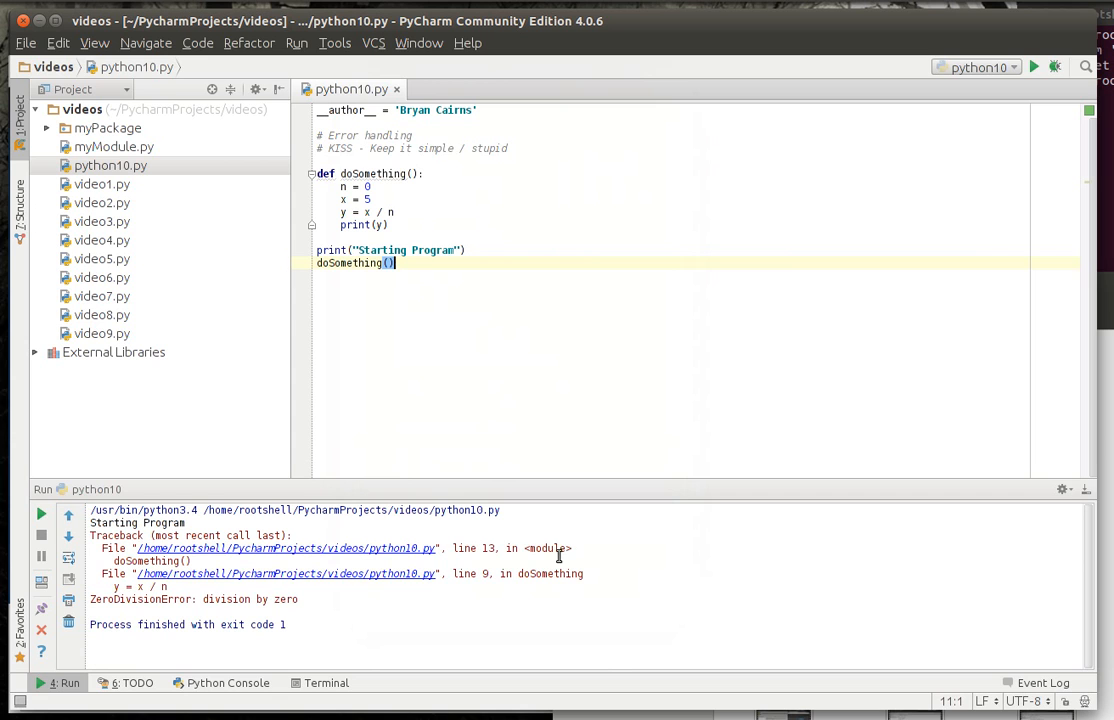
{"action": "mouse_move", "coordinate": [487, 427]}
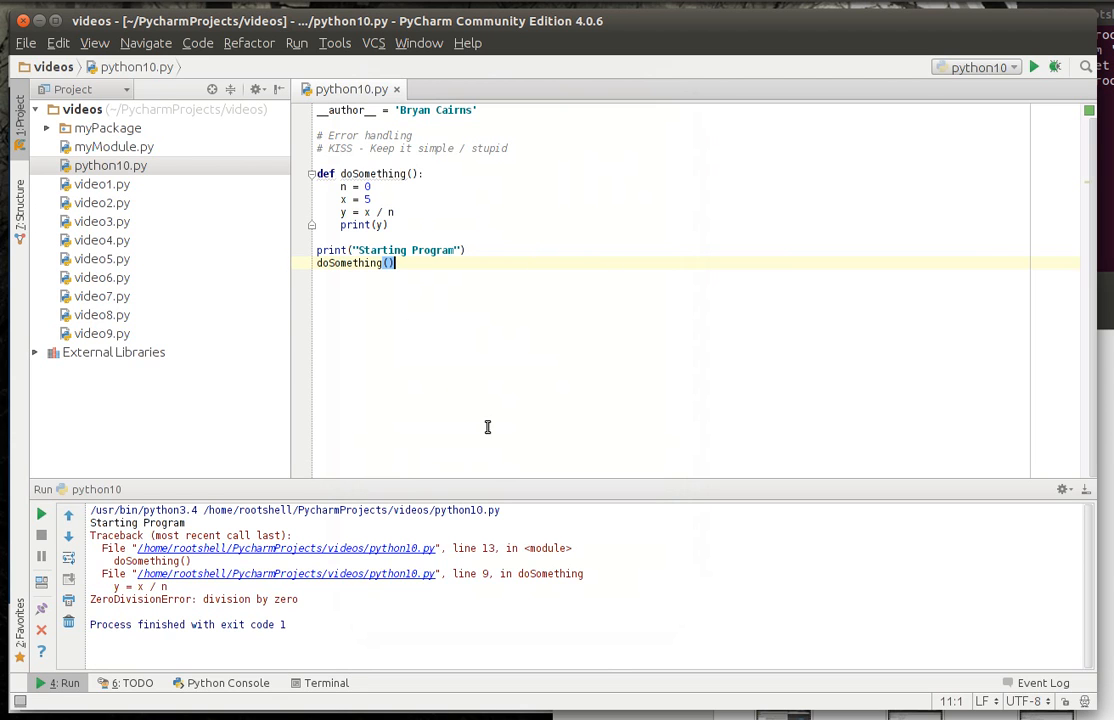
{"action": "mouse_move", "coordinate": [95, 535]}
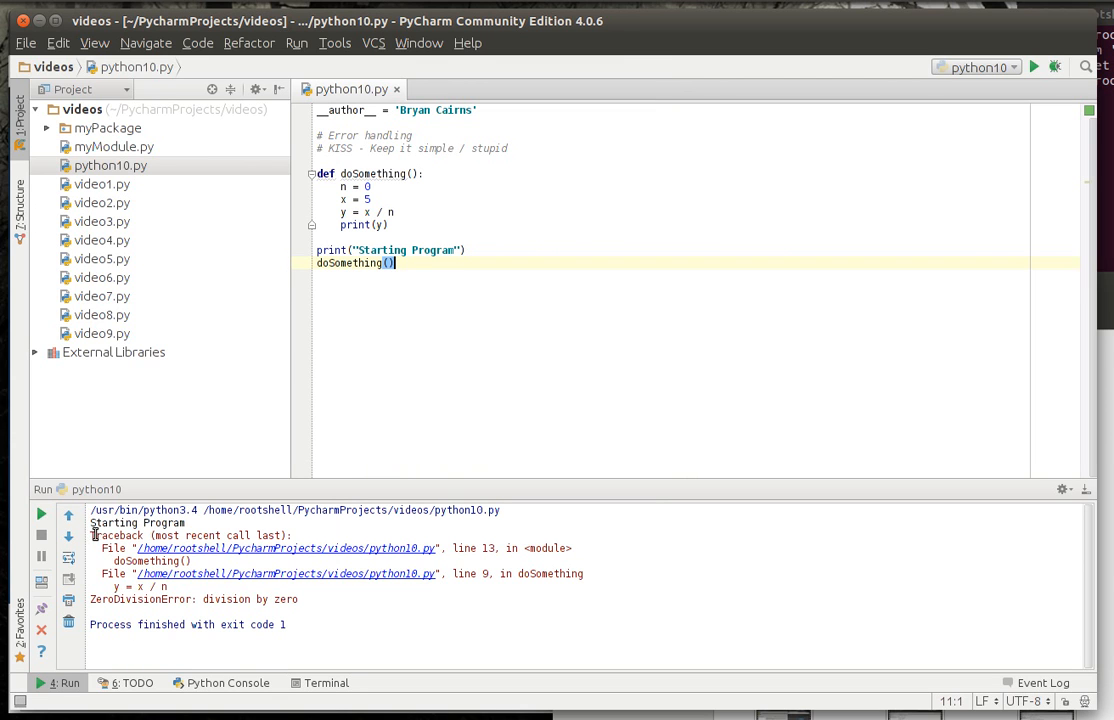
{"action": "mouse_move", "coordinate": [530, 551]}
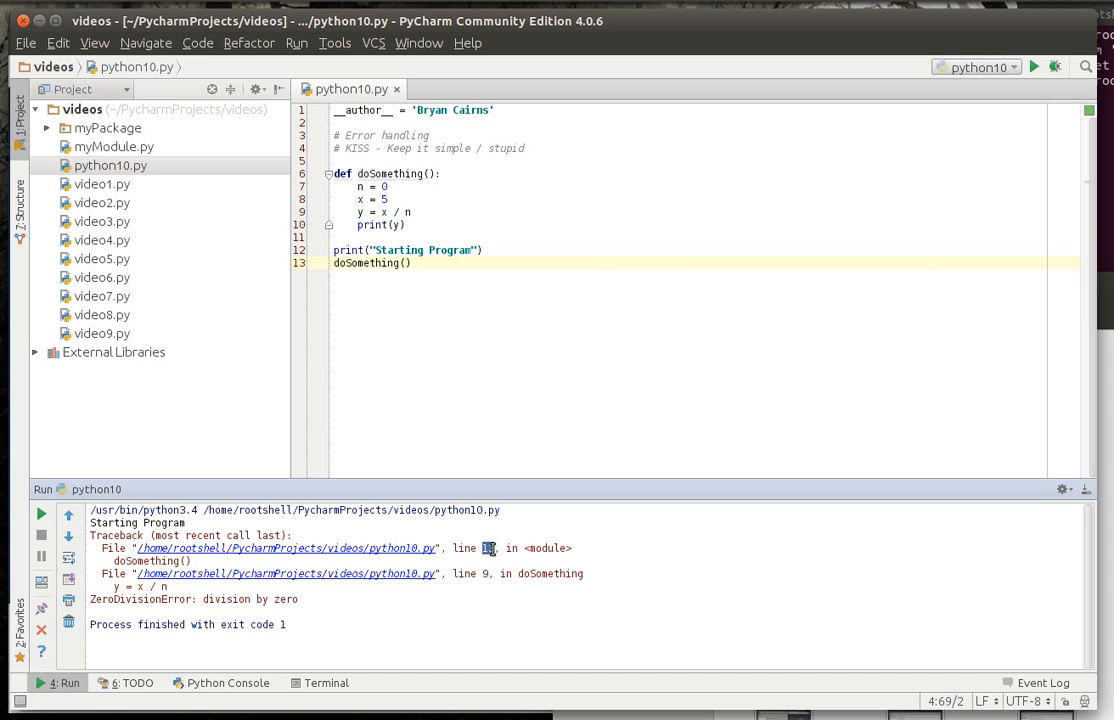
{"action": "double_click", "coordinate": [549, 548]}
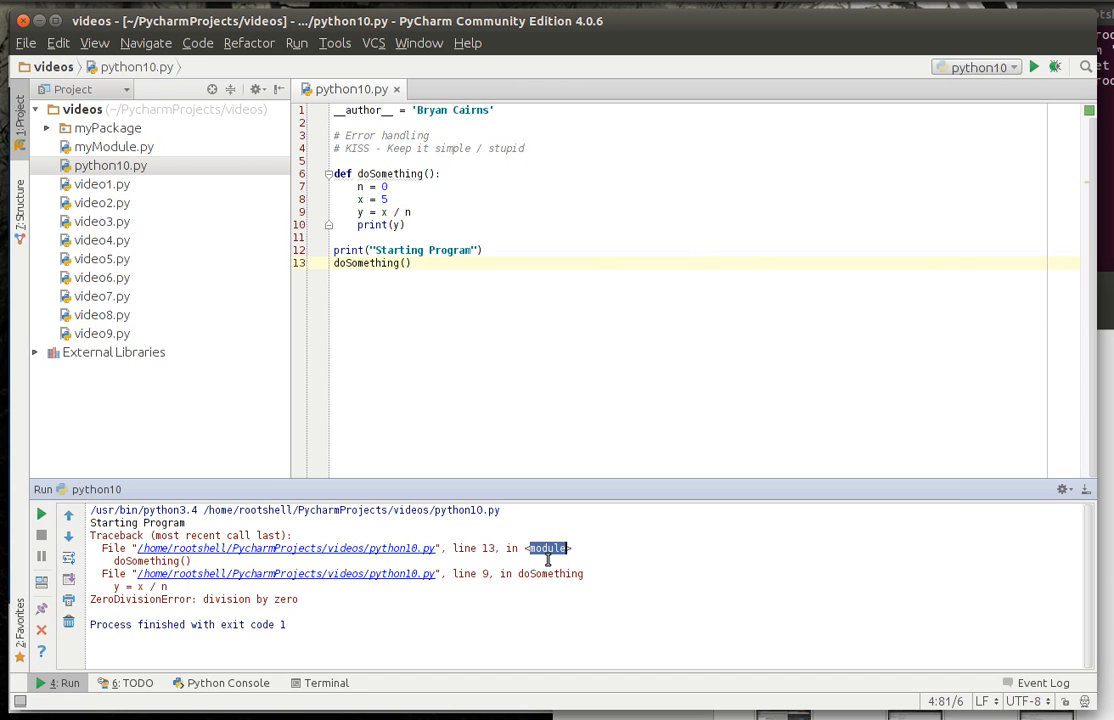
{"action": "mouse_move", "coordinate": [217, 540]}
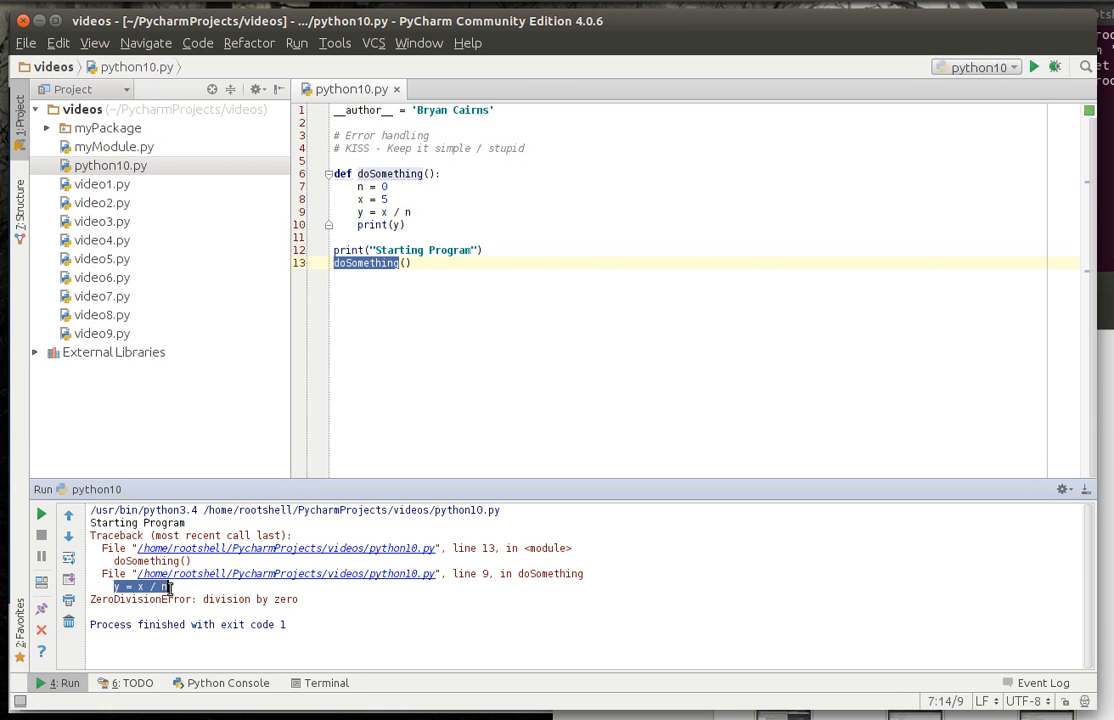
{"action": "mouse_move", "coordinate": [386, 218]}
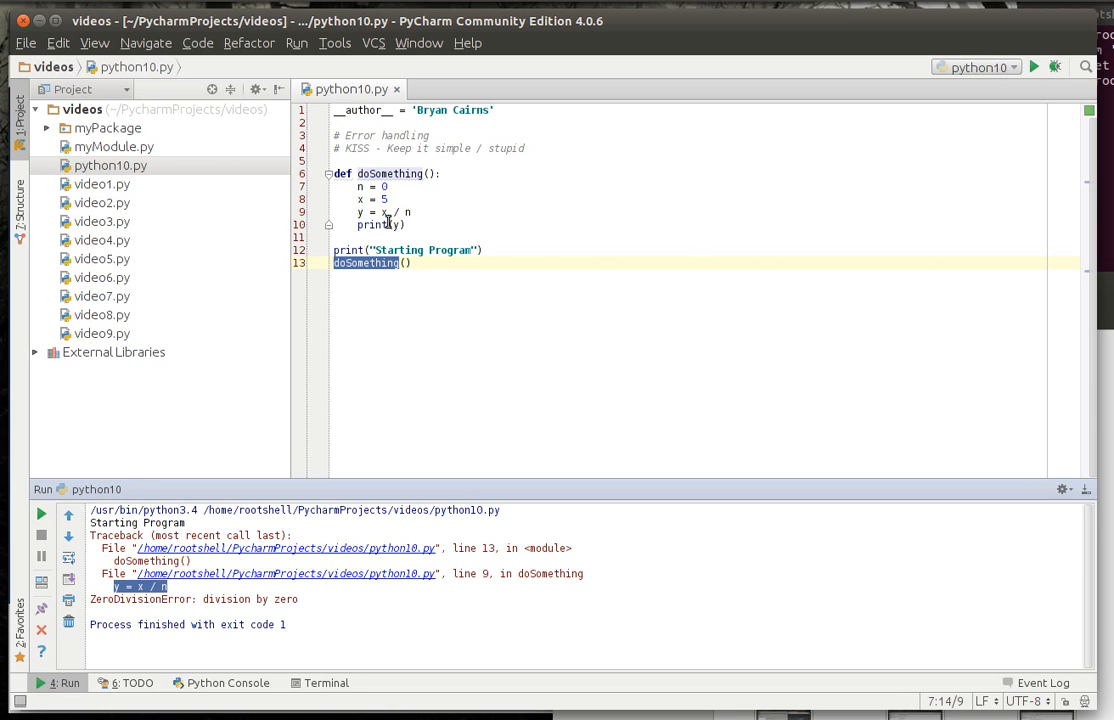
{"action": "left_click", "coordinate": [360, 212]}
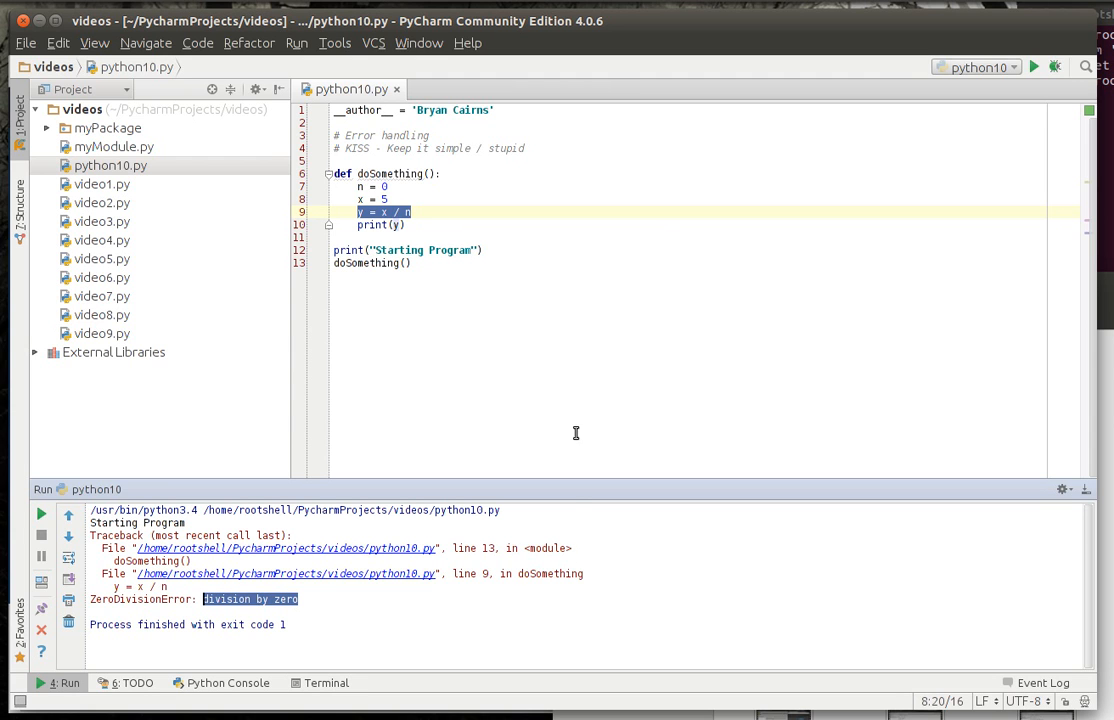
{"action": "mouse_move", "coordinate": [589, 381]}
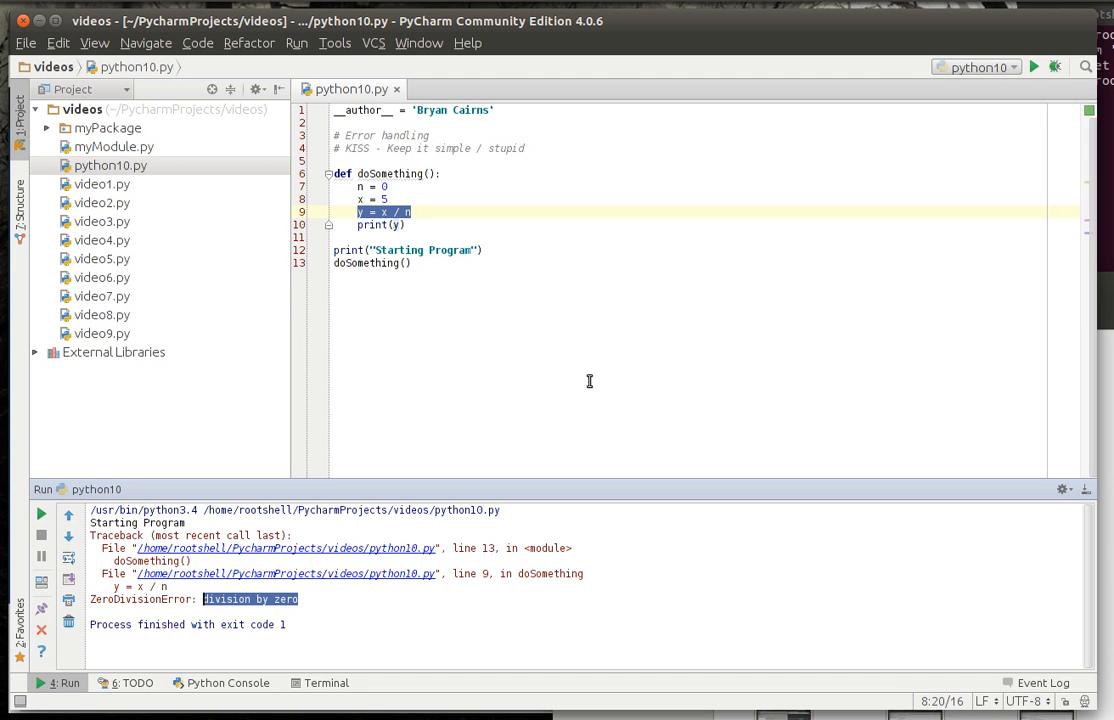
{"action": "left_click", "coordinate": [412, 263]}
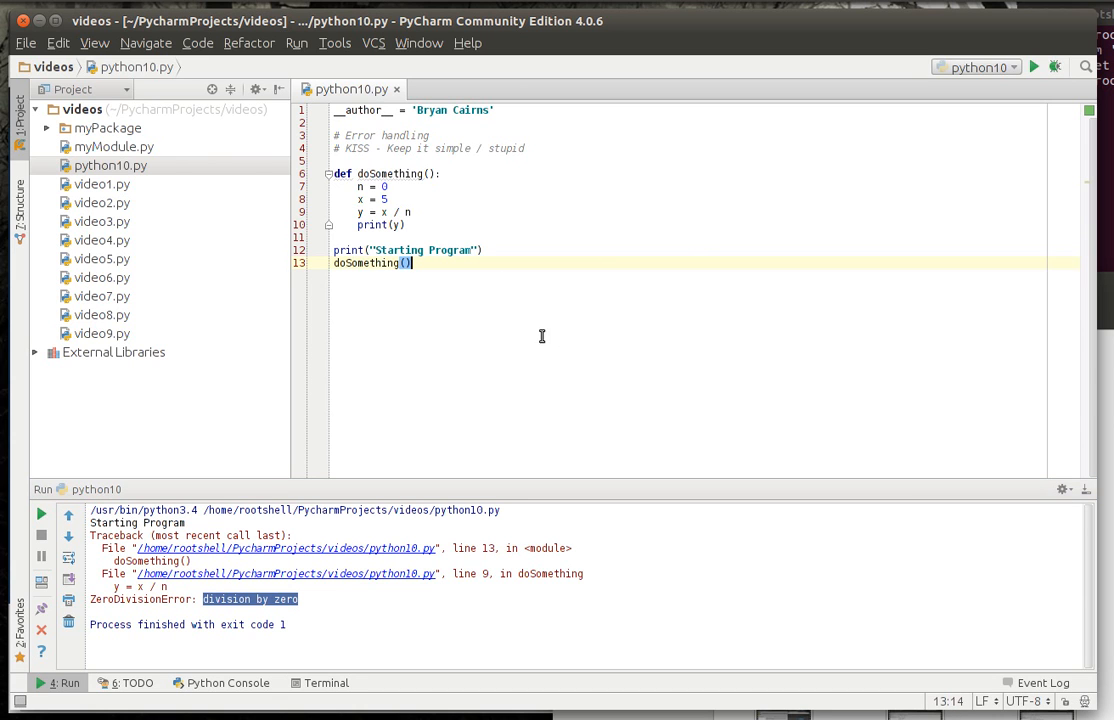
{"action": "mouse_move", "coordinate": [413, 148]}
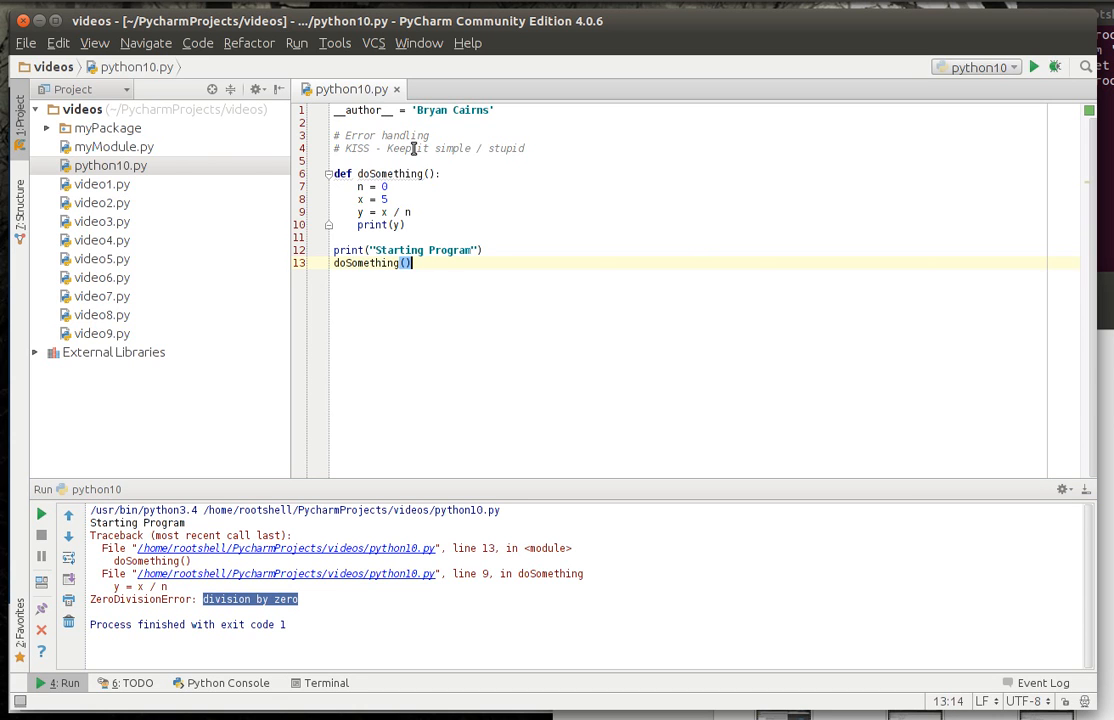
Add a number parameter to the doSomething function.
{"action": "left_click", "coordinate": [413, 212]}
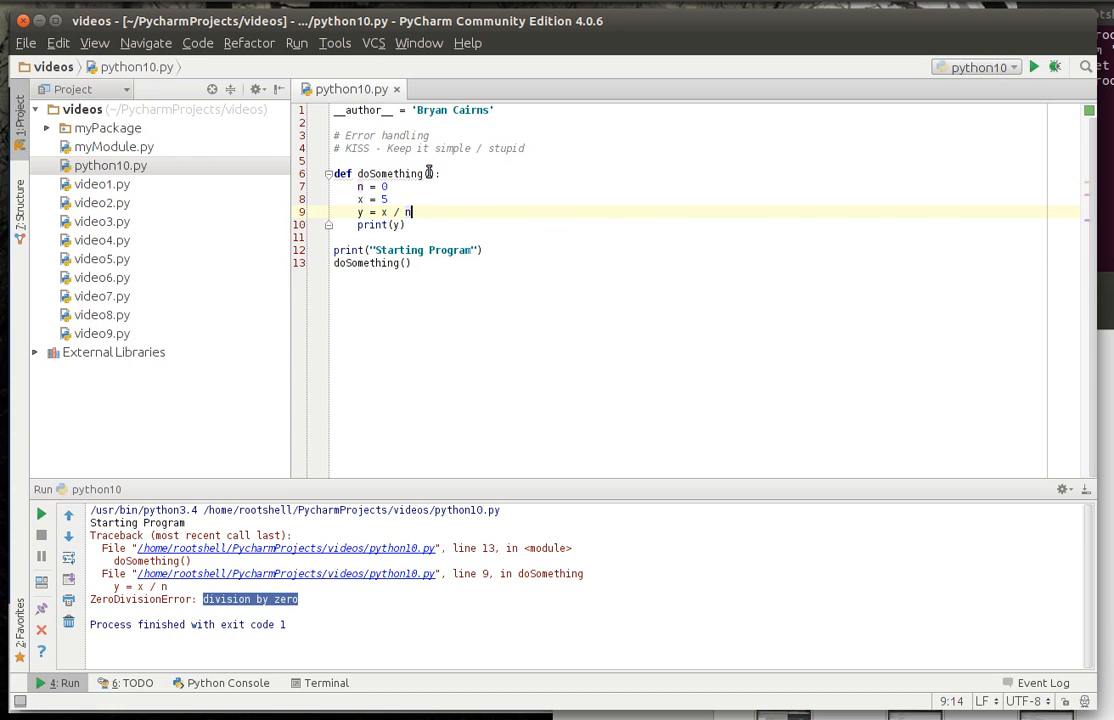
{"action": "type", "text": "nb"}
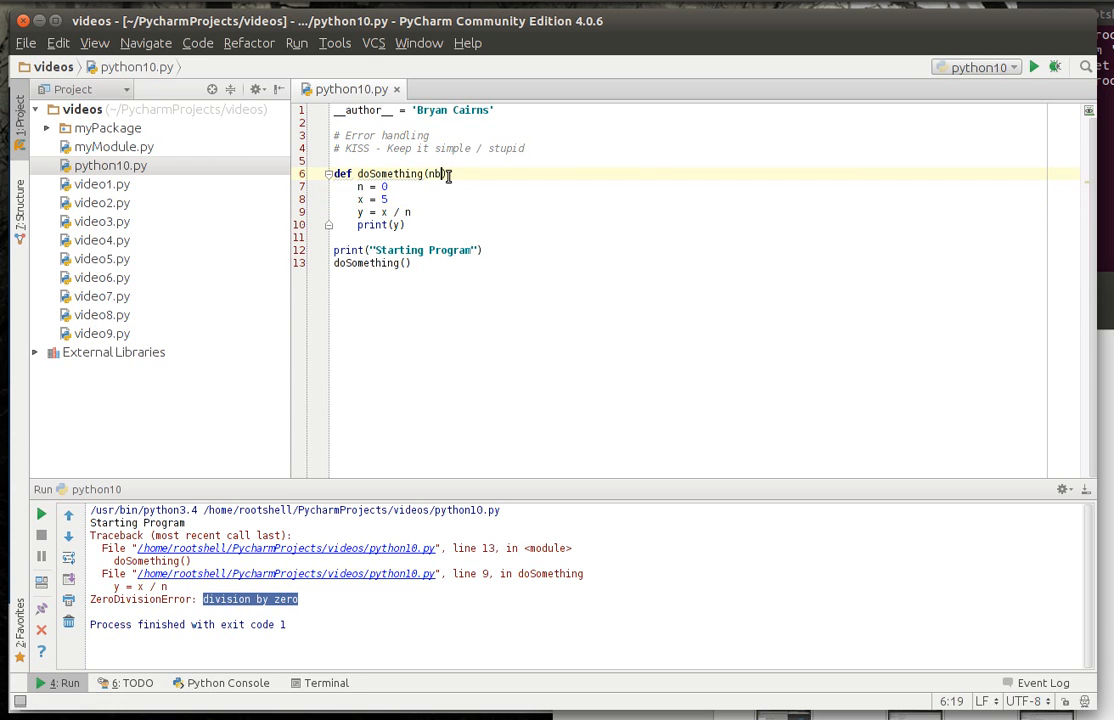
{"action": "key", "text": "BackSpace"}
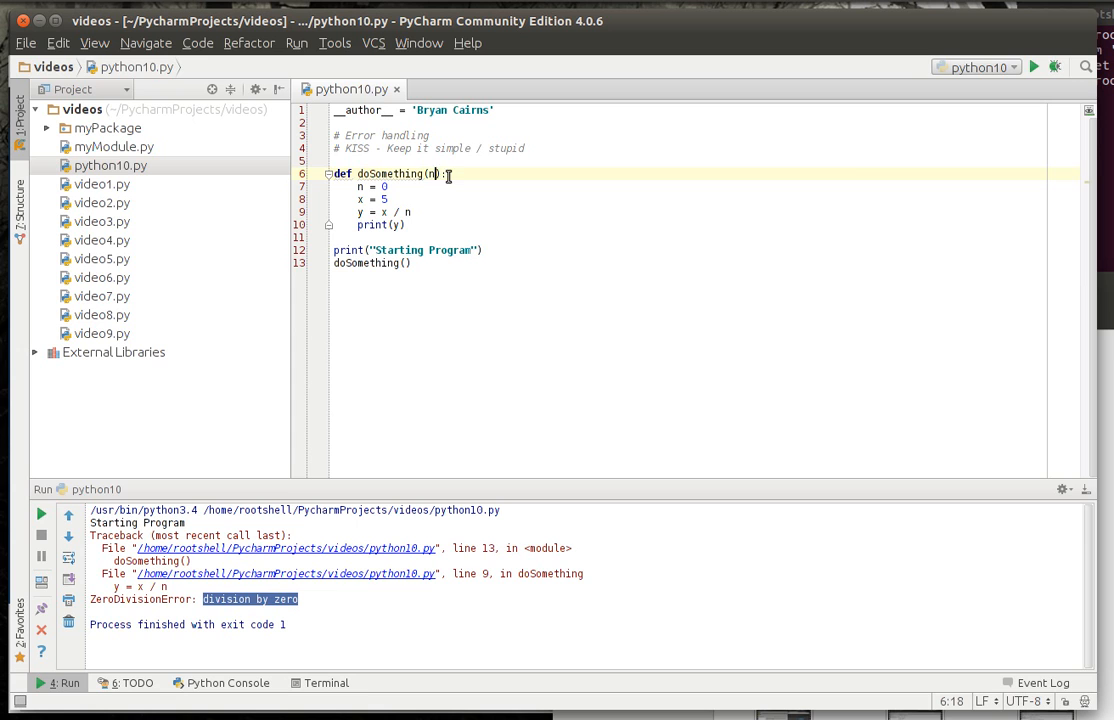
{"action": "type", "text": "umber"}
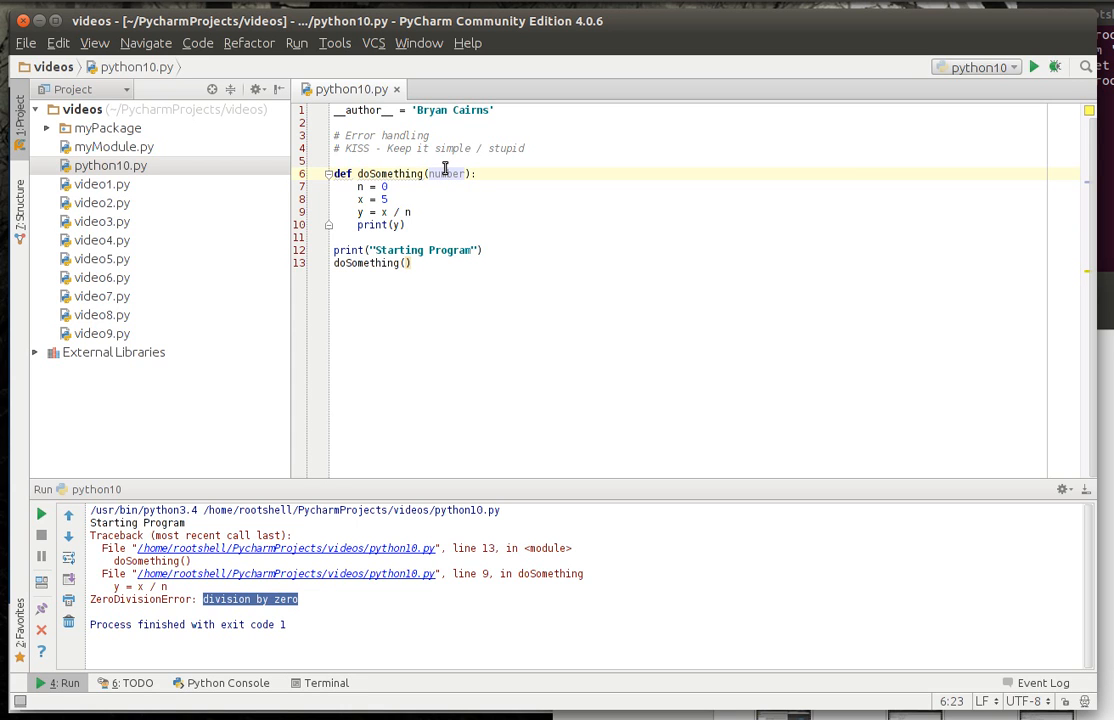
Use number in the body, call doSomething(0), and rerun to reproduce ZeroDivisionError.
{"action": "double_click", "coordinate": [446, 173]}
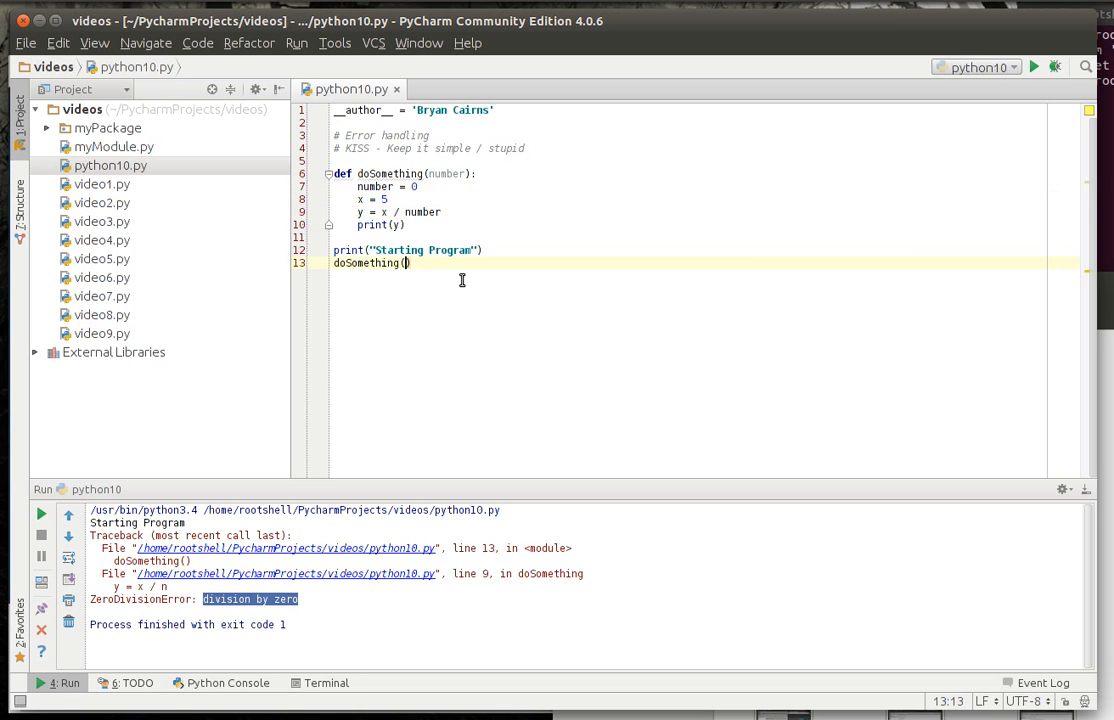
{"action": "type", "text": "5"}
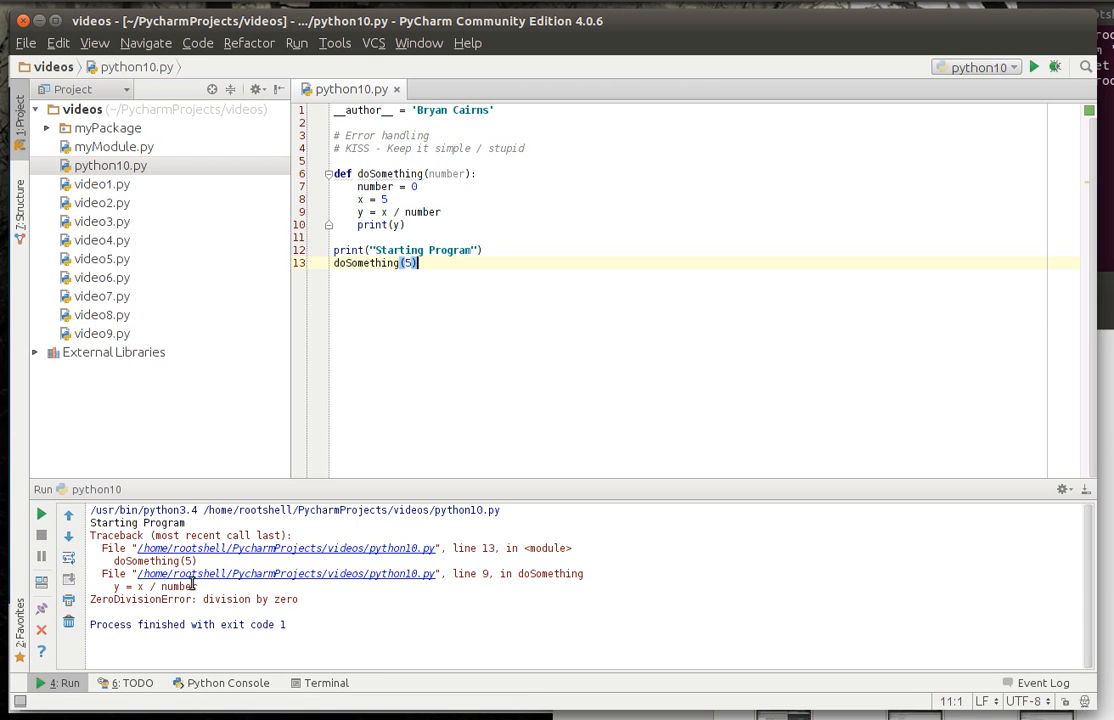
{"action": "mouse_move", "coordinate": [468, 331]}
{"action": "type", "text": "0"}
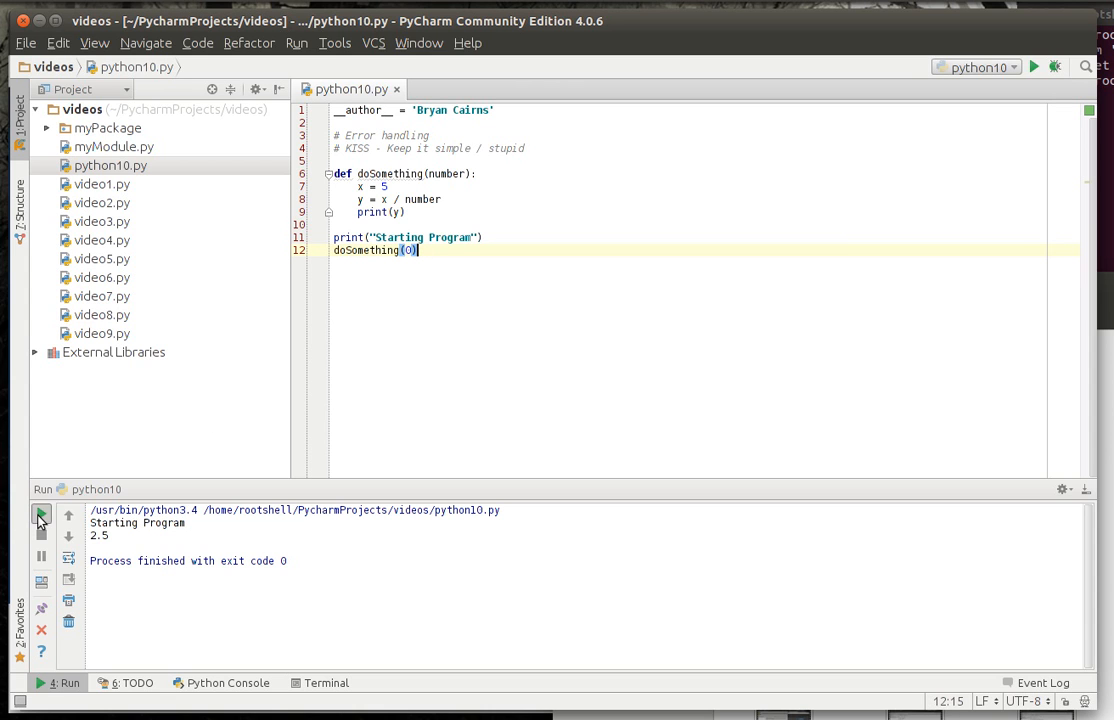
{"action": "left_click", "coordinate": [40, 514]}
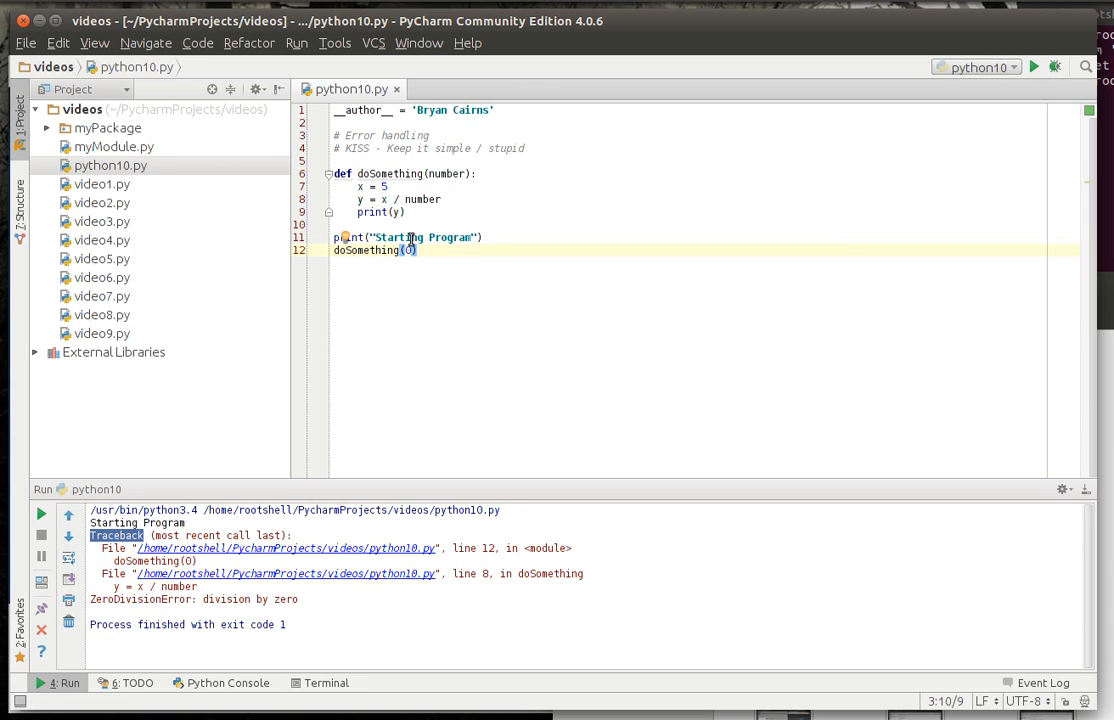
{"action": "left_click", "coordinate": [488, 173]}
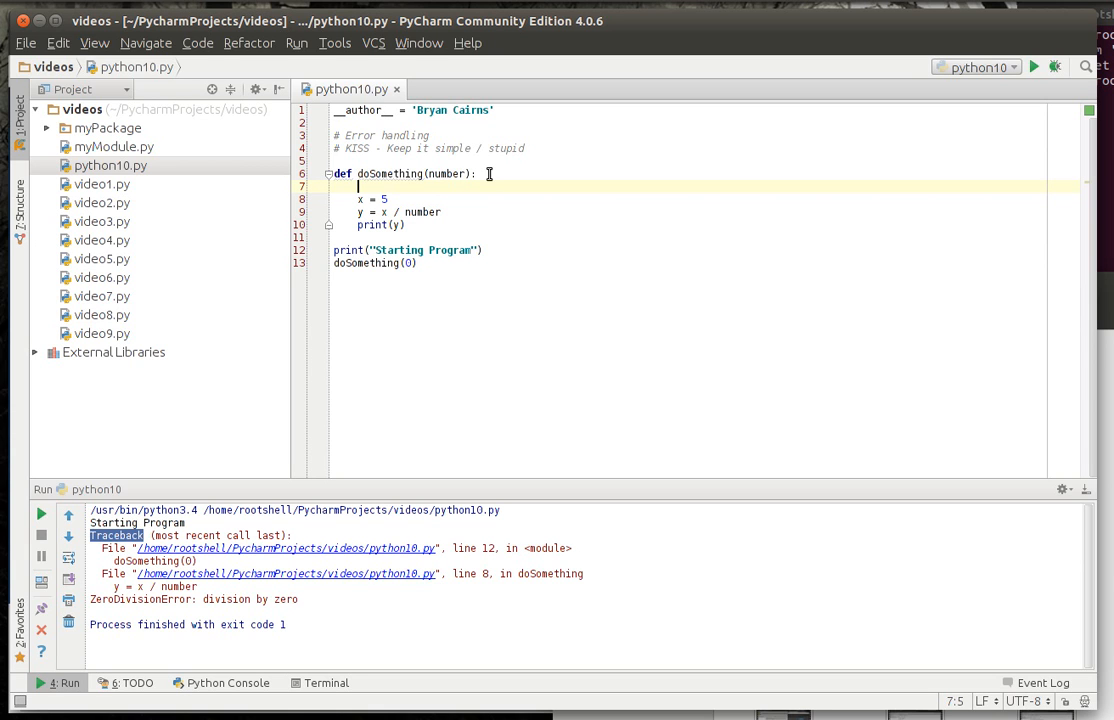
Insert try: after the def line and indent doSomething's body beneath it.
{"action": "type", "text": "try"}
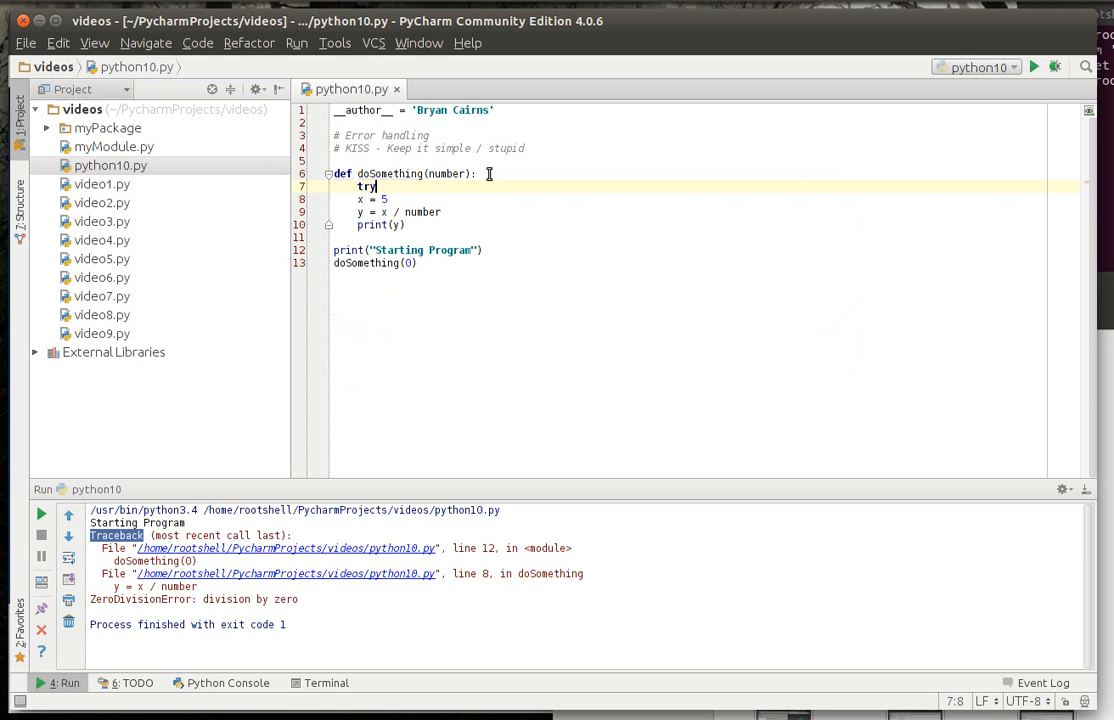
{"action": "key", "text": "Return"}
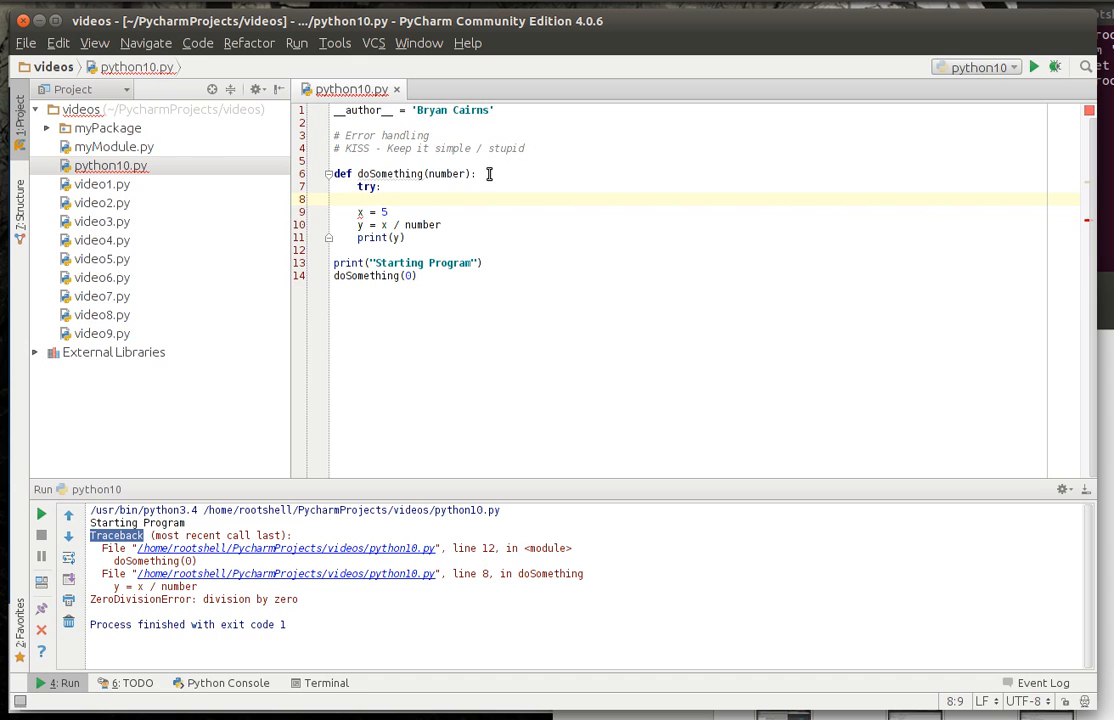
{"action": "left_click", "coordinate": [406, 238]}
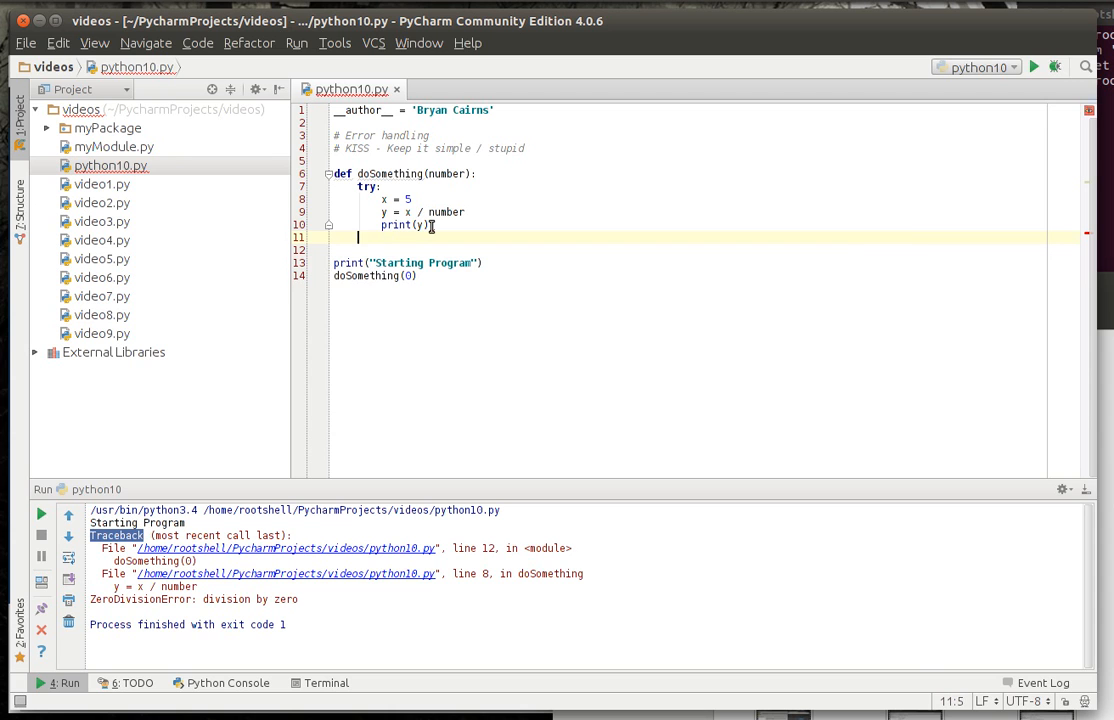
{"action": "type", "text": "except"}
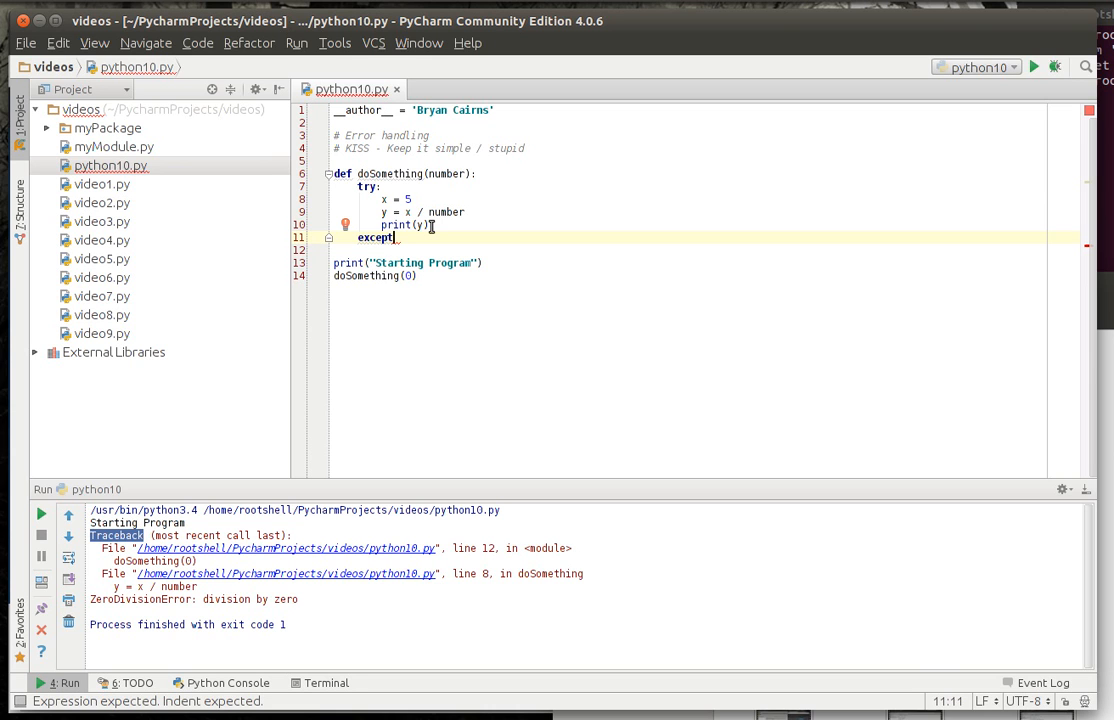
Add an except Exception as e: handler printing "Something went boom: %s" % e.
{"action": "type", "text": "Ex"}
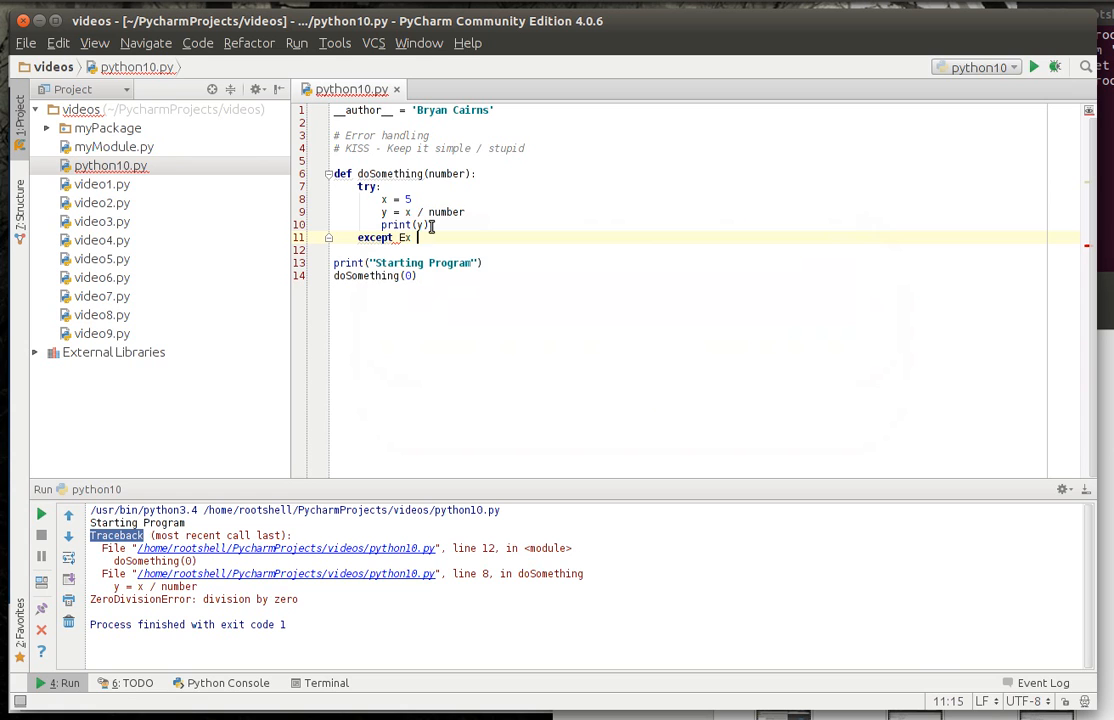
{"action": "type", "text": "Exception"}
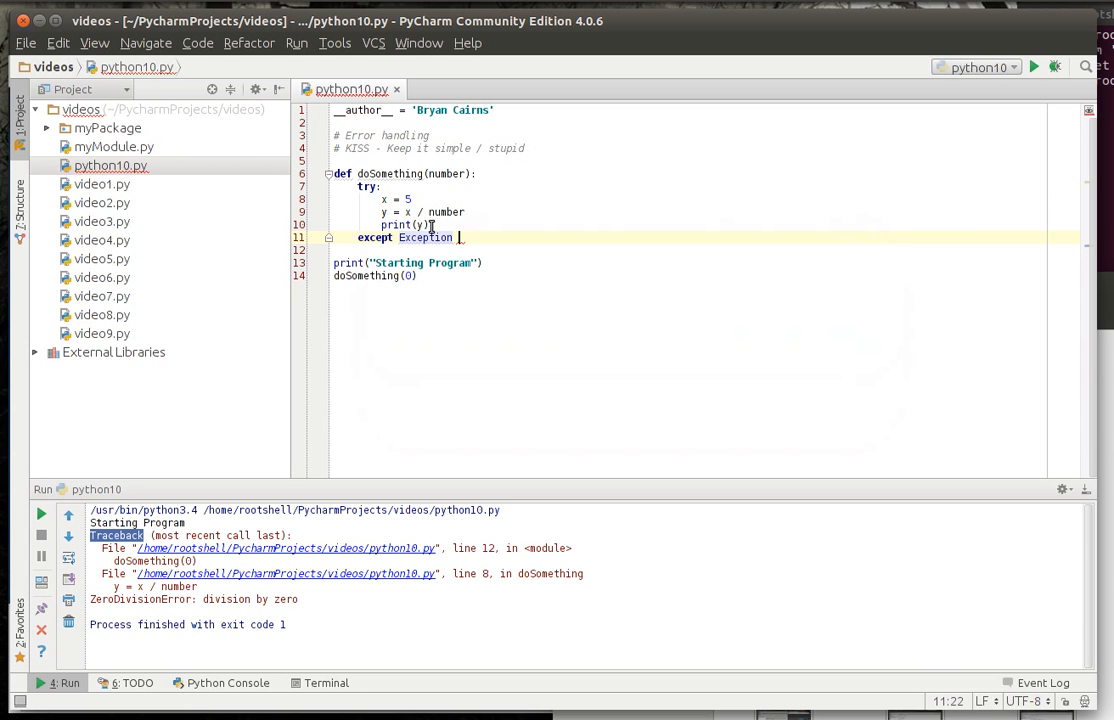
{"action": "type", "text": "as e:"}
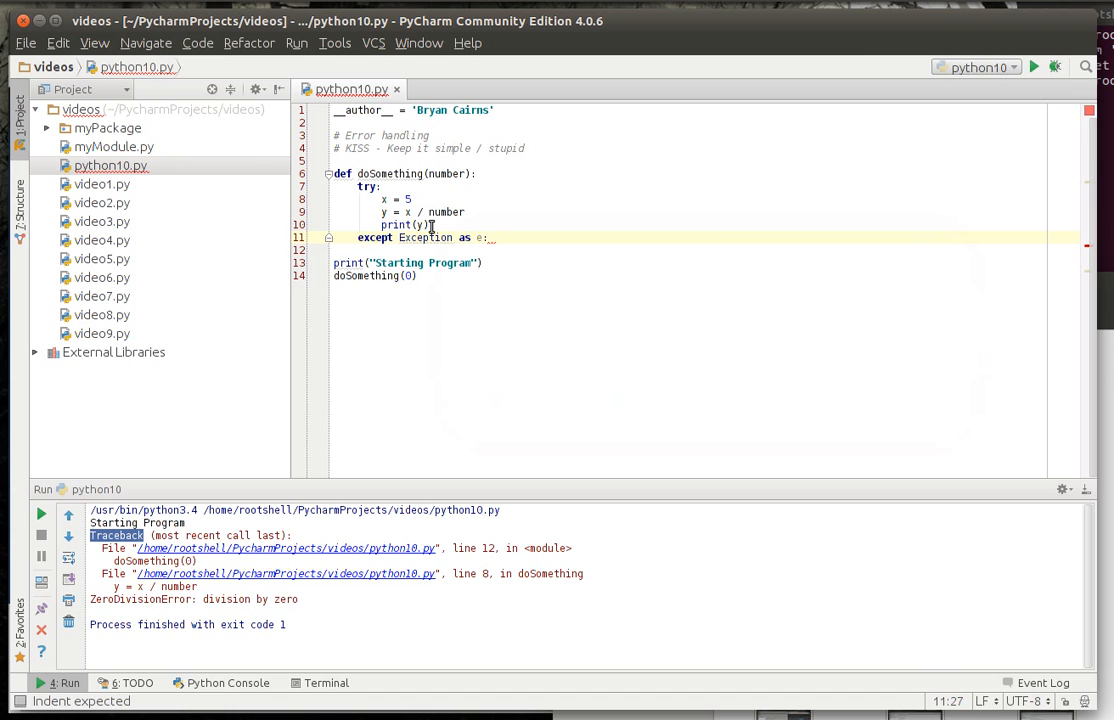
{"action": "type", "text": "print(e"}
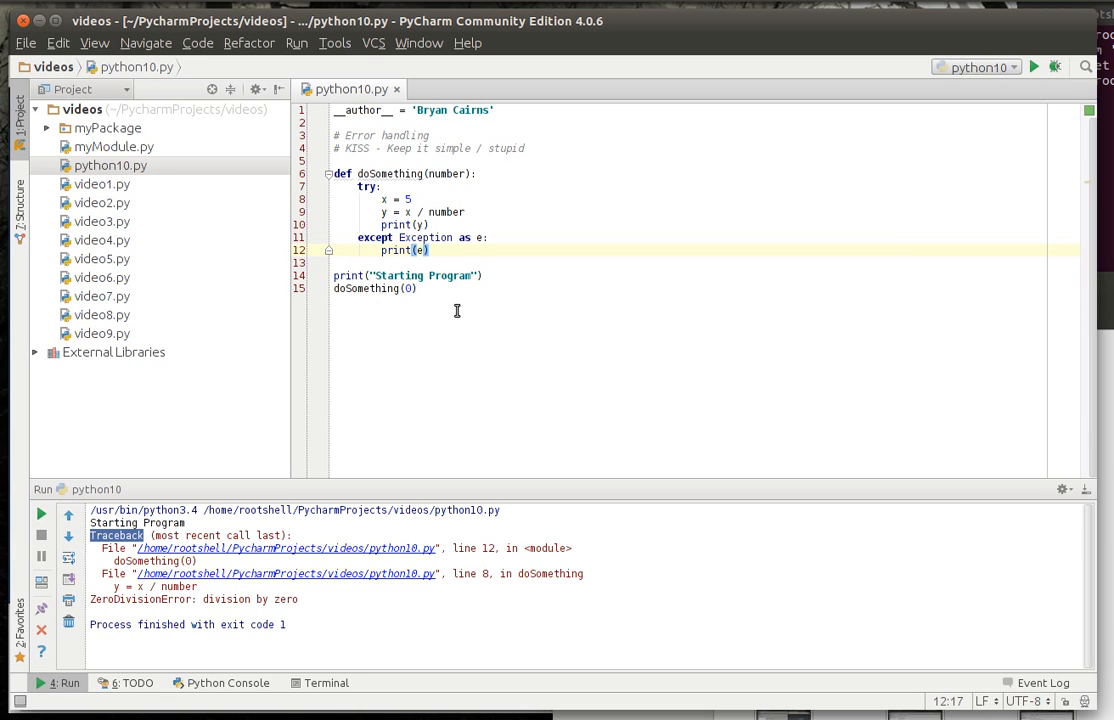
{"action": "left_click", "coordinate": [420, 250]}
{"action": "type", "text": "\"Something w"}
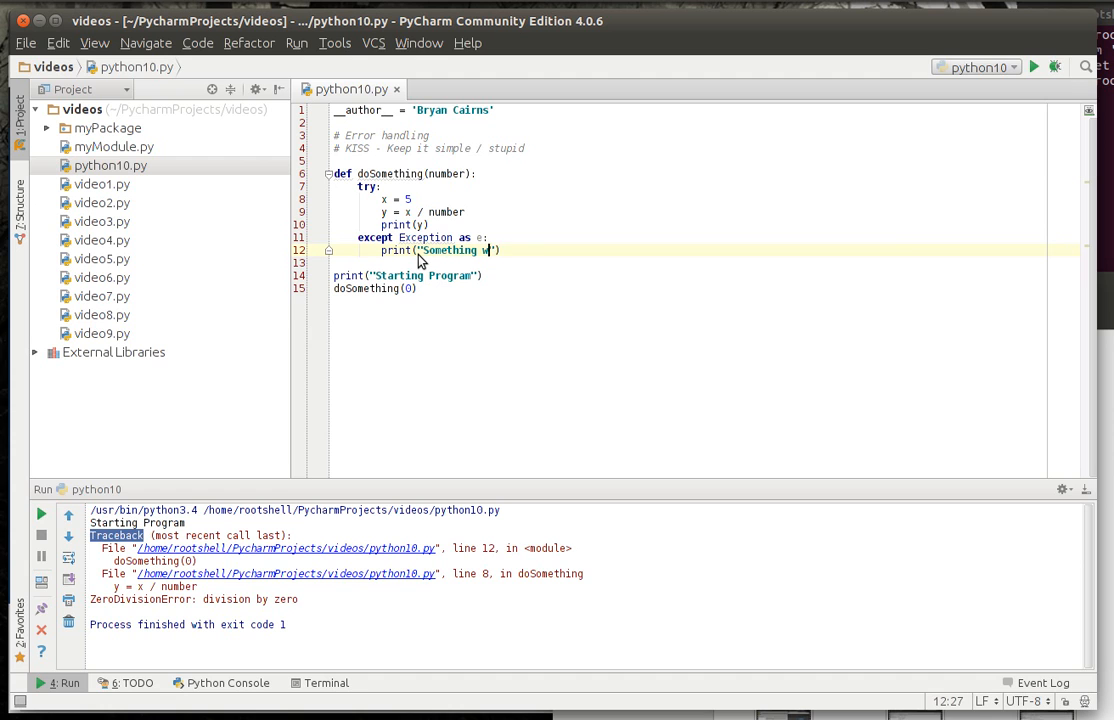
{"action": "type", "text": "ent boom:"}
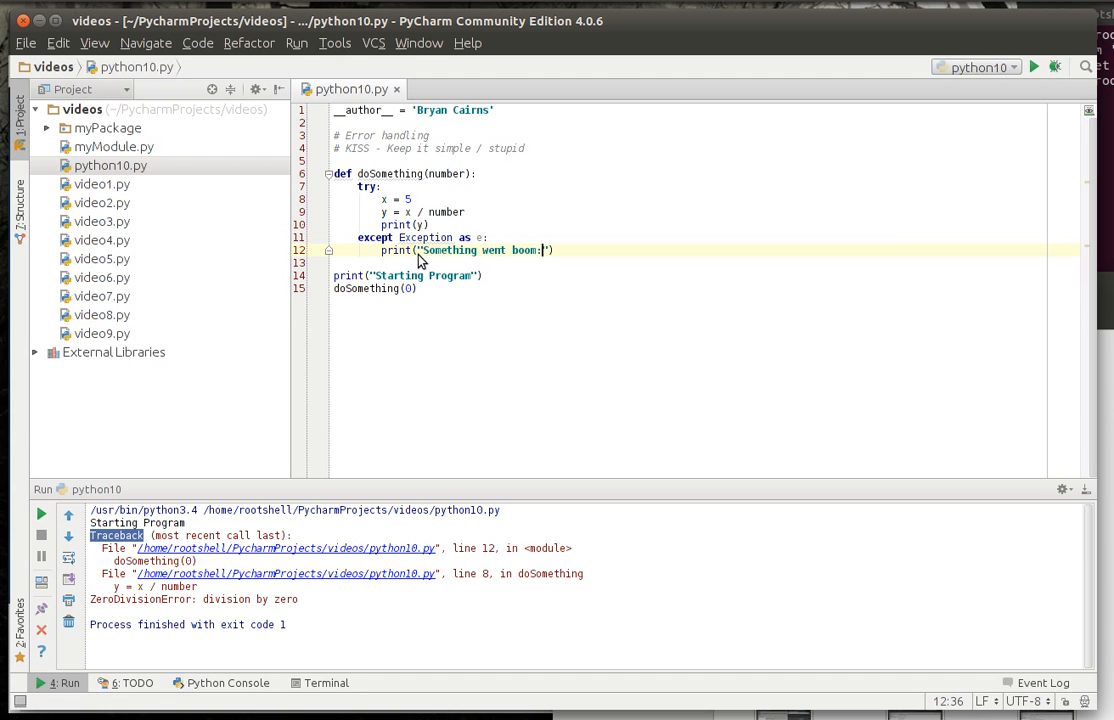
{"action": "type", "text": "%s"}
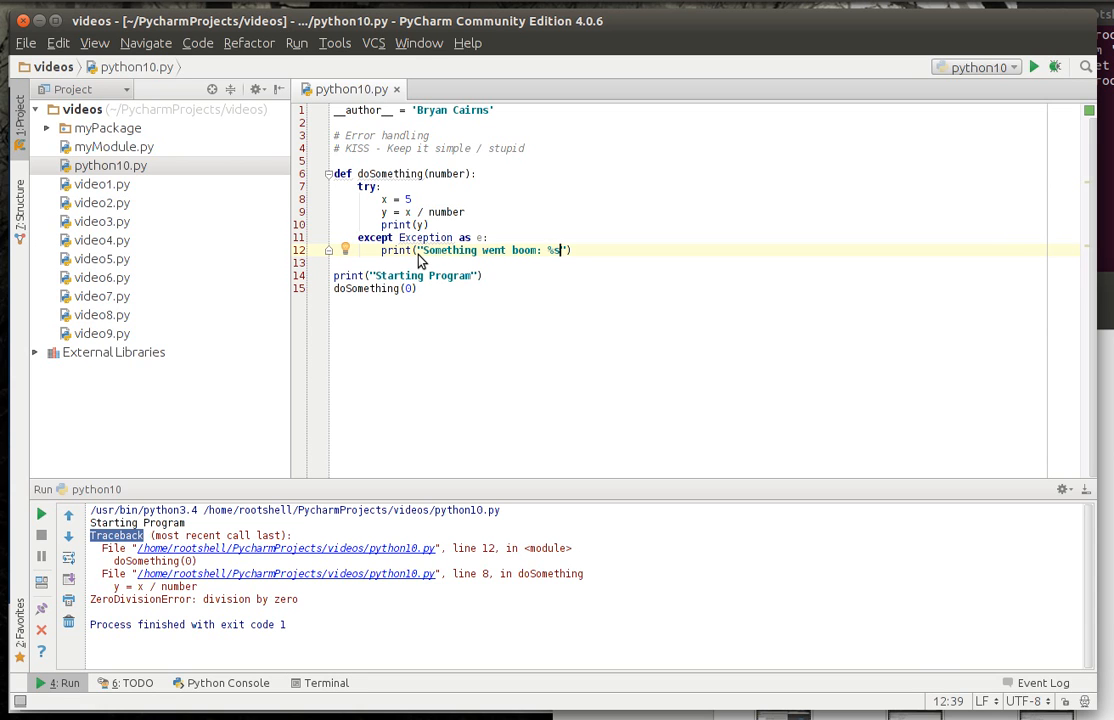
{"action": "type", "text": "%"}
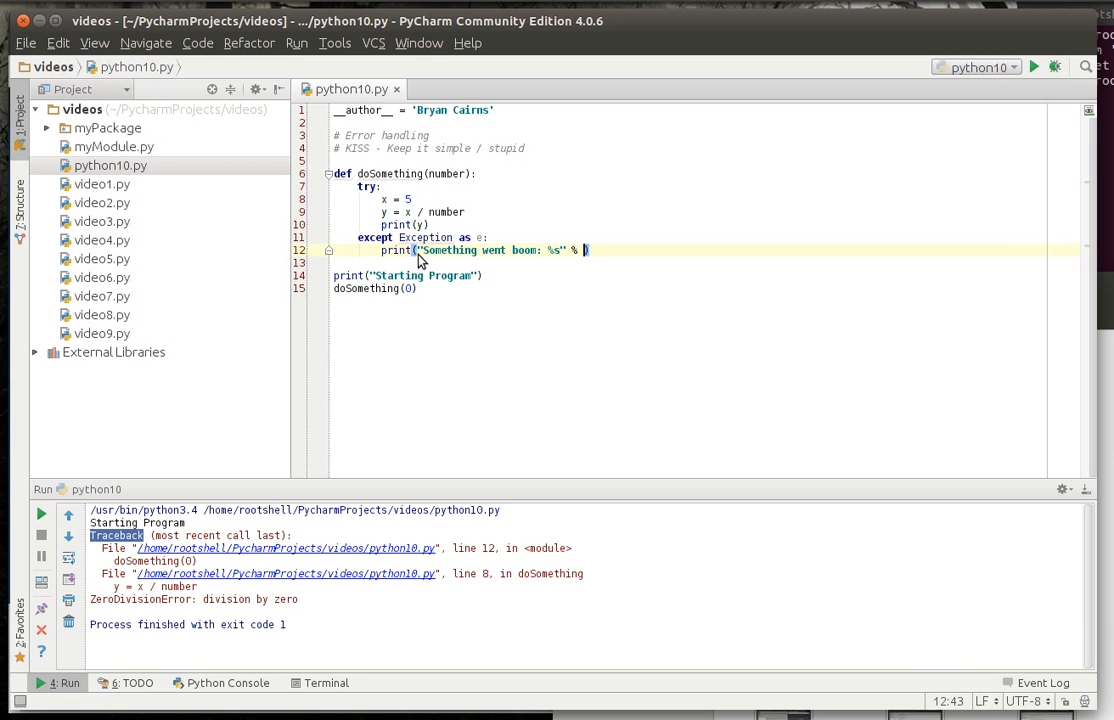
{"action": "type", "text": "e"}
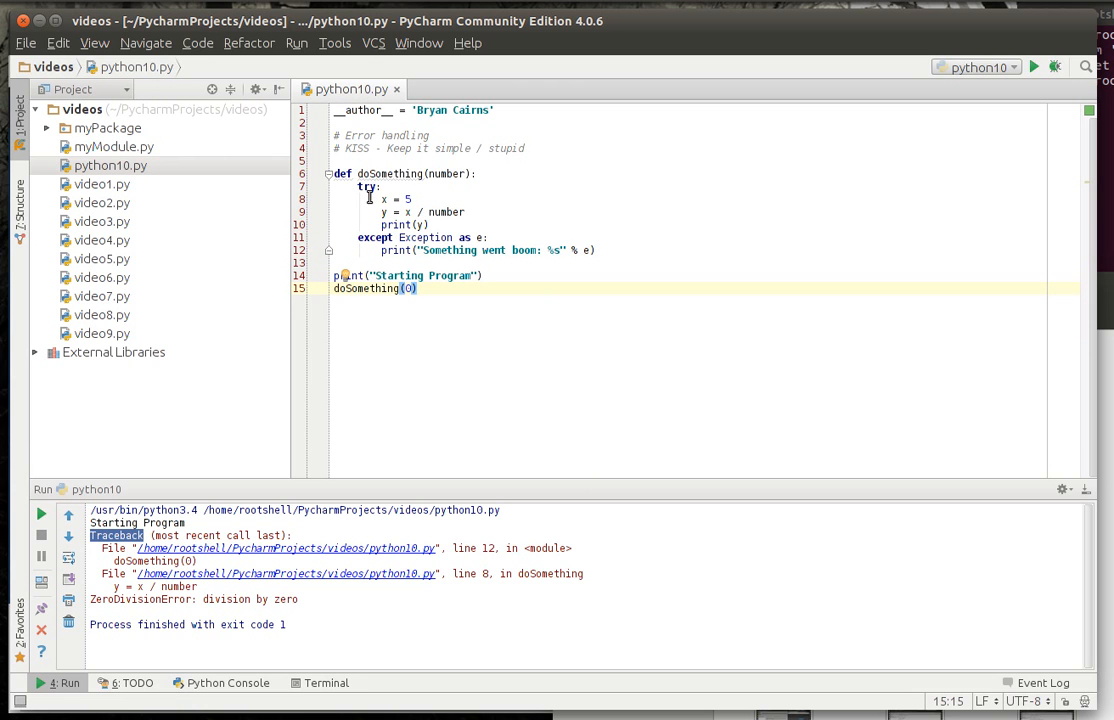
{"action": "left_click_drag", "start_coordinate": [380, 199], "coordinate": [432, 224]}
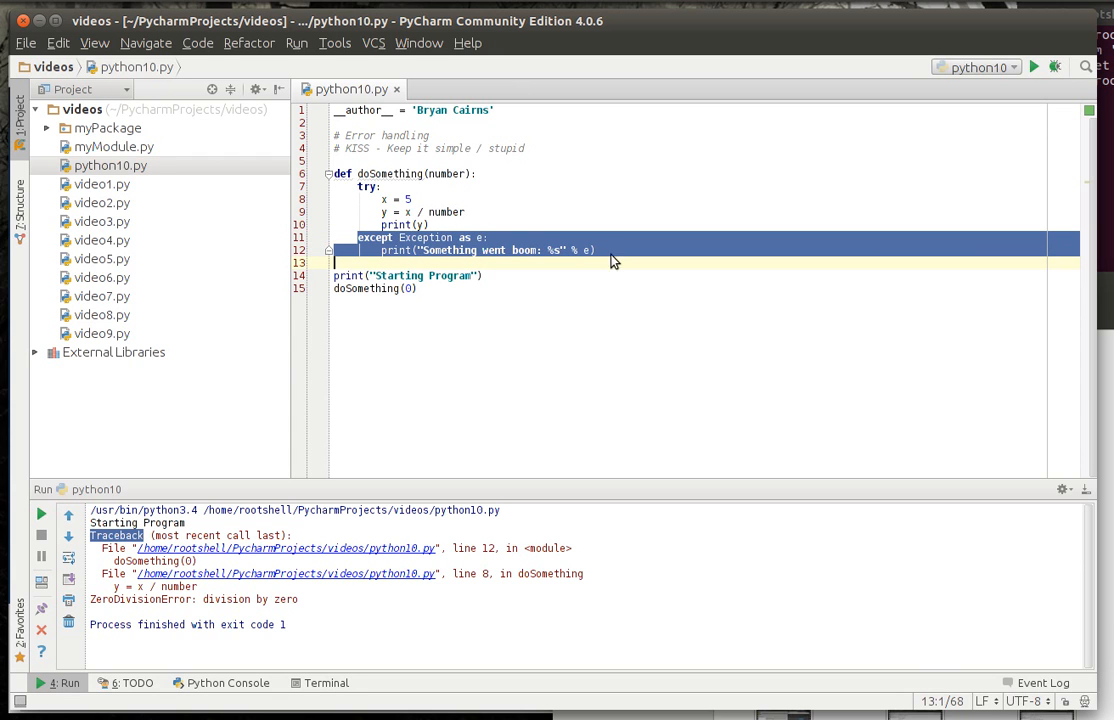
{"action": "mouse_move", "coordinate": [455, 243]}
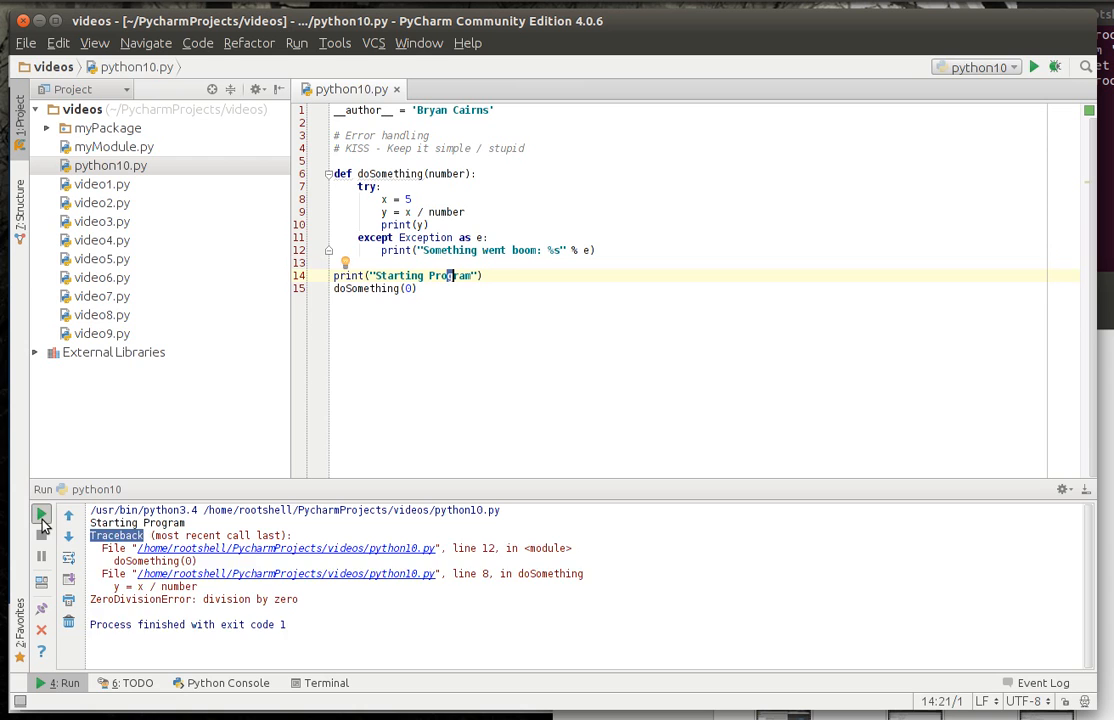
Run the script to show 'Something went boom', then try printing e.__traceback__.
{"action": "left_click", "coordinate": [41, 514]}
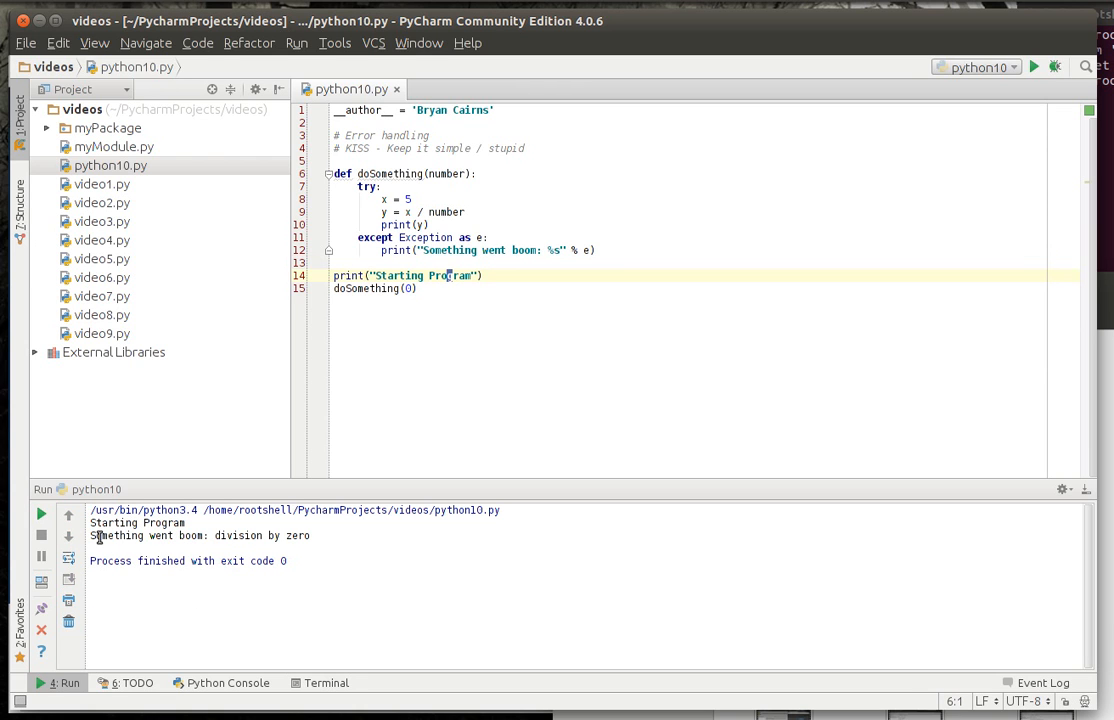
{"action": "double_click", "coordinate": [262, 535]}
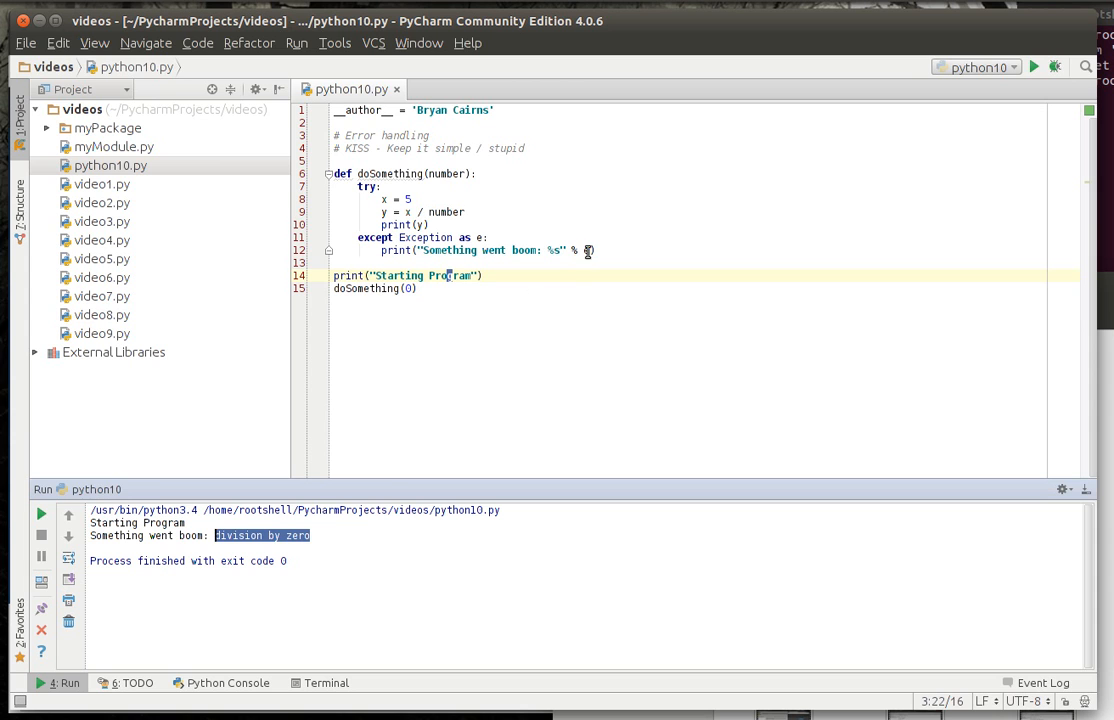
{"action": "type", "text": "."}
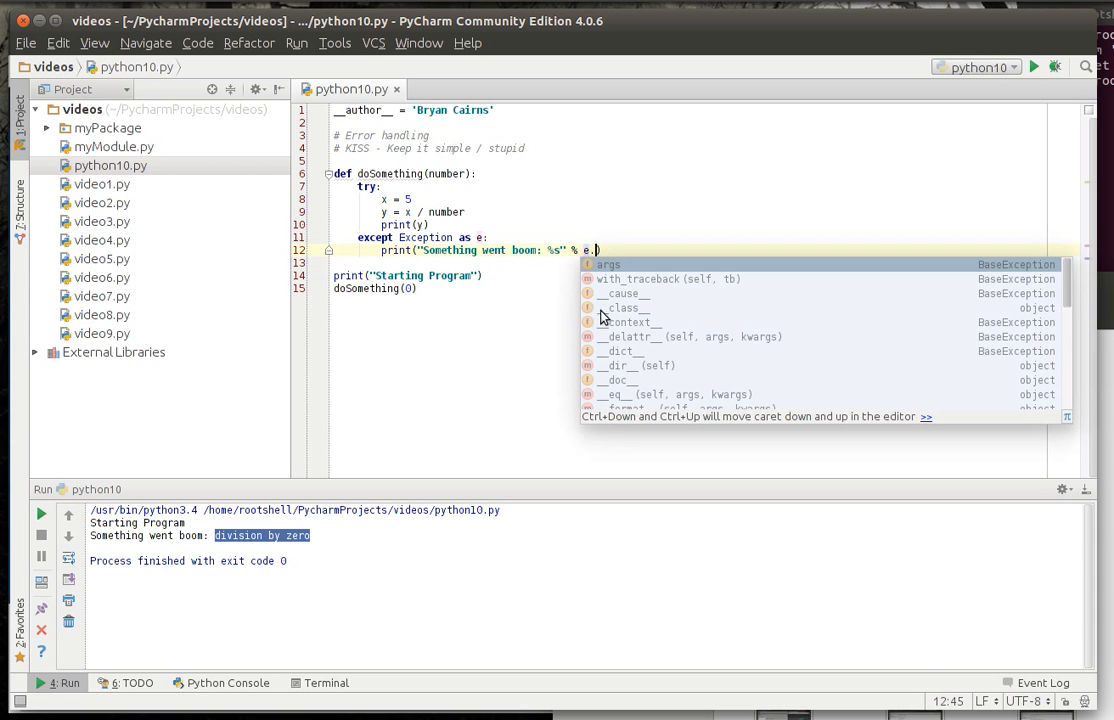
{"action": "mouse_move", "coordinate": [698, 311]}
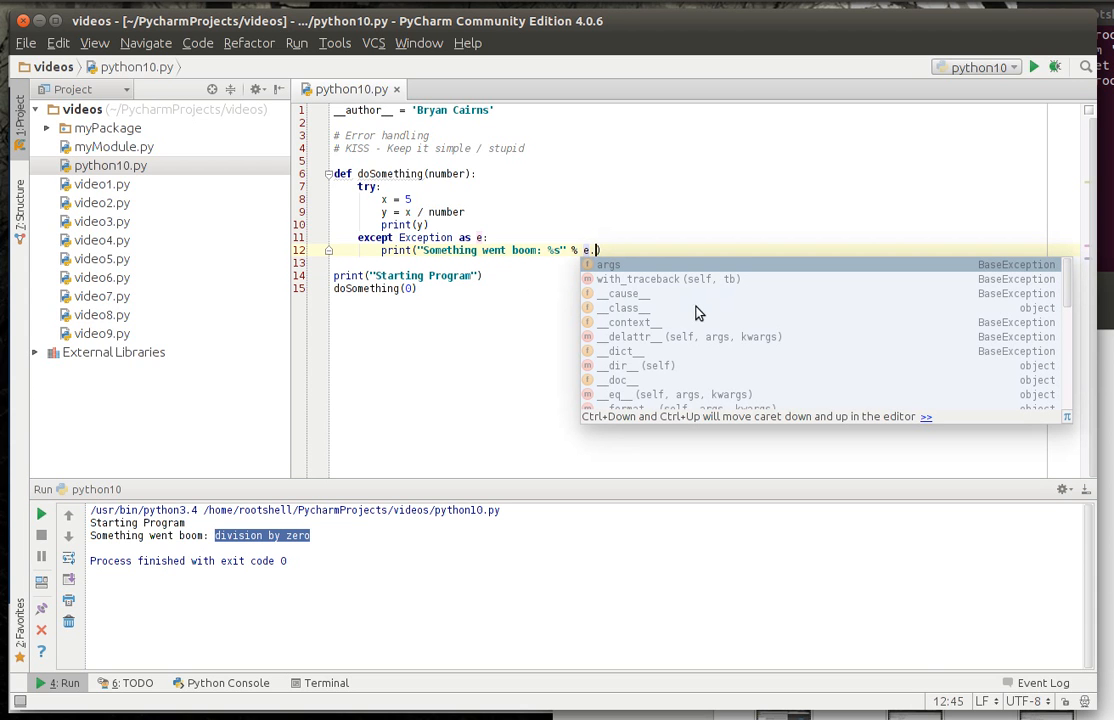
{"action": "scroll", "scroll_direction": "down", "scroll_amount": 3}
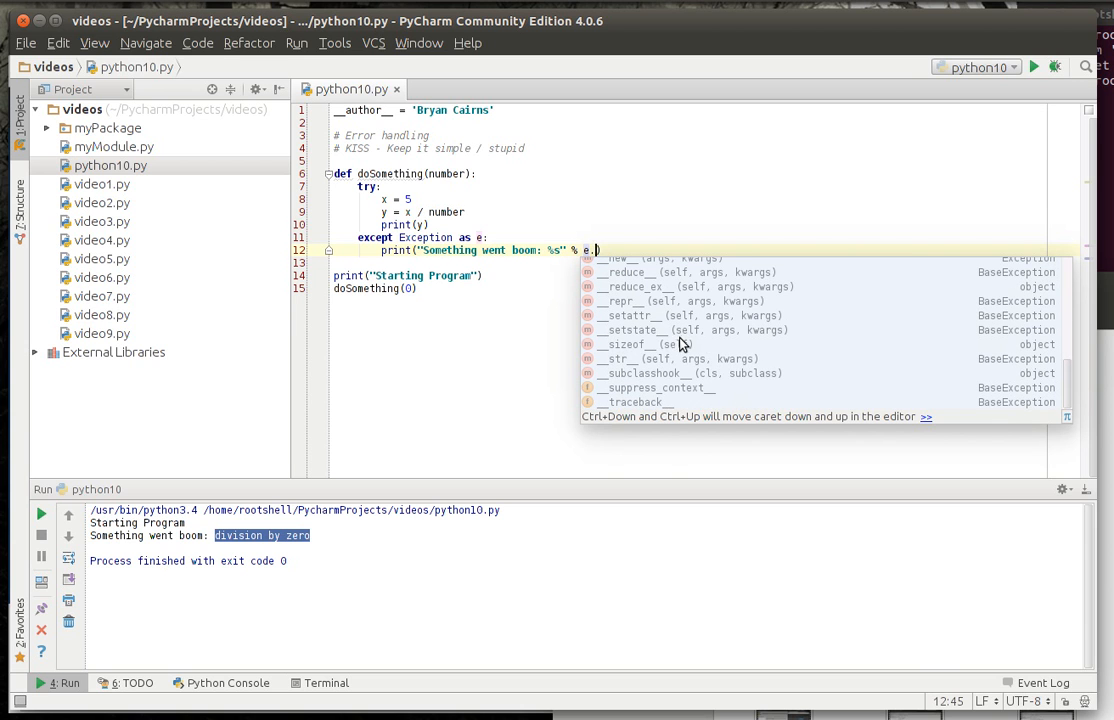
{"action": "left_click", "coordinate": [636, 401]}
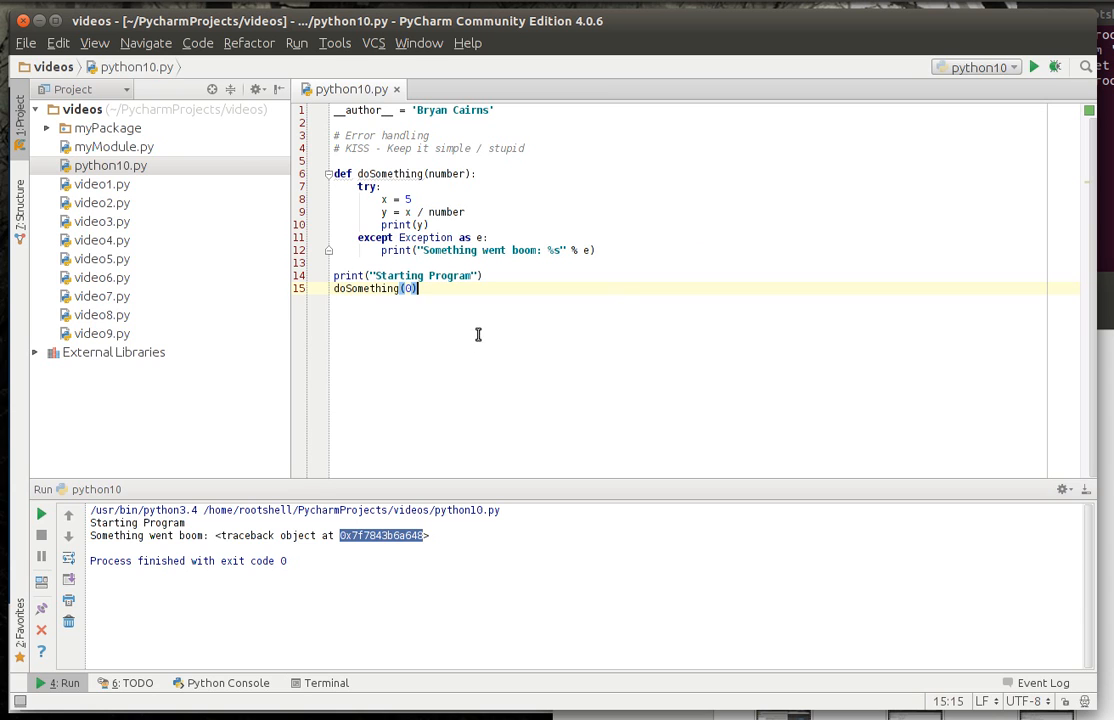
{"action": "mouse_move", "coordinate": [614, 272]}
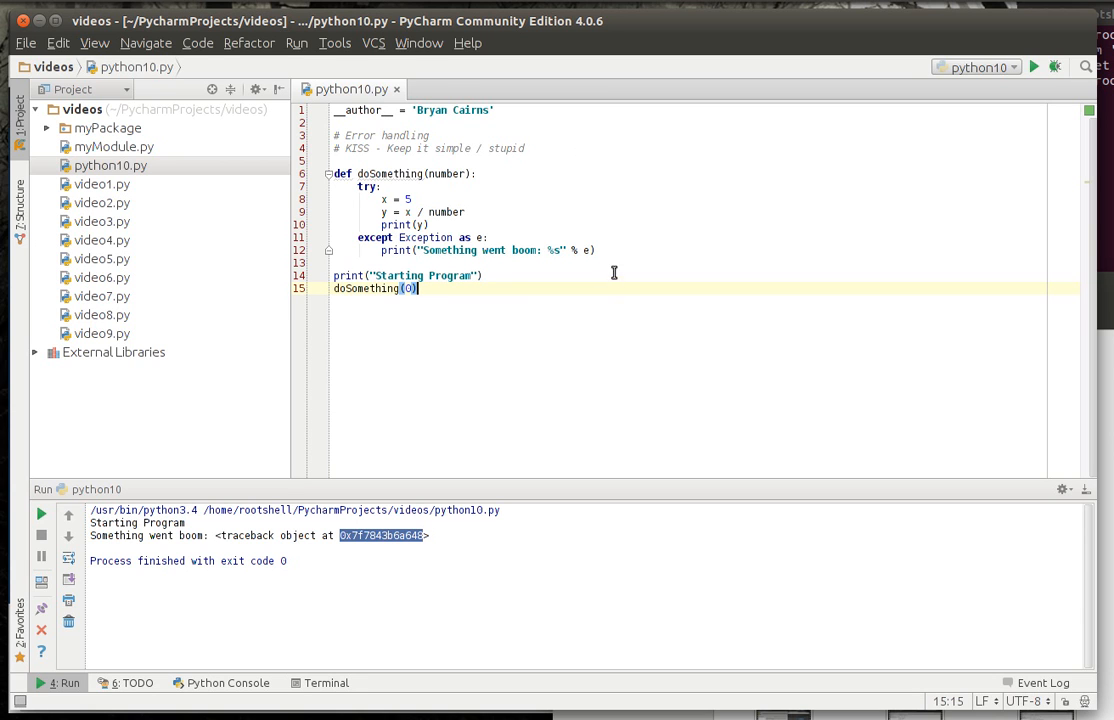
{"action": "mouse_move", "coordinate": [455, 308]}
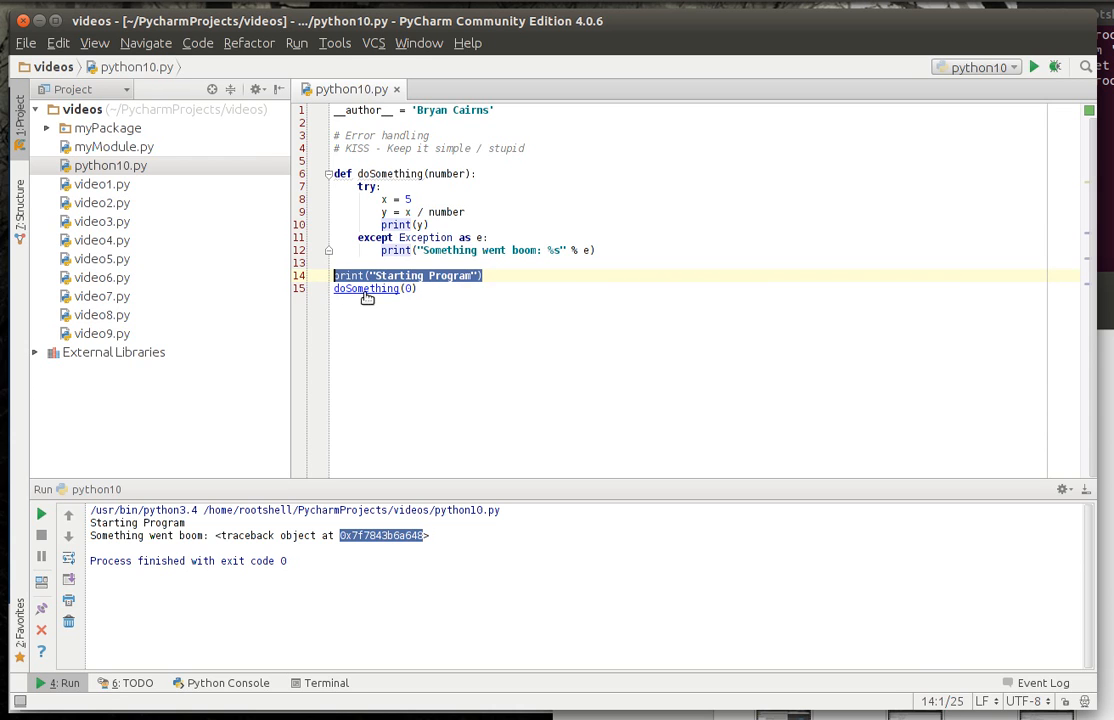
Add print("Ending Program") after the doSomething call and run the script.
{"action": "type", "text": "print(\"Starting Program\")"}
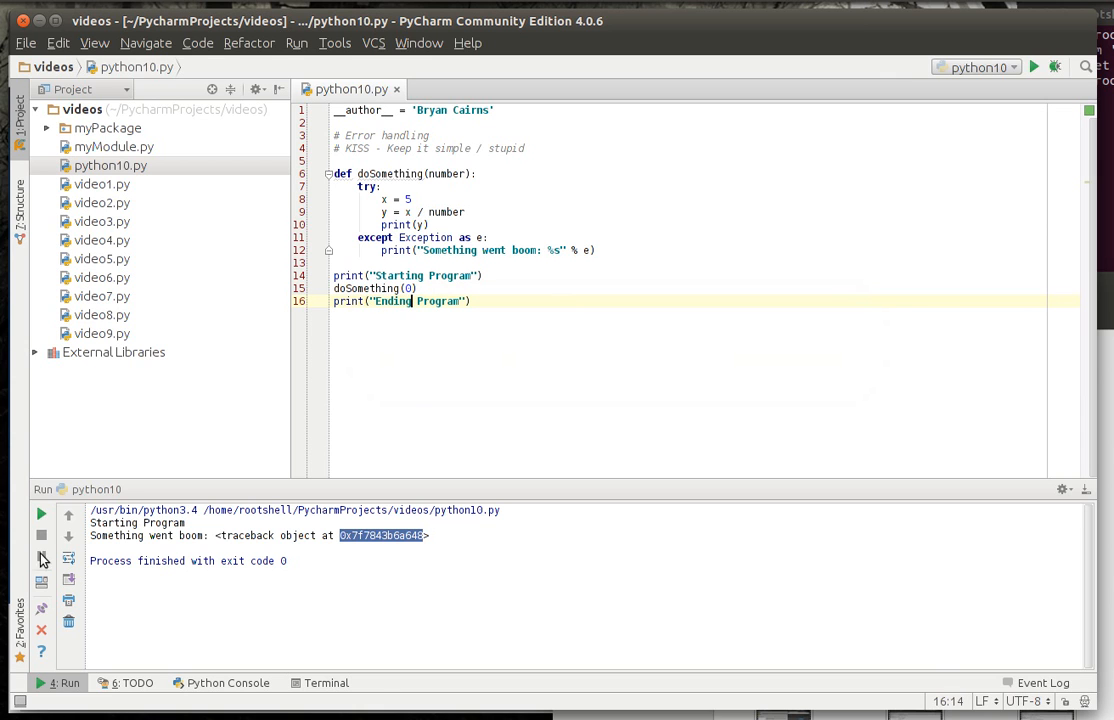
{"action": "left_click", "coordinate": [40, 514]}
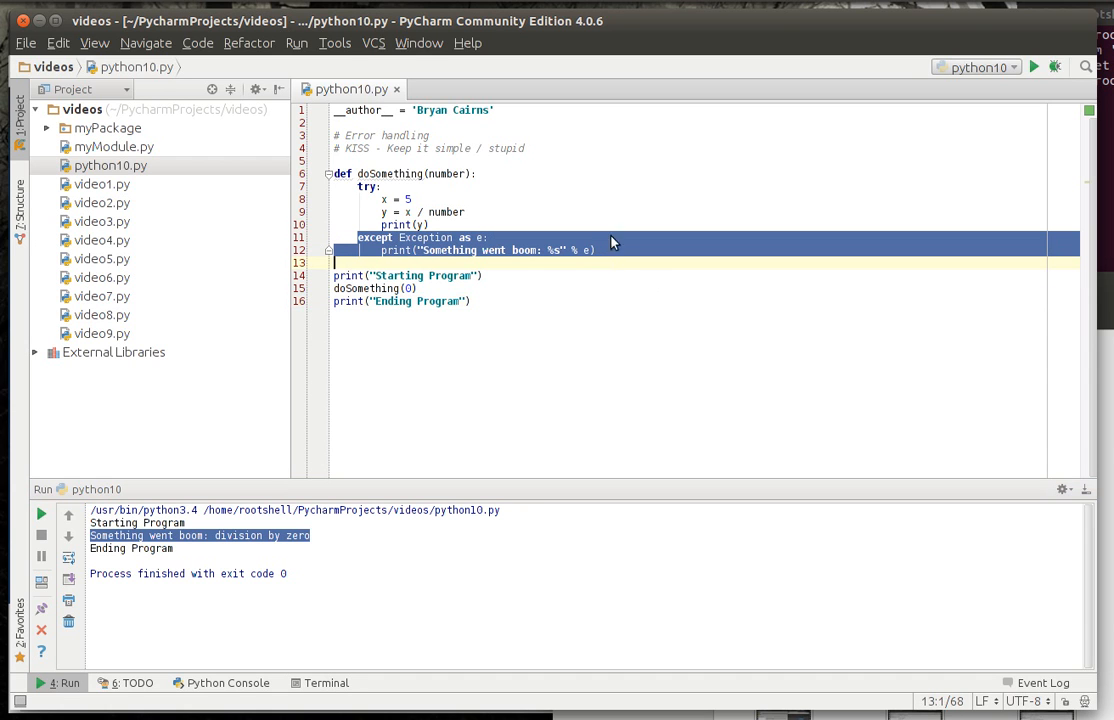
{"action": "mouse_move", "coordinate": [599, 251]}
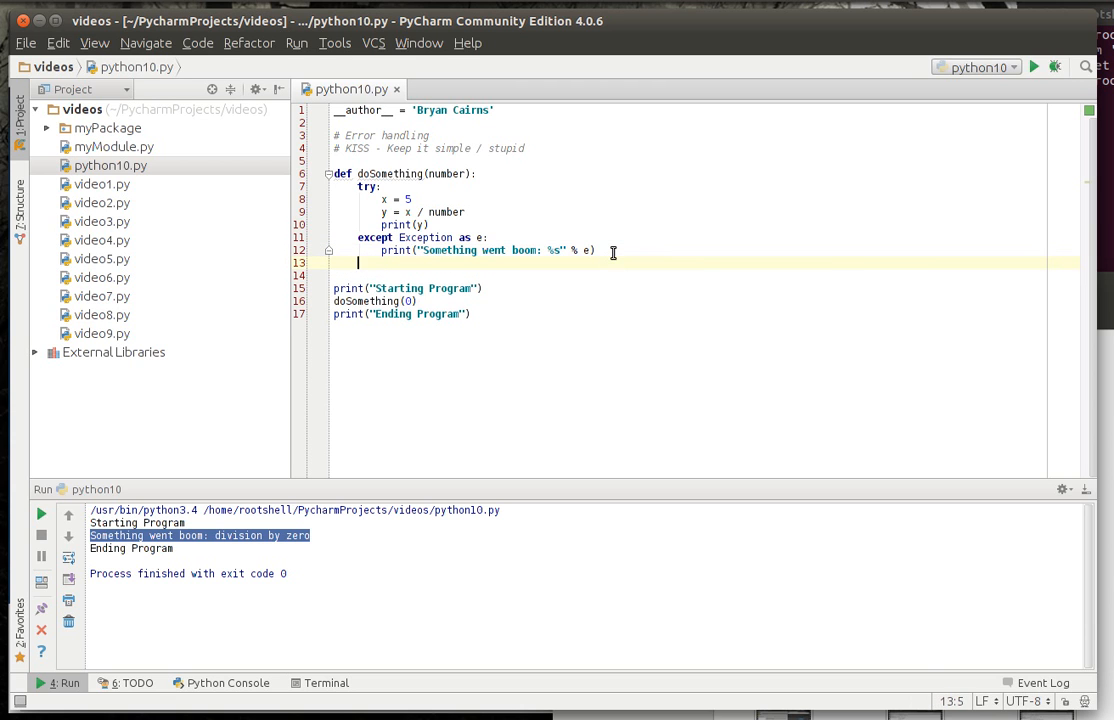
Add a finally block printing "Finally I get to run" and run the script.
{"action": "type", "text": "finally:"}
{"action": "type", "text": "print(\"Finally "}
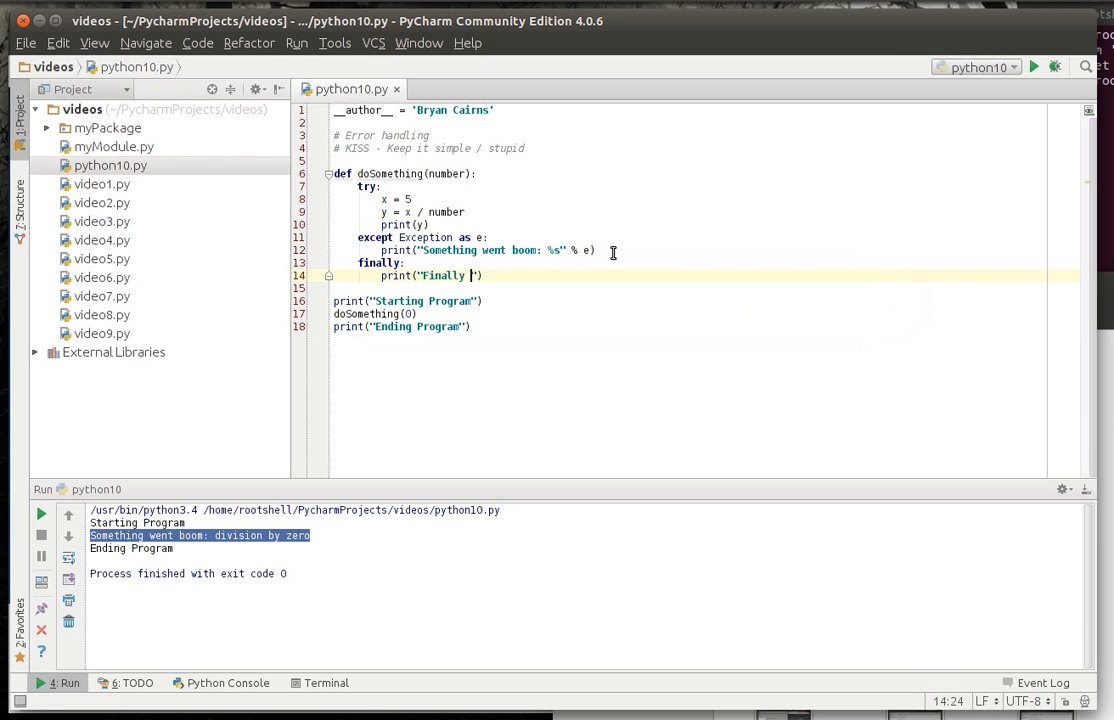
{"action": "type", "text": "I get to run"}
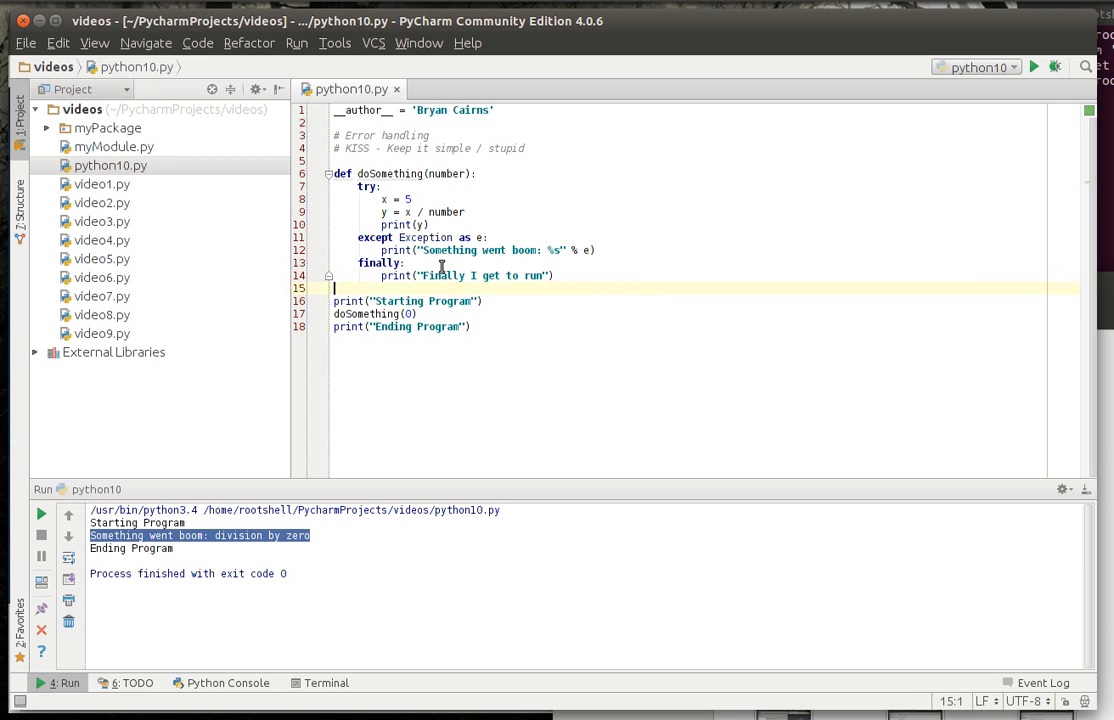
{"action": "left_click_drag", "start_coordinate": [378, 199], "coordinate": [462, 211]}
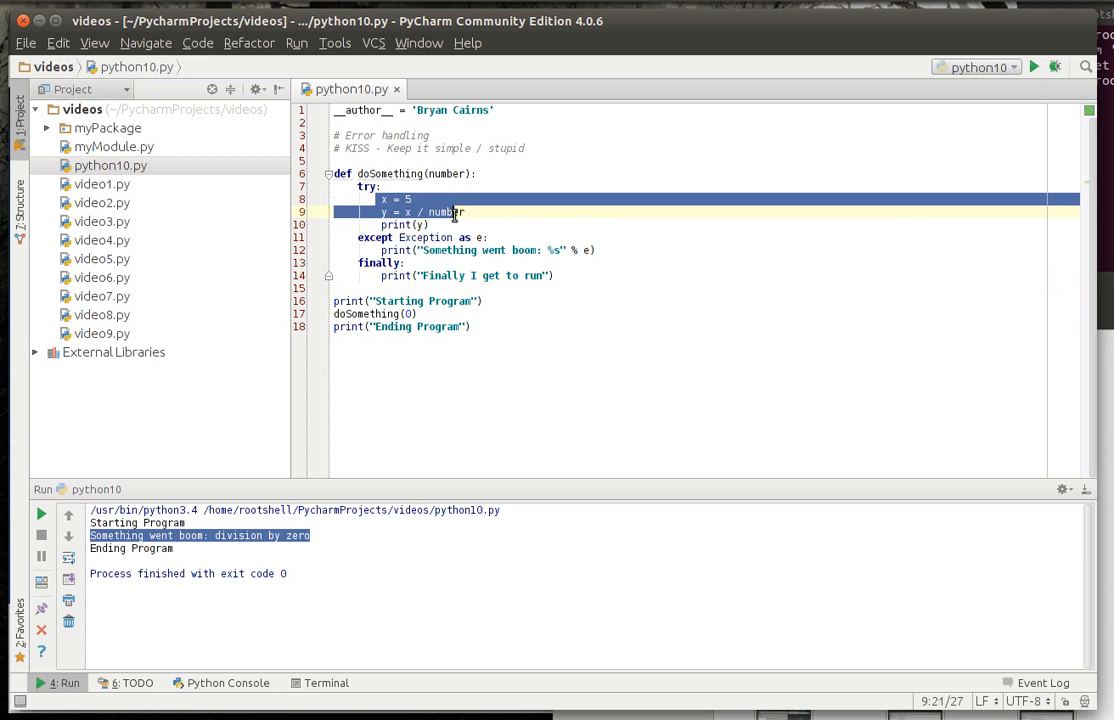
{"action": "left_click", "coordinate": [422, 224]}
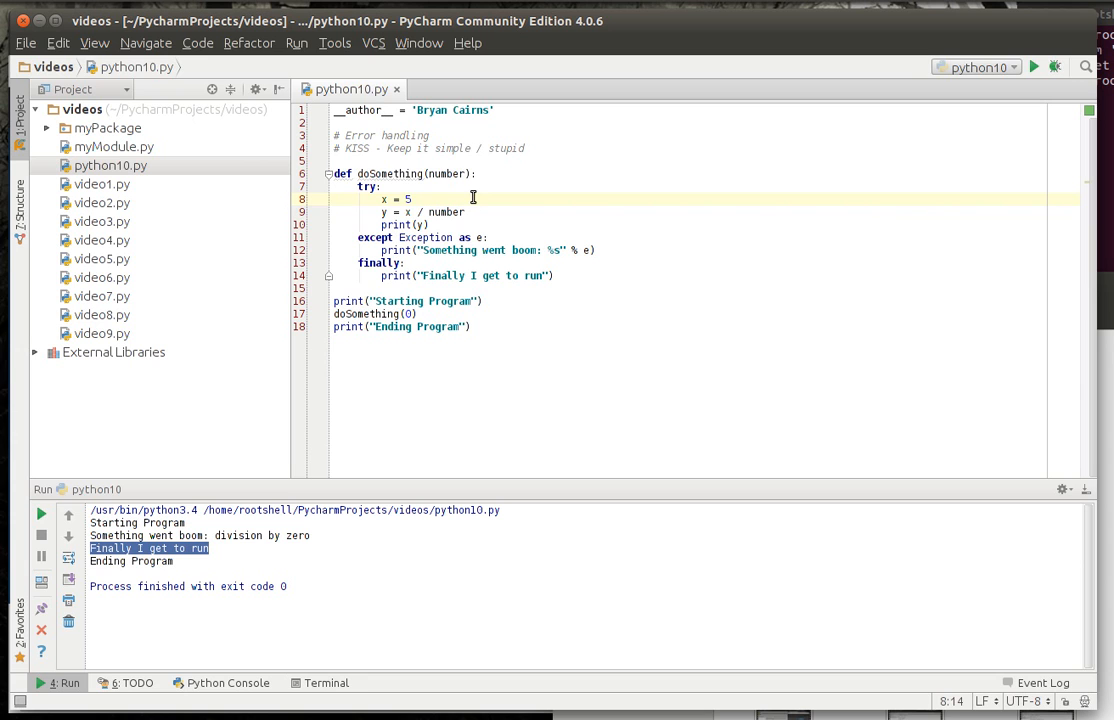
{"action": "mouse_move", "coordinate": [485, 186]}
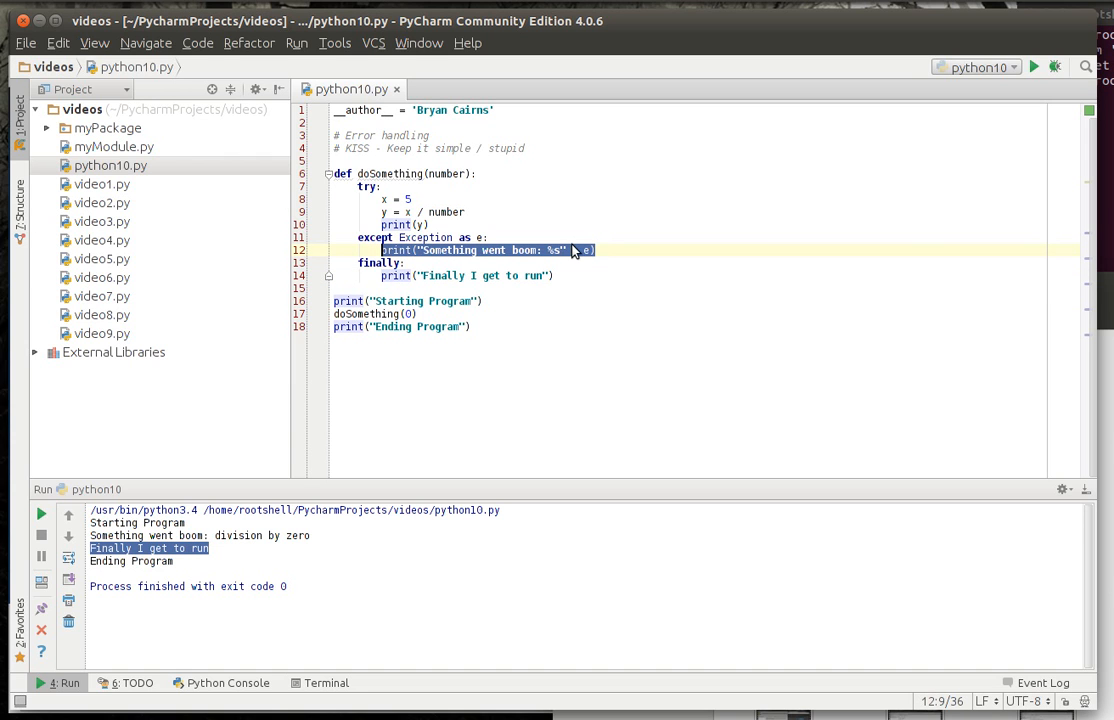
Add an except ZeroDivisionError handler whose print shows 'Please do not div by zero'.
{"action": "key", "text": "Return"}
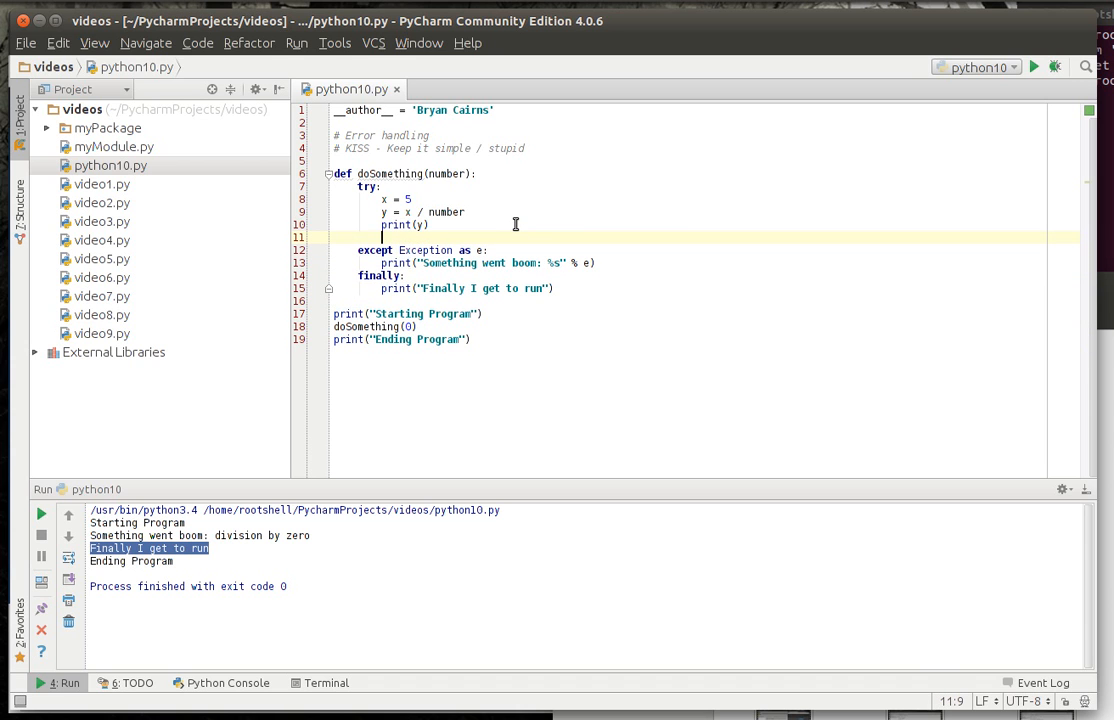
{"action": "type", "text": "except"}
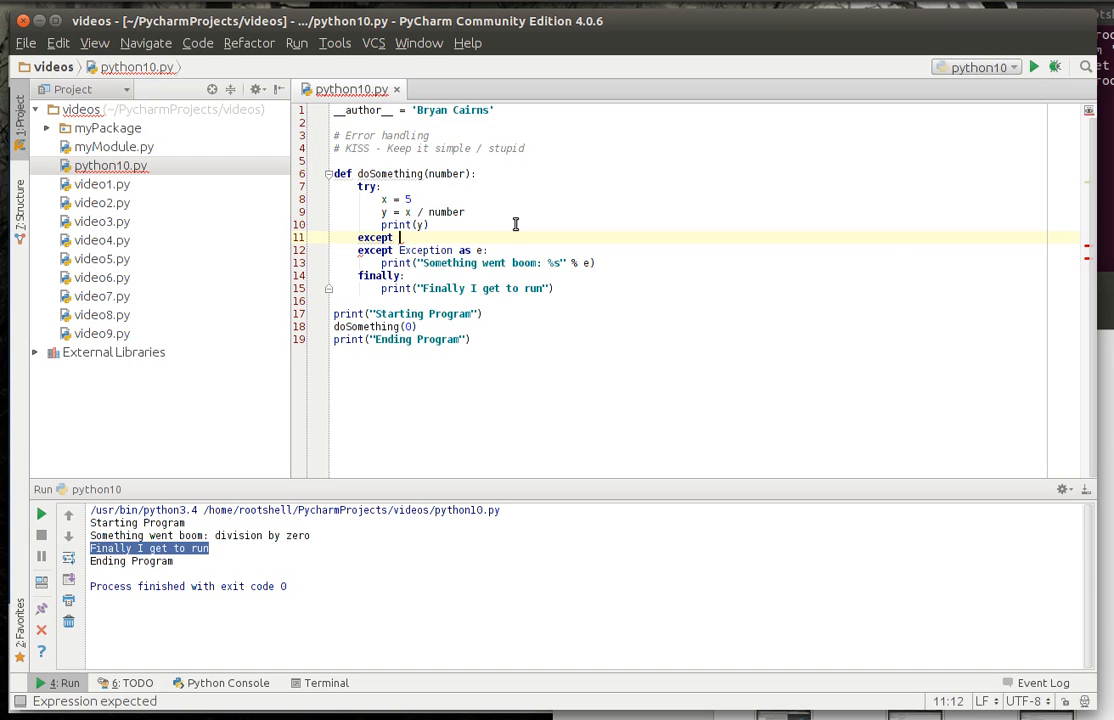
{"action": "type", "text": "ZeroDivisionError:"}
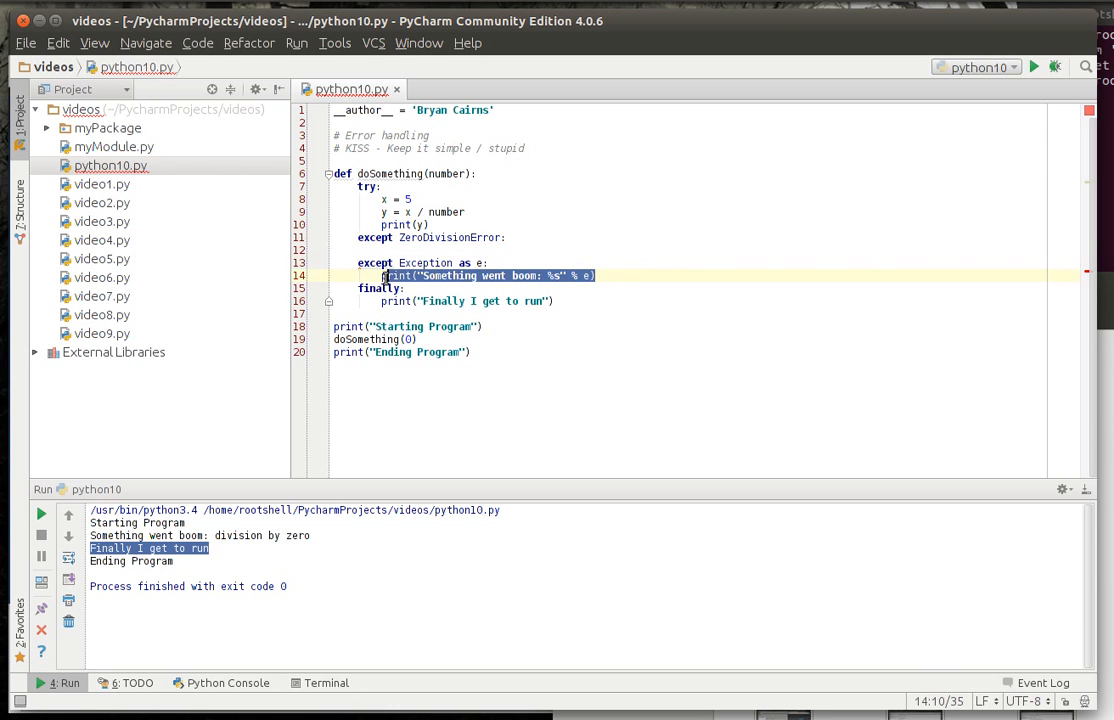
{"action": "left_click", "coordinate": [410, 237]}
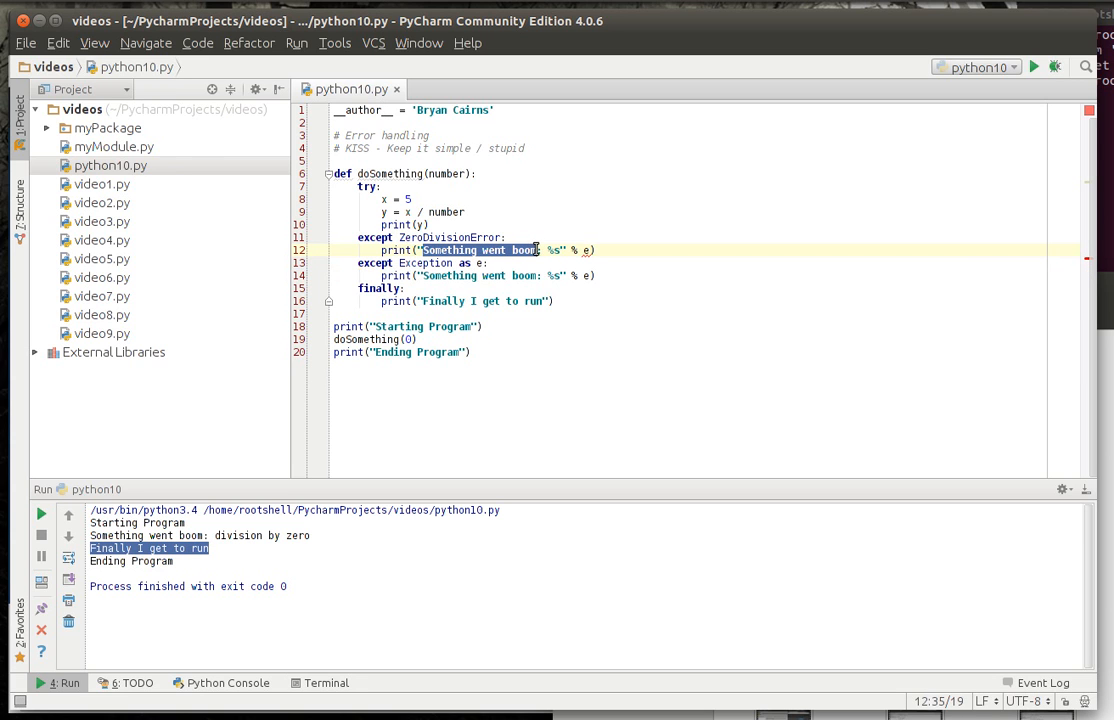
{"action": "type", "text": "We"}
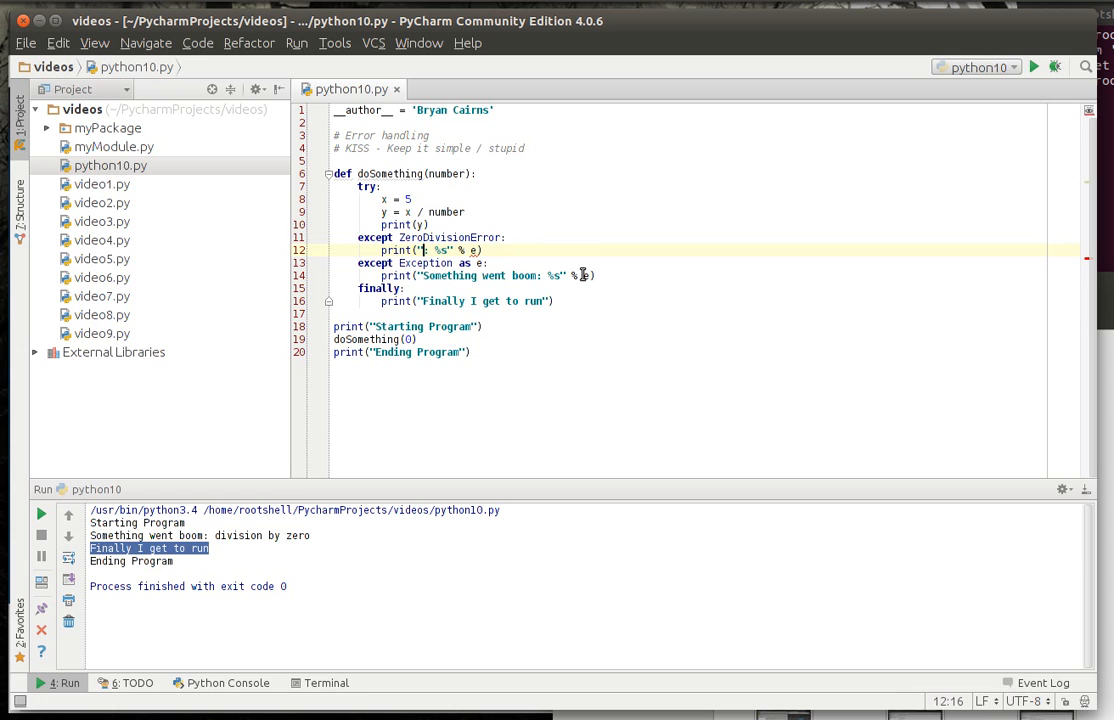
{"action": "type", "text": "Please d"}
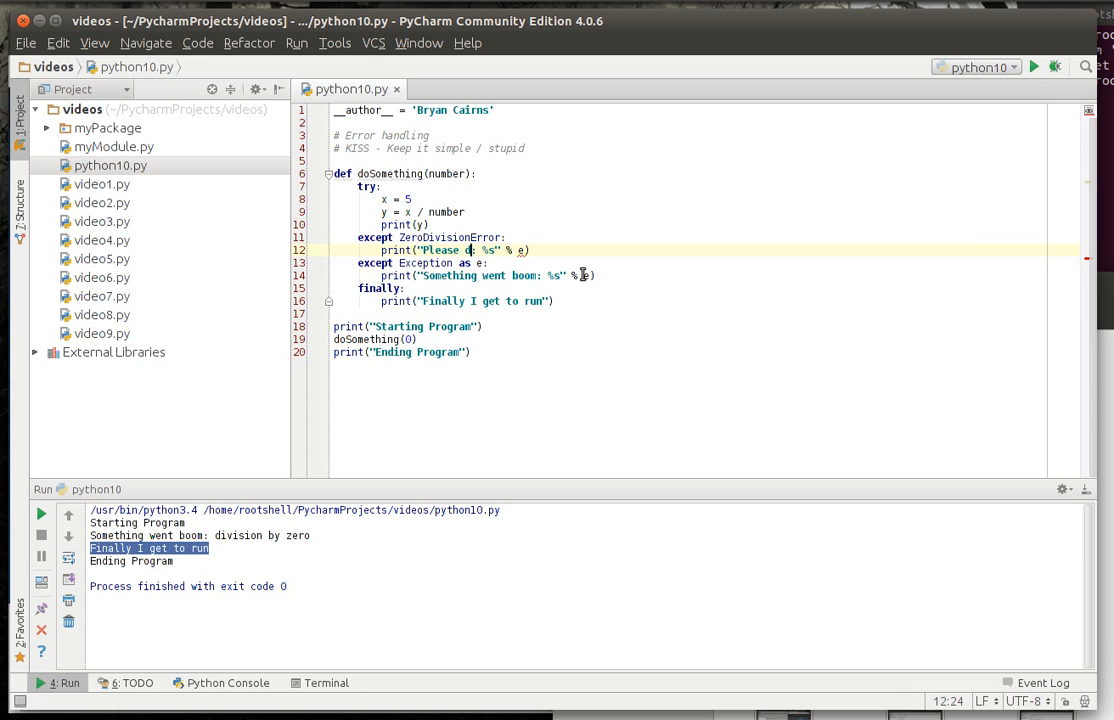
{"action": "type", "text": "o not div by zero"}
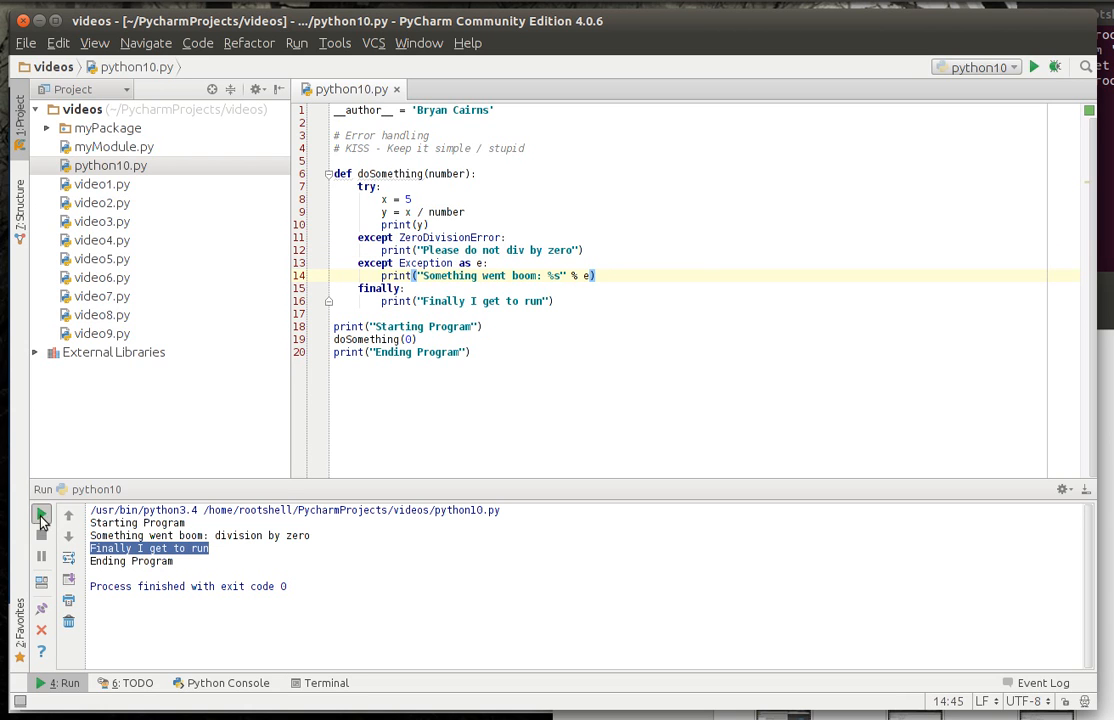
Rerun to show 'Please do not div by zero', then review the Exception and ZeroDivisionError handlers.
{"action": "left_click", "coordinate": [41, 513]}
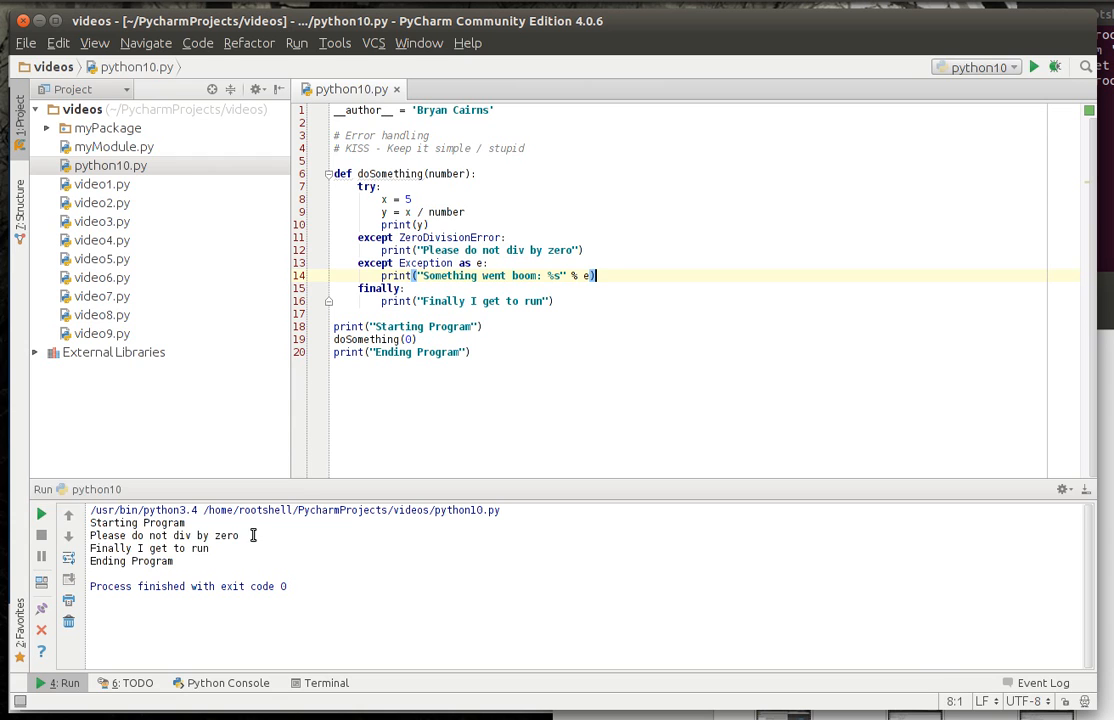
{"action": "double_click", "coordinate": [160, 535]}
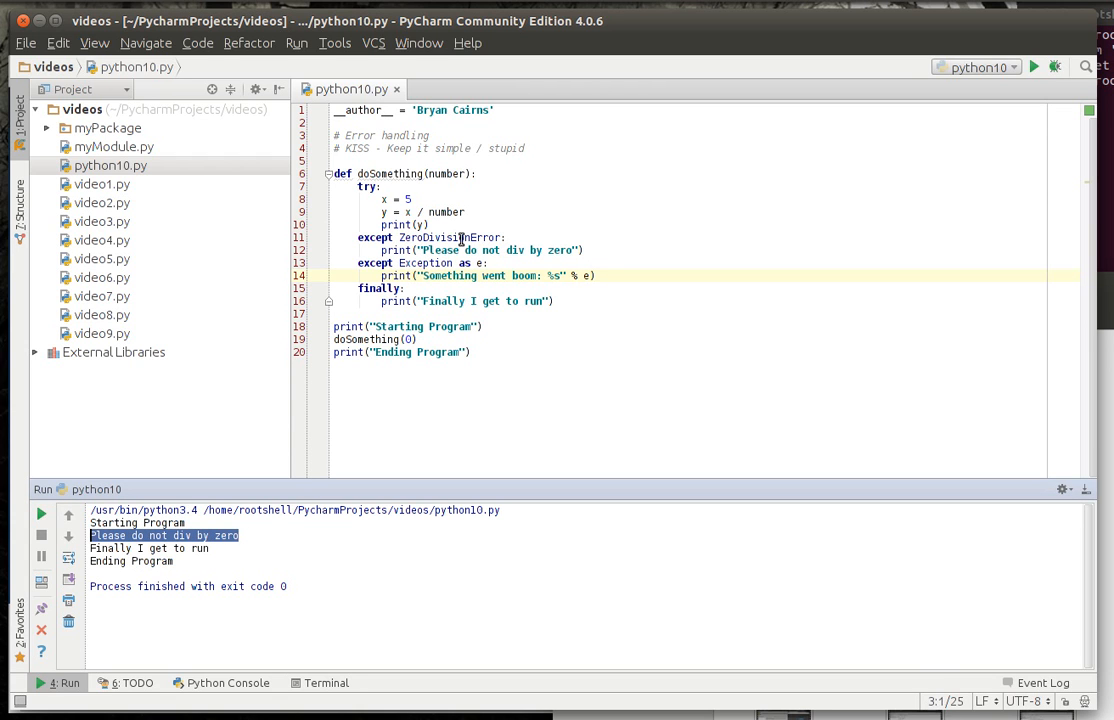
{"action": "double_click", "coordinate": [427, 262]}
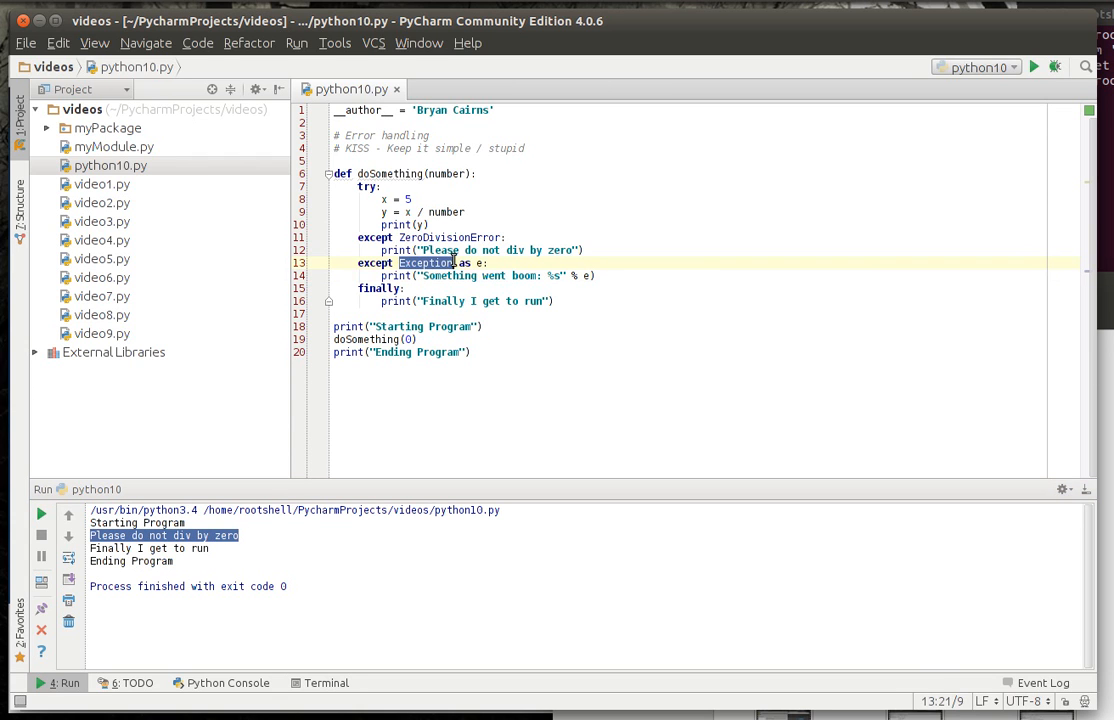
{"action": "double_click", "coordinate": [450, 237]}
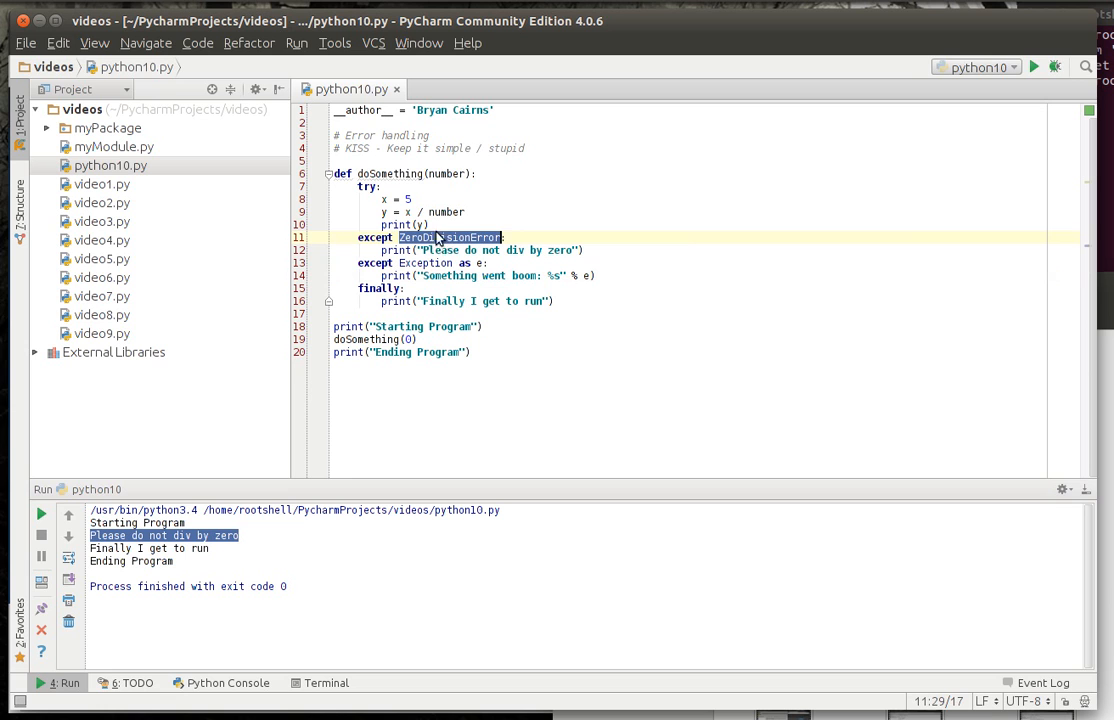
{"action": "left_click", "coordinate": [588, 250]}
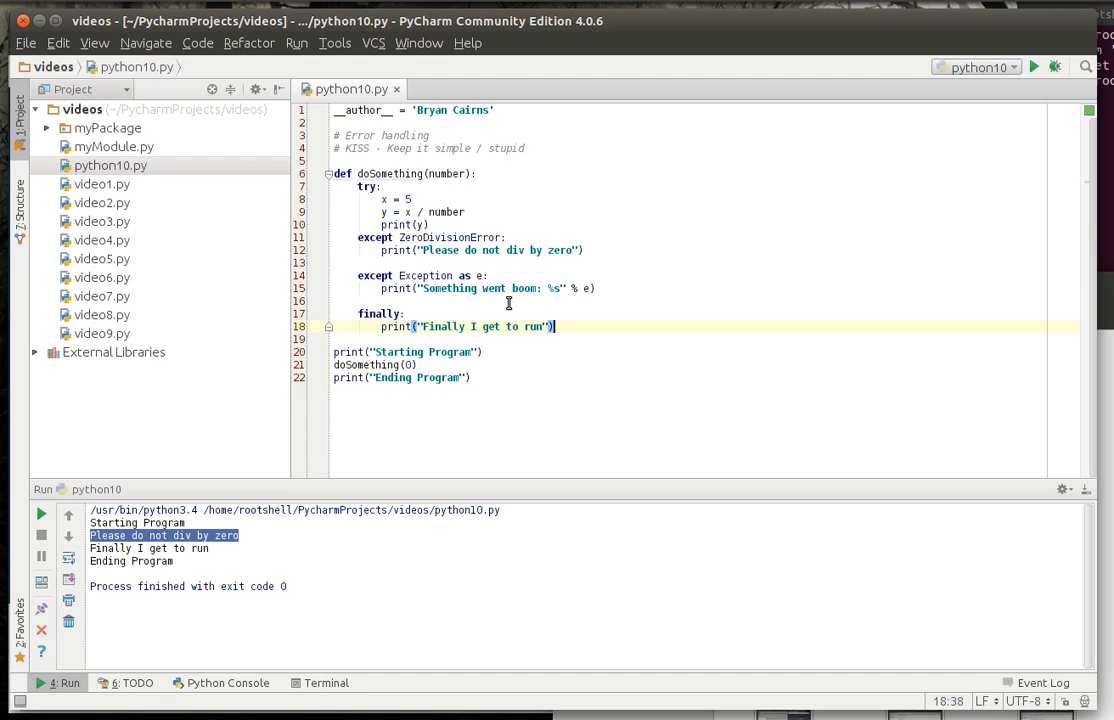
{"action": "mouse_move", "coordinate": [569, 326]}
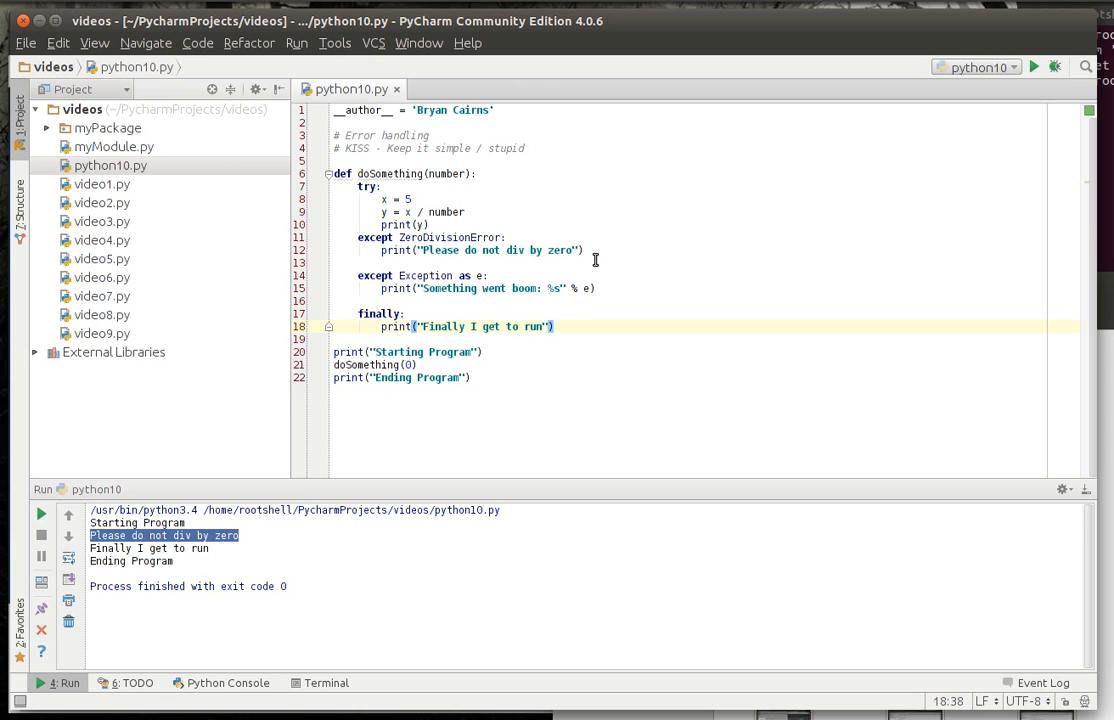
{"action": "mouse_move", "coordinate": [603, 254]}
{"action": "type", "text": "except"}
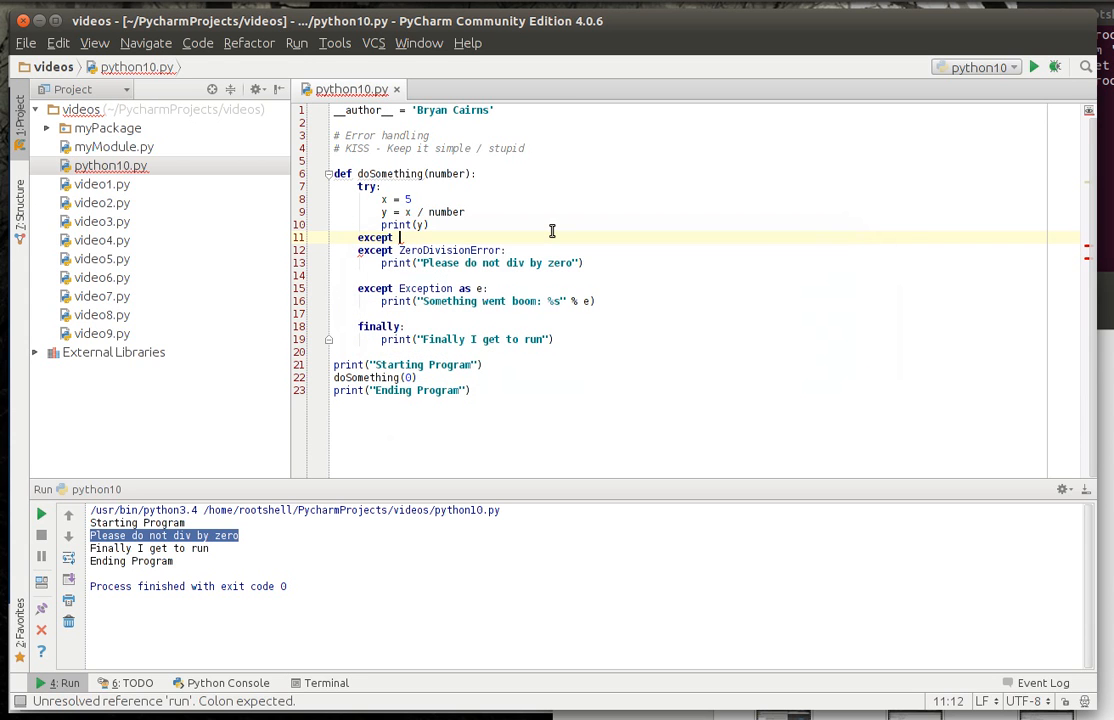
Insert 'except RuntimeError: pass' above the ZeroDivisionError handler and rerun the script.
{"action": "type", "text": "RuntimeError:"}
{"action": "type", "text": "pass"}
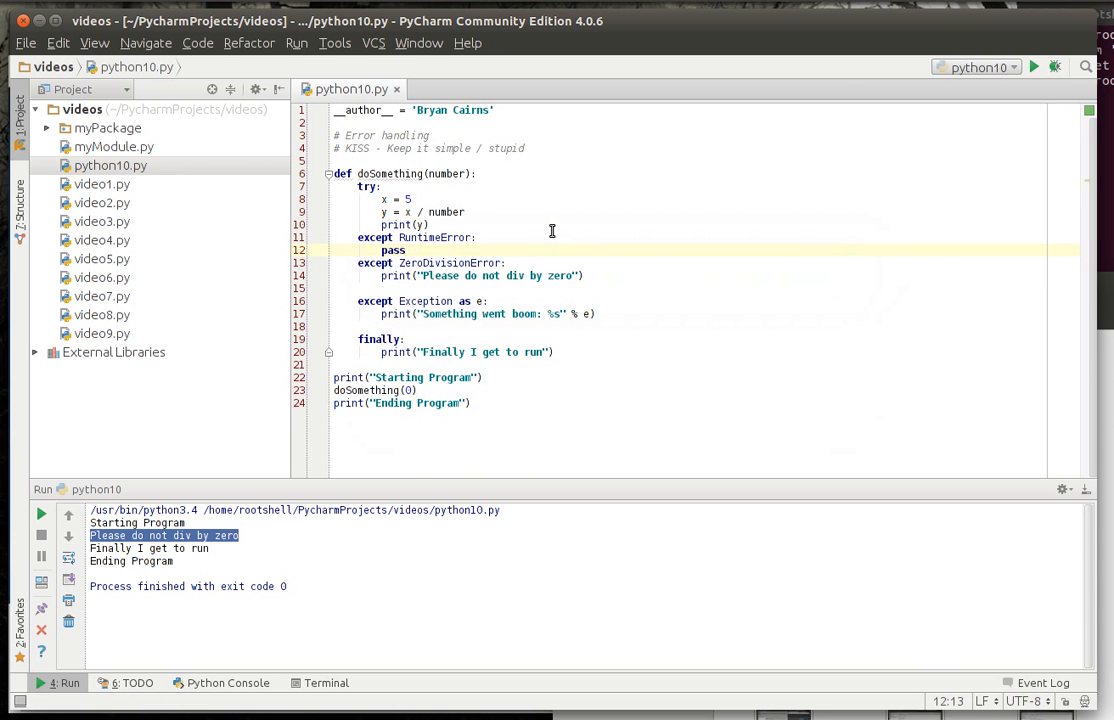
{"action": "double_click", "coordinate": [393, 250]}
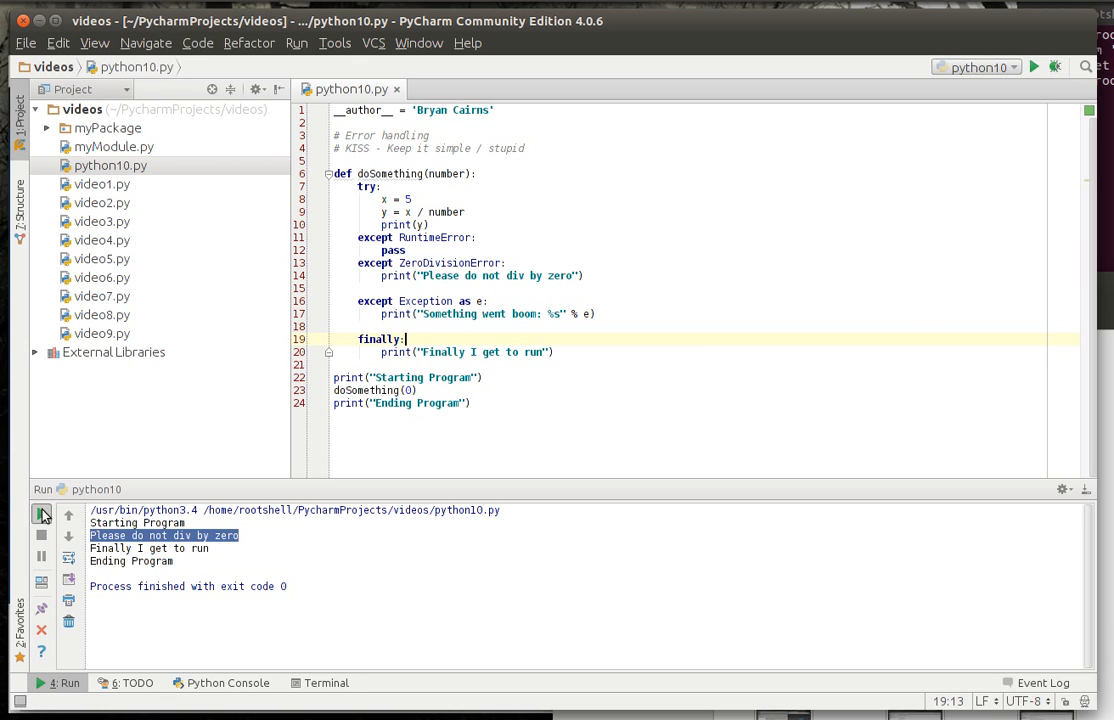
{"action": "left_click", "coordinate": [429, 262]}
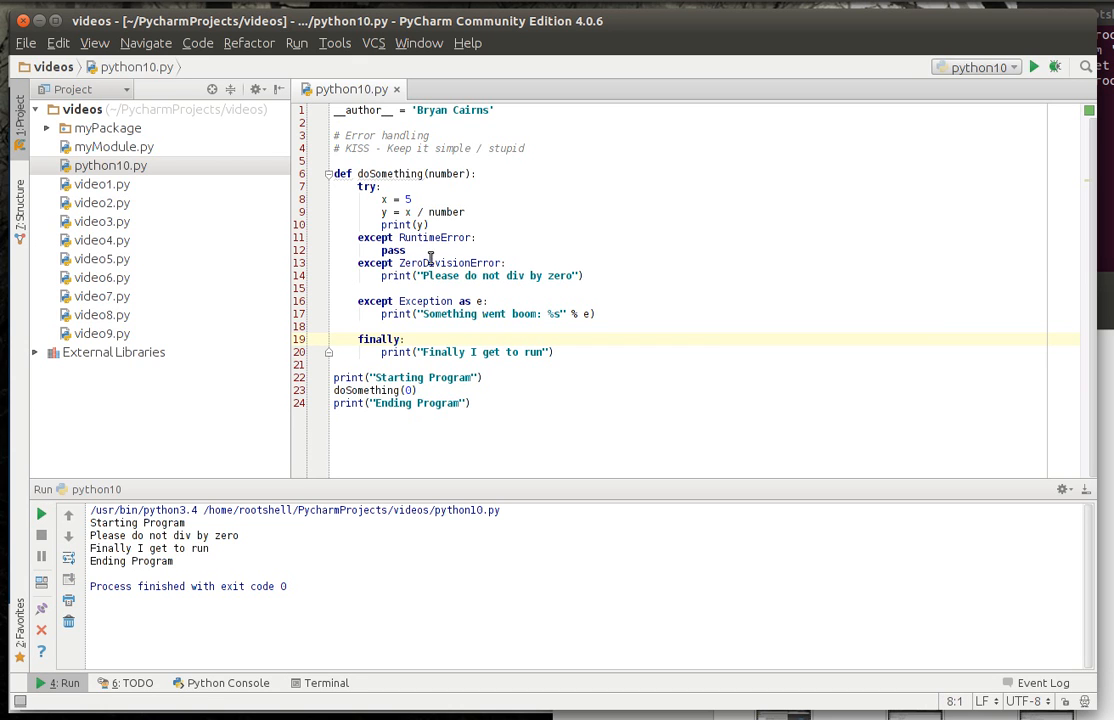
{"action": "double_click", "coordinate": [392, 249]}
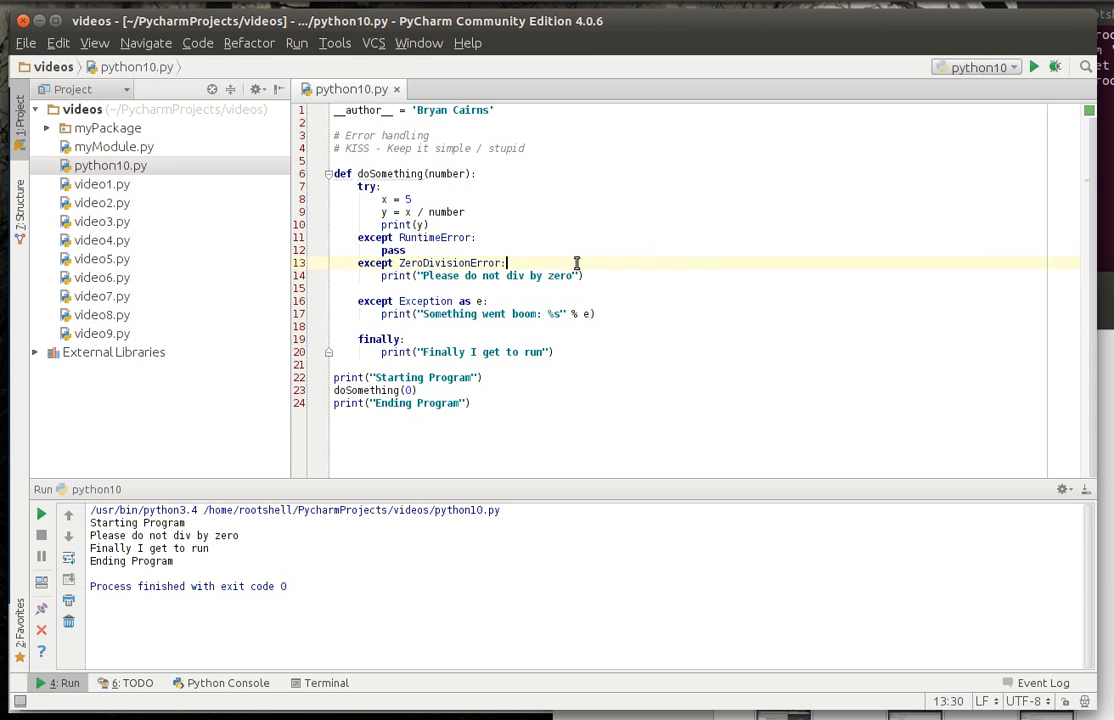
Silence the ZeroDivisionError handler with pass, rerun, then remove the extra pass.
{"action": "type", "text": "pass"}
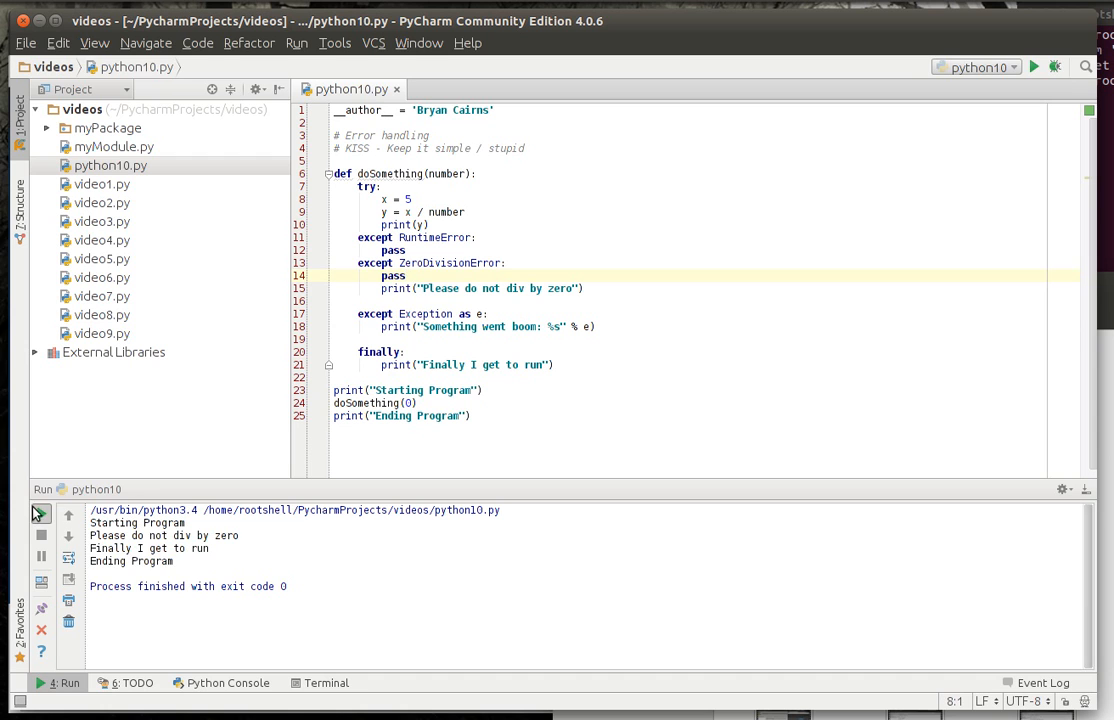
{"action": "left_click", "coordinate": [384, 288]}
{"action": "type", "text": "#"}
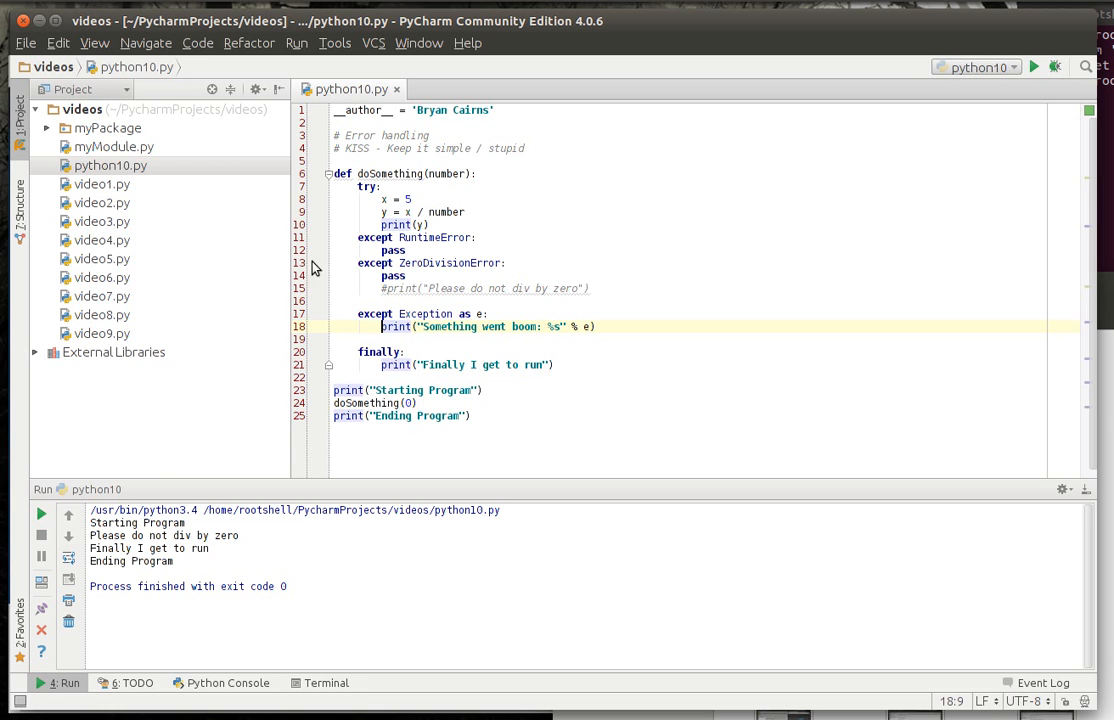
{"action": "mouse_move", "coordinate": [68, 515]}
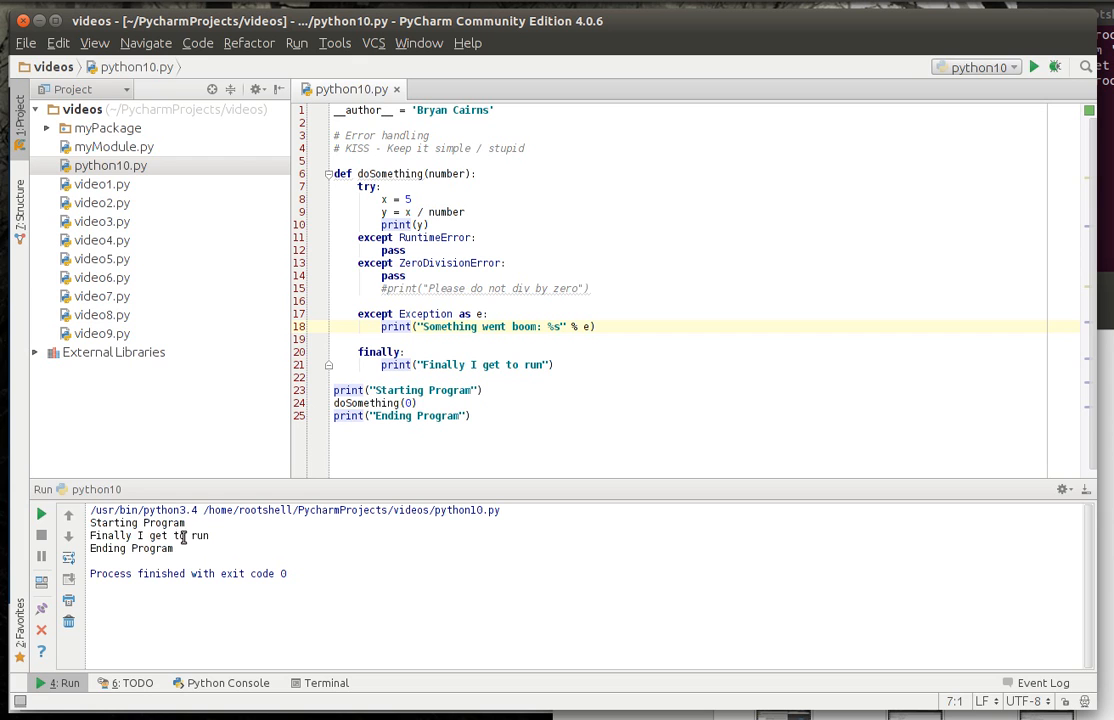
{"action": "left_click", "coordinate": [405, 276]}
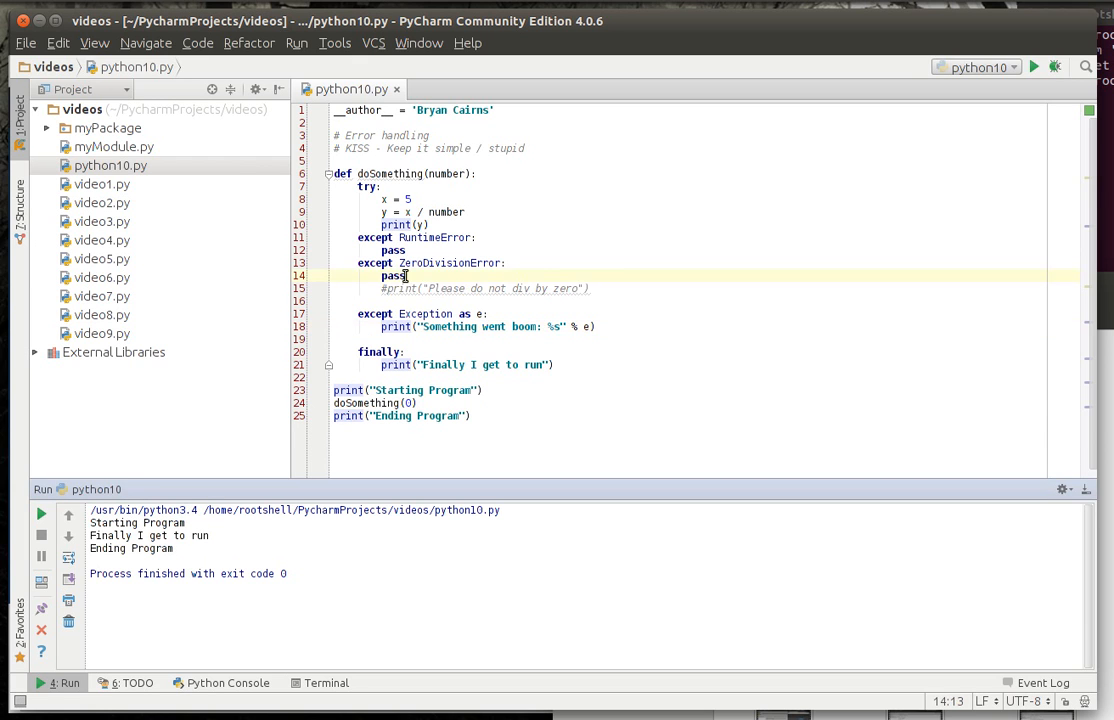
{"action": "double_click", "coordinate": [393, 276]}
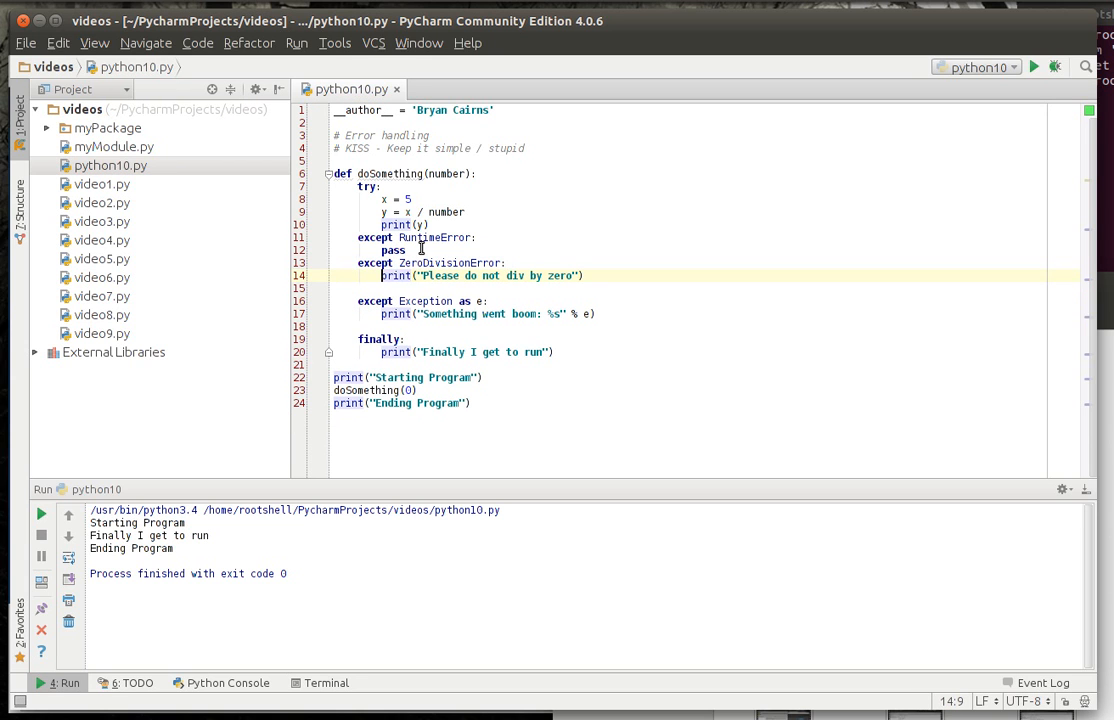
{"action": "left_click", "coordinate": [410, 250]}
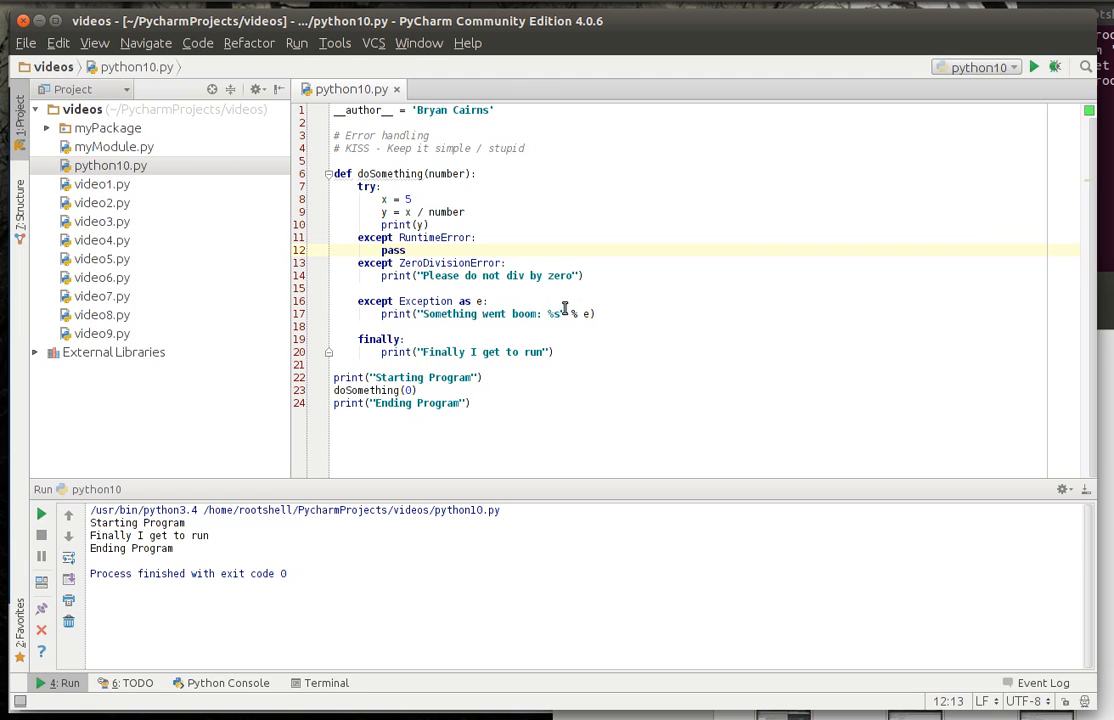
{"action": "mouse_move", "coordinate": [773, 264]}
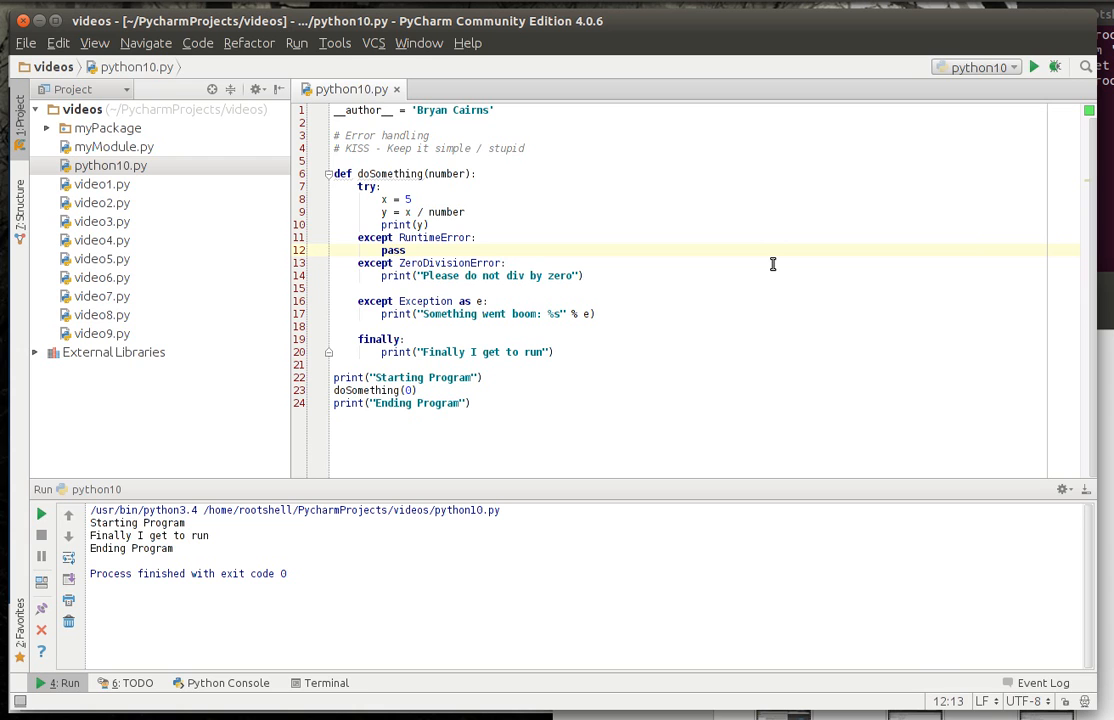
{"action": "mouse_move", "coordinate": [410, 211]}
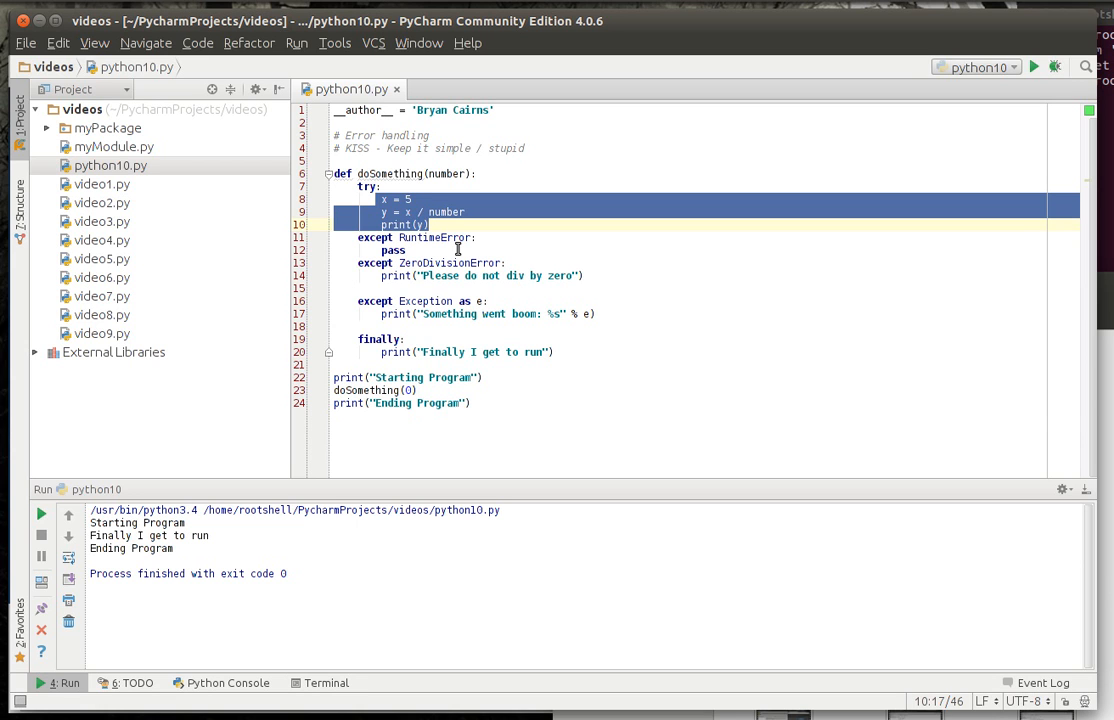
{"action": "left_click", "coordinate": [397, 237]}
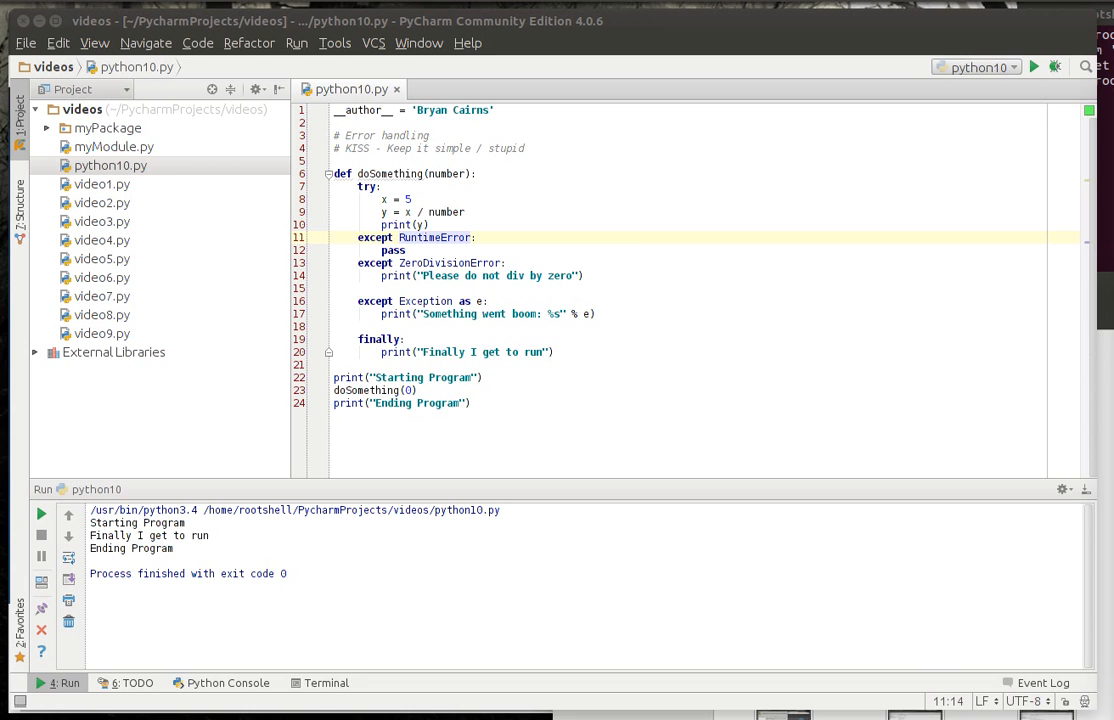
{"action": "mouse_move", "coordinate": [805, 522]}
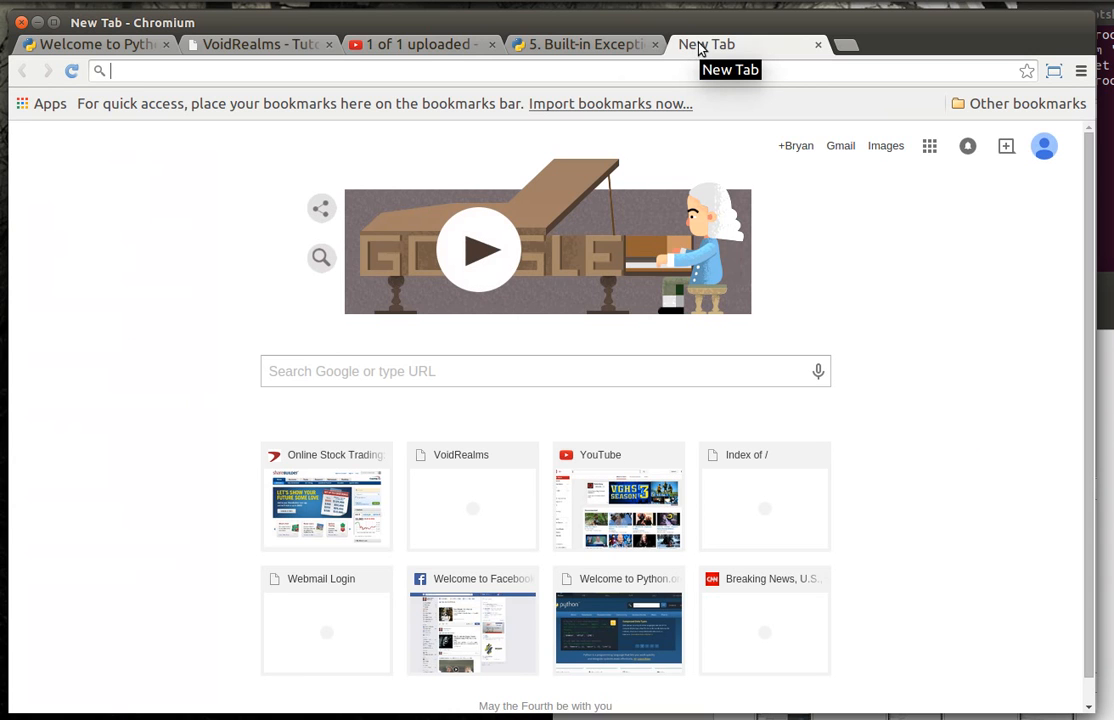
{"action": "mouse_move", "coordinate": [703, 61]}
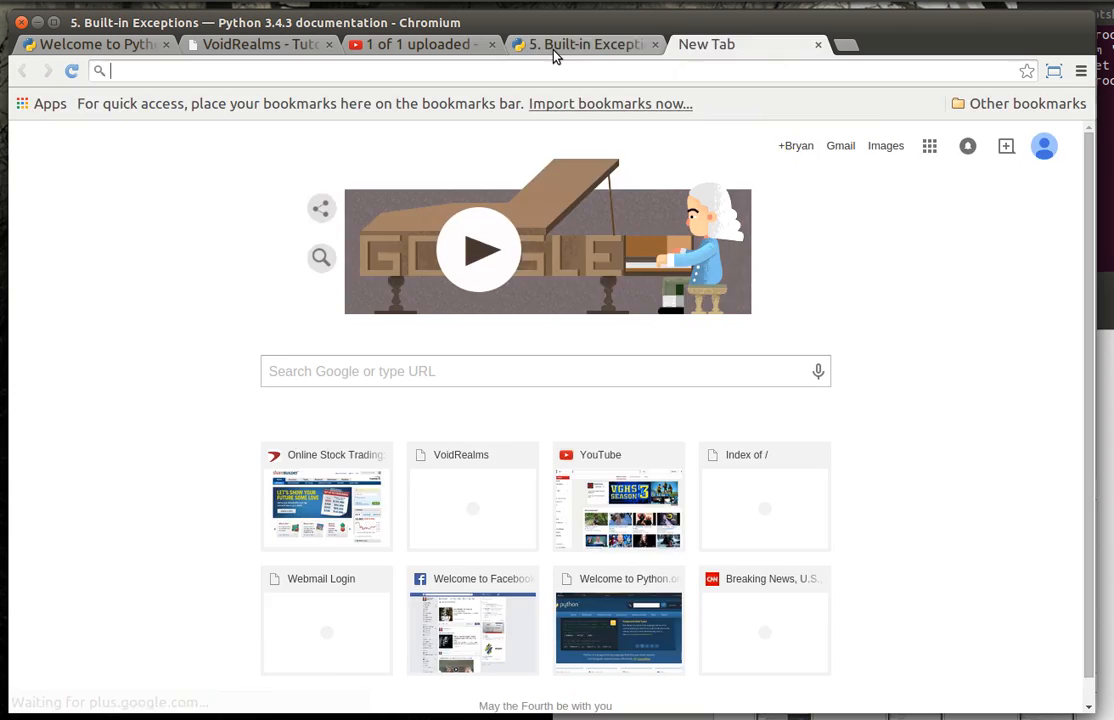
Scroll the Python 3.4 Built-in Exceptions list past OSError down to SystemError.
{"action": "left_click", "coordinate": [585, 44]}
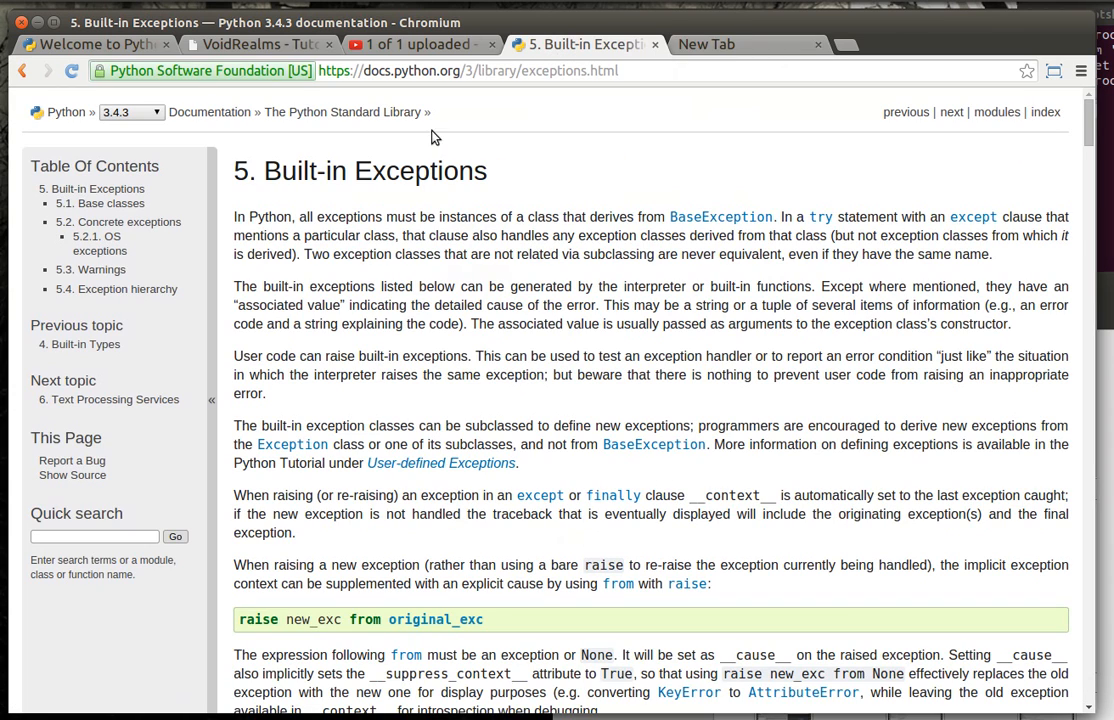
{"action": "mouse_move", "coordinate": [544, 75]}
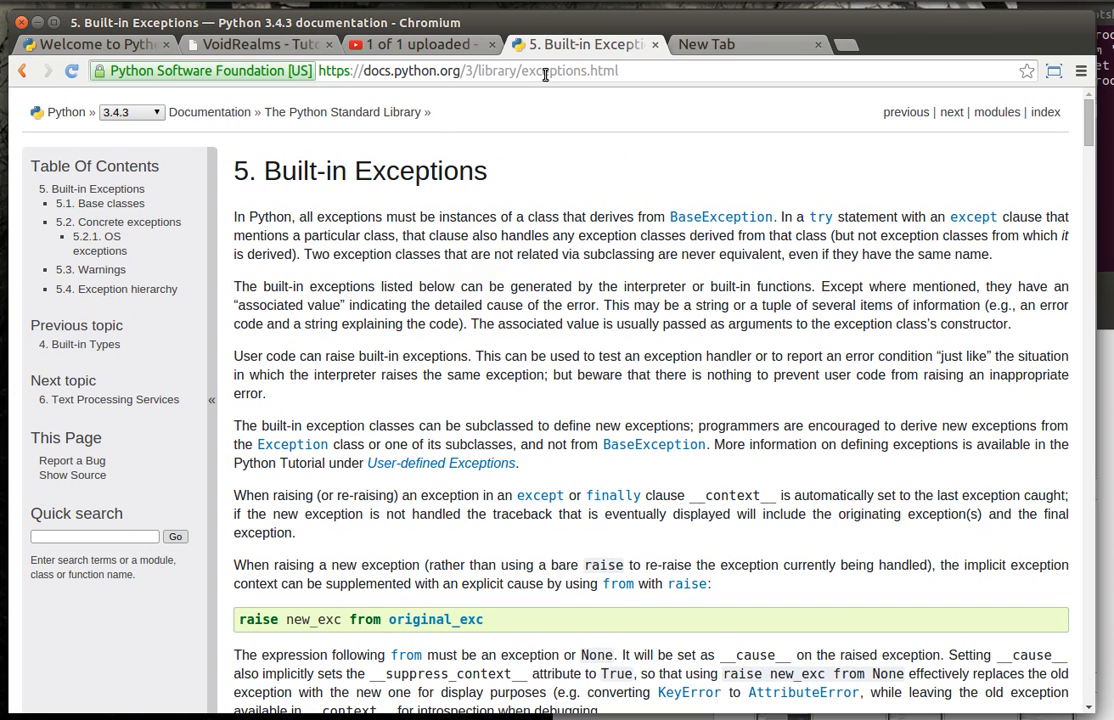
{"action": "scroll", "scroll_direction": "down", "scroll_amount": 3}
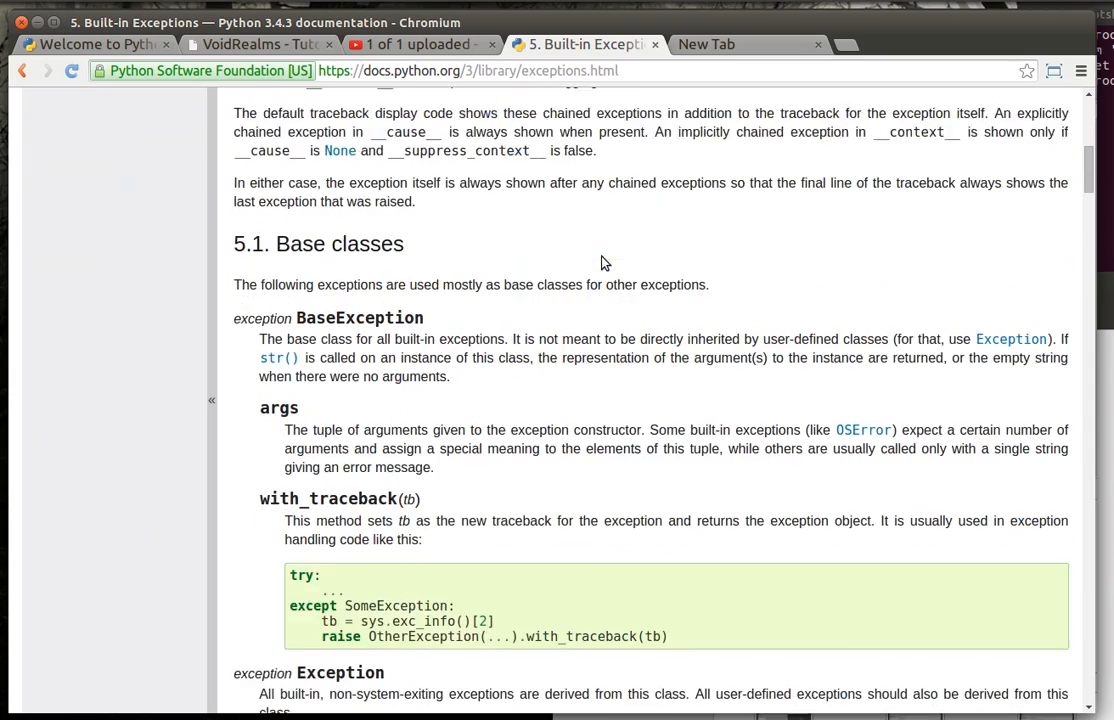
{"action": "scroll", "scroll_direction": "down", "scroll_amount": 3}
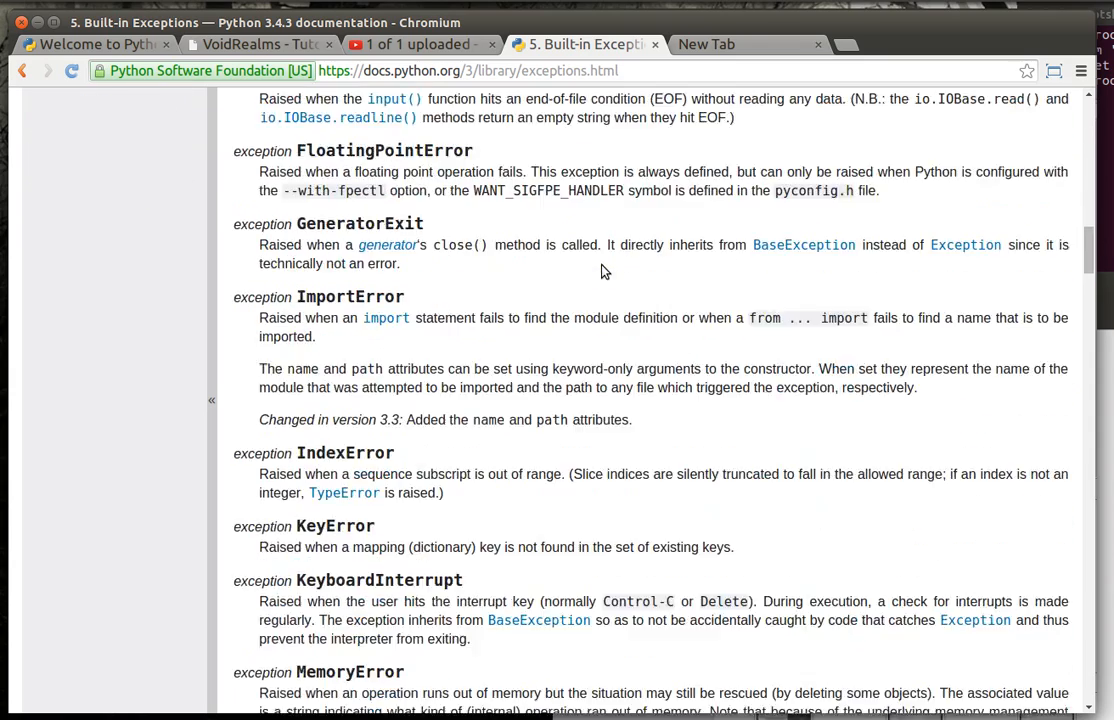
{"action": "scroll", "scroll_direction": "down", "scroll_amount": 3}
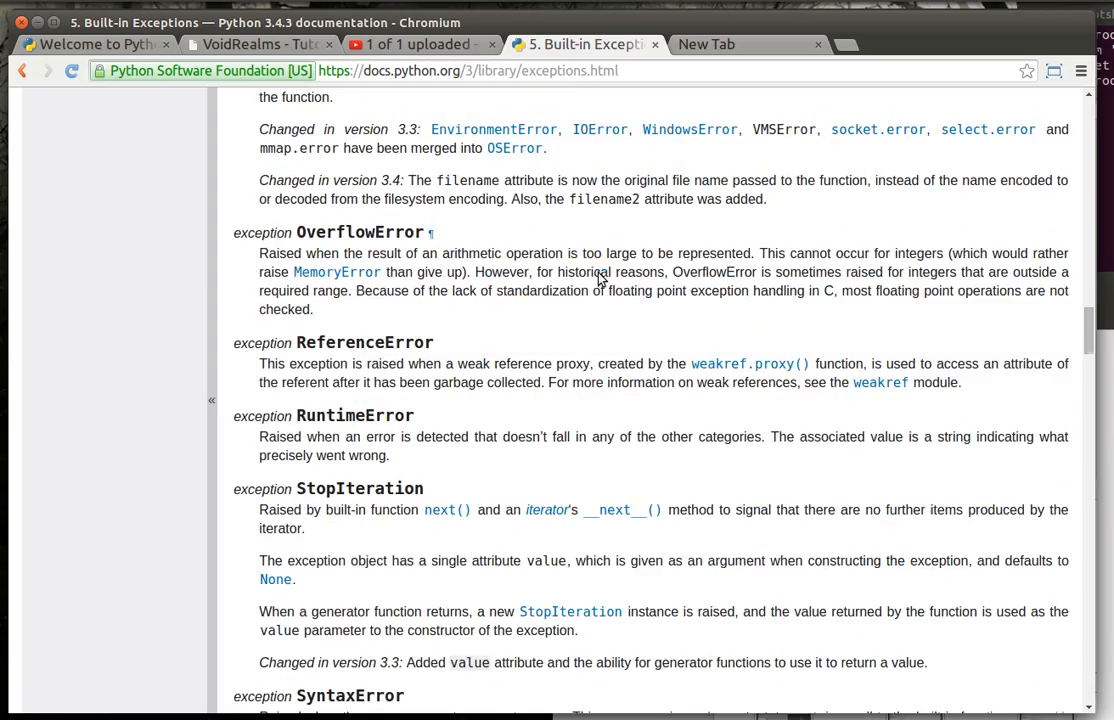
{"action": "scroll", "scroll_direction": "up", "scroll_amount": 3}
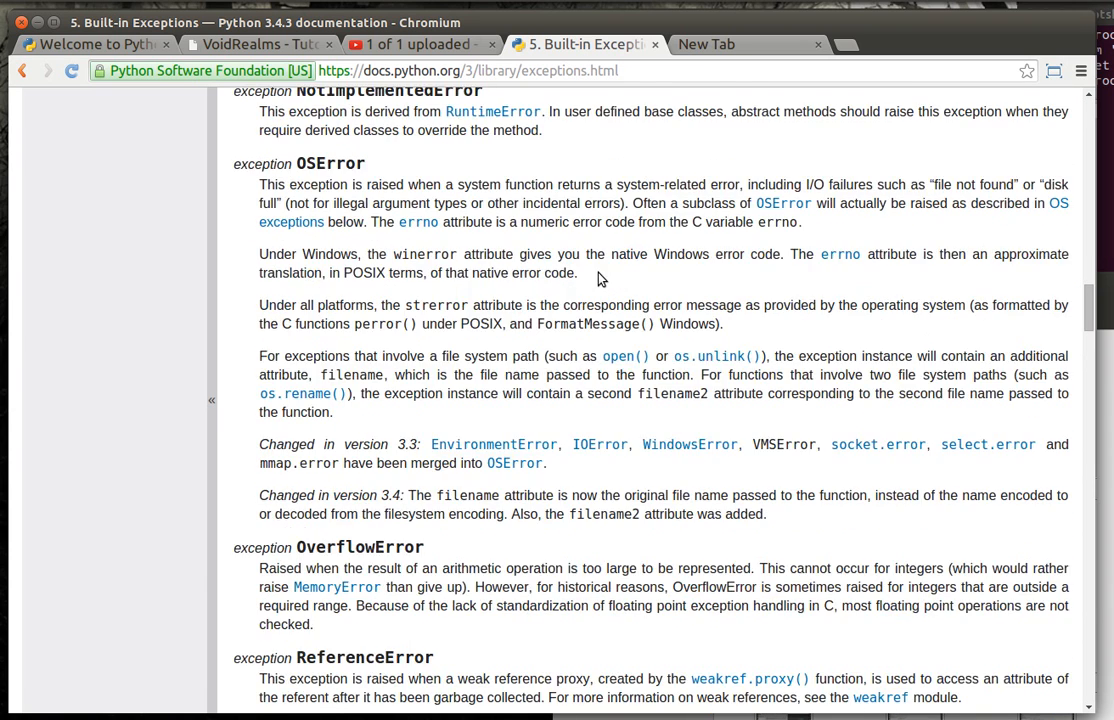
{"action": "scroll", "scroll_direction": "up", "scroll_amount": 3}
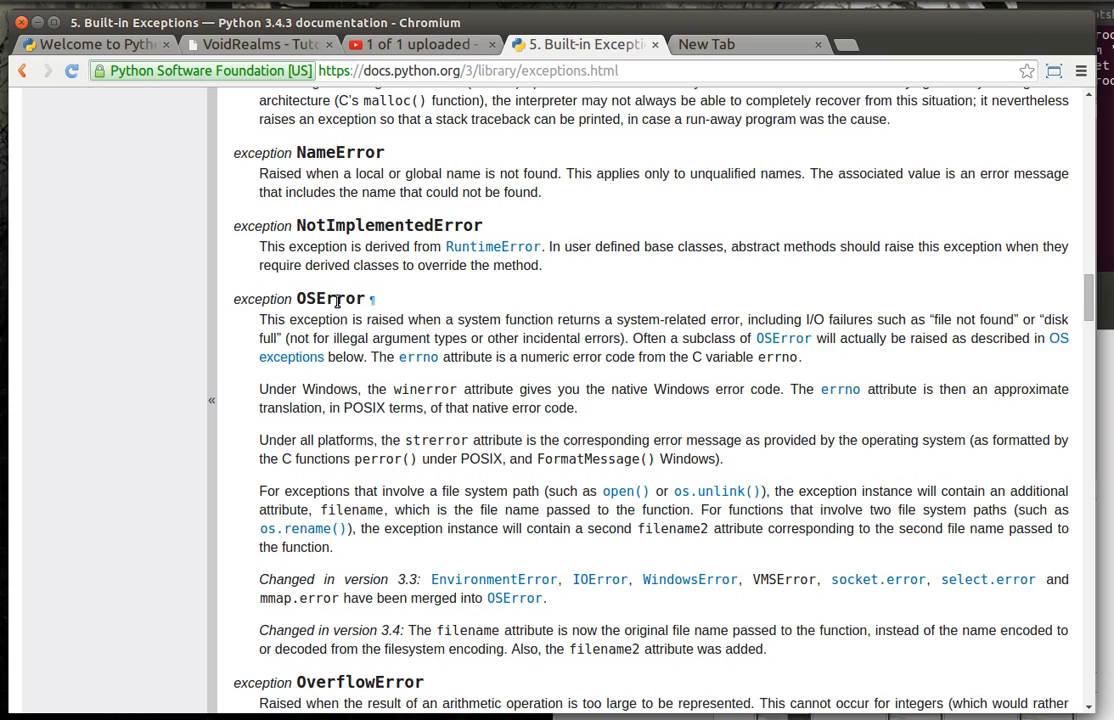
{"action": "scroll", "scroll_direction": "down", "scroll_amount": 3}
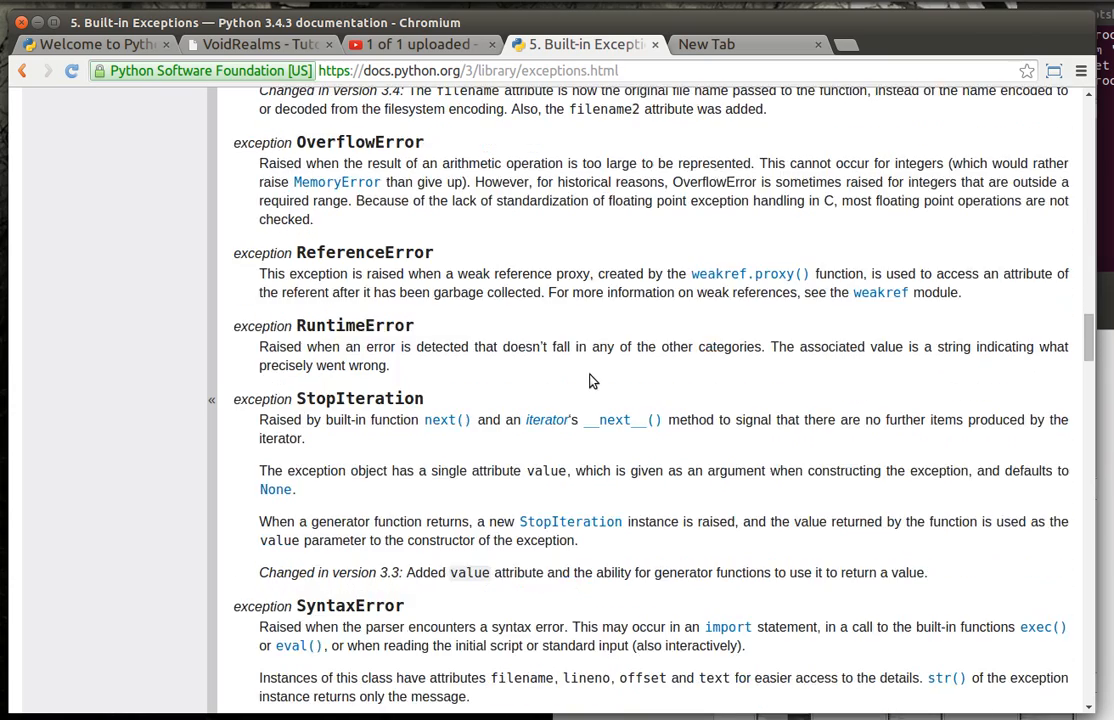
{"action": "scroll", "scroll_direction": "down", "scroll_amount": 3}
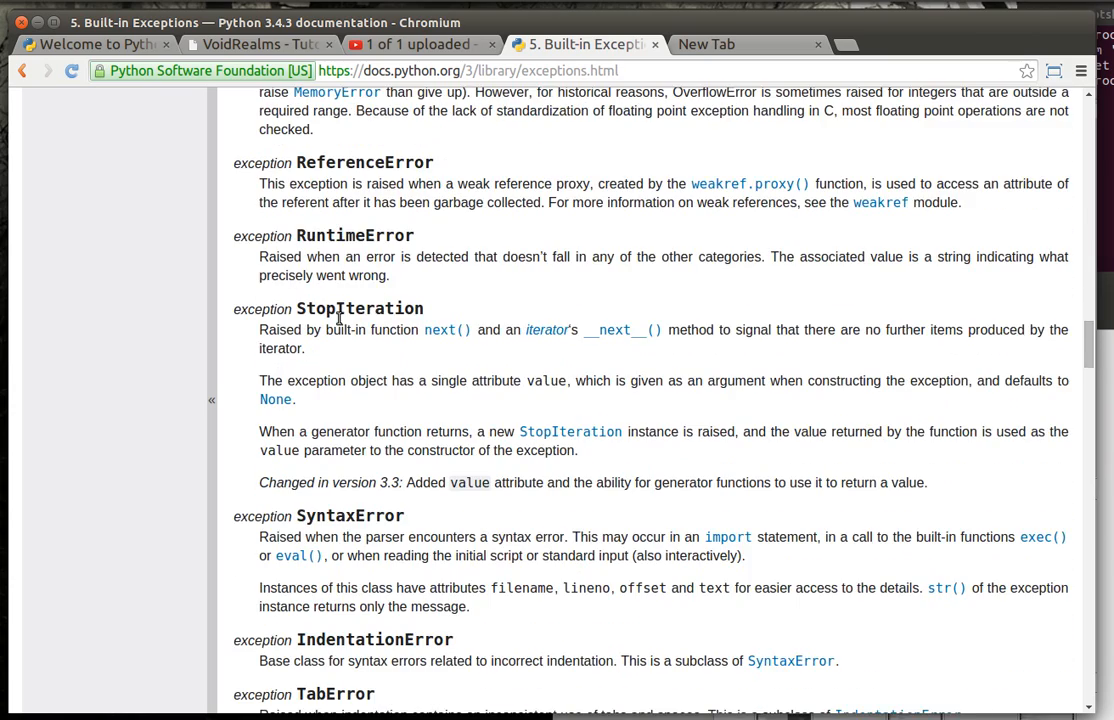
{"action": "scroll", "scroll_direction": "down", "scroll_amount": 3}
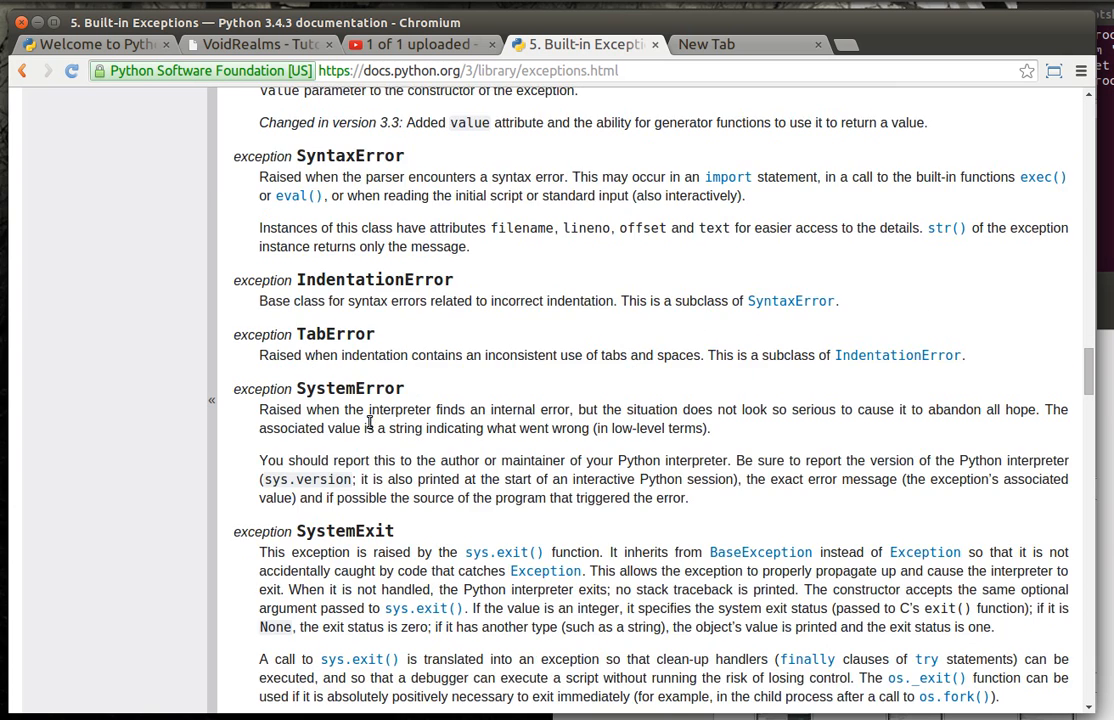
{"action": "scroll", "scroll_direction": "down", "scroll_amount": 3}
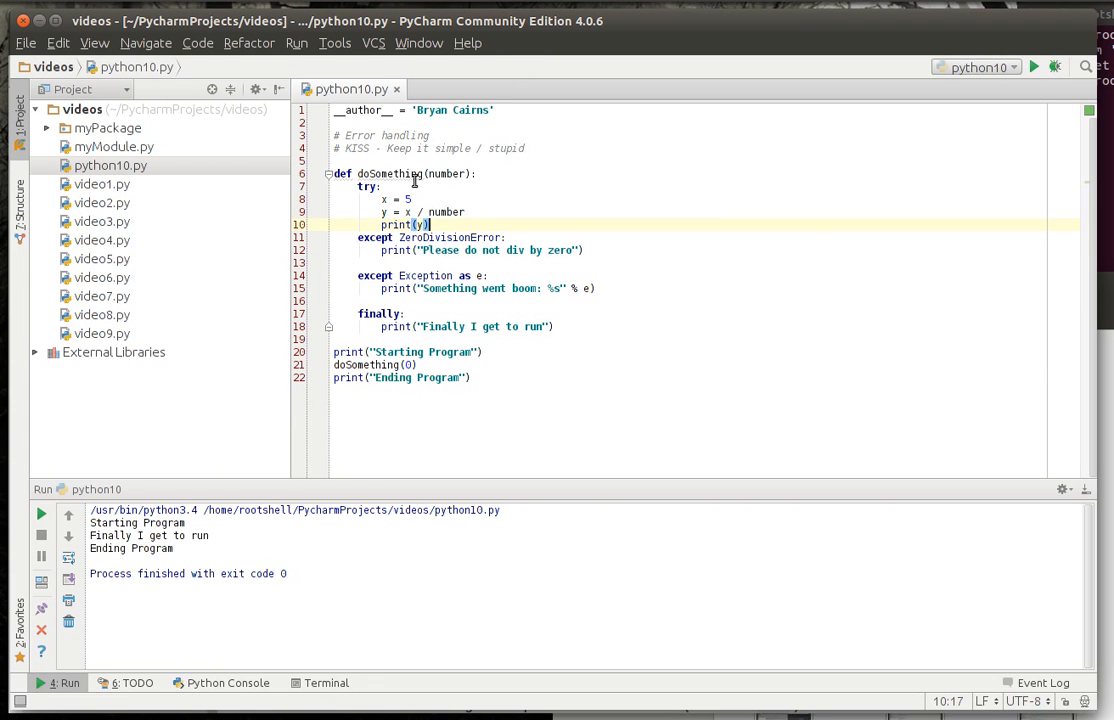
{"action": "mouse_move", "coordinate": [423, 250]}
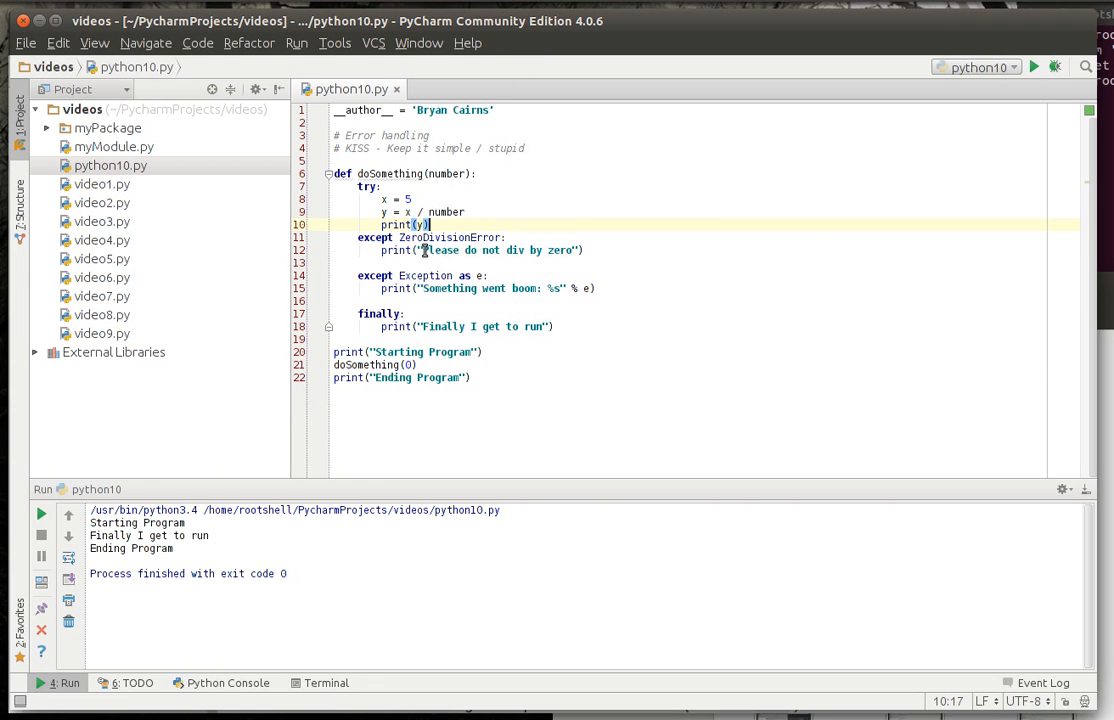
Comment out the existing handlers and add 'except OSError:' with print("") below the try block.
{"action": "double_click", "coordinate": [424, 275]}
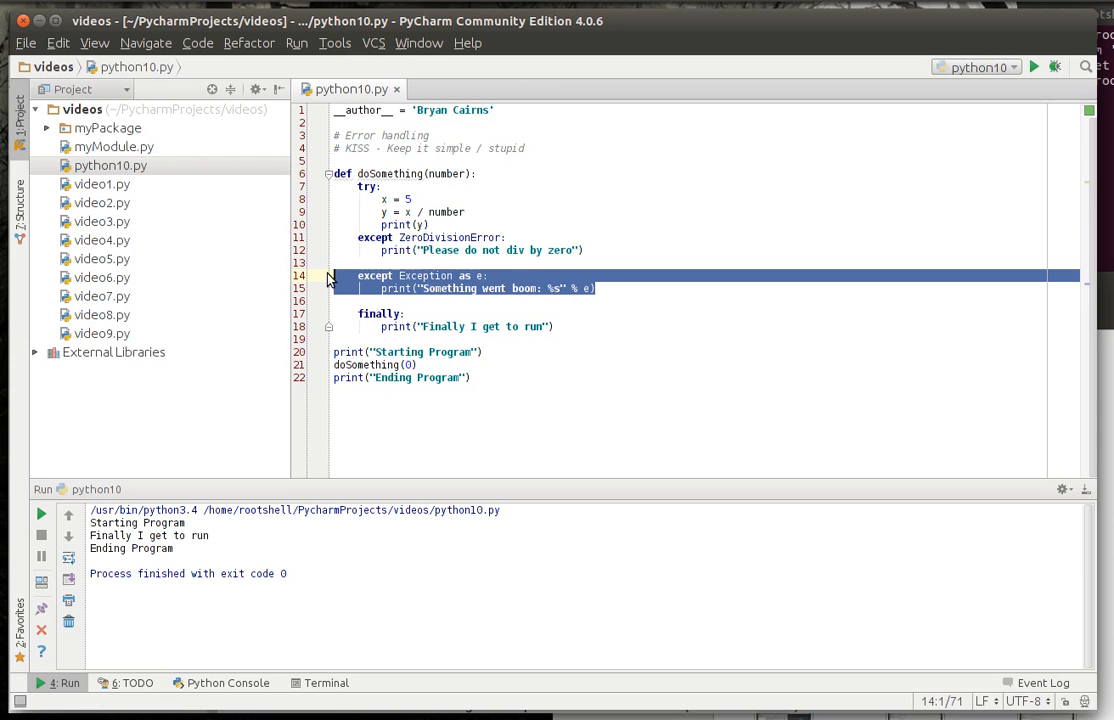
{"action": "mouse_move", "coordinate": [400, 279]}
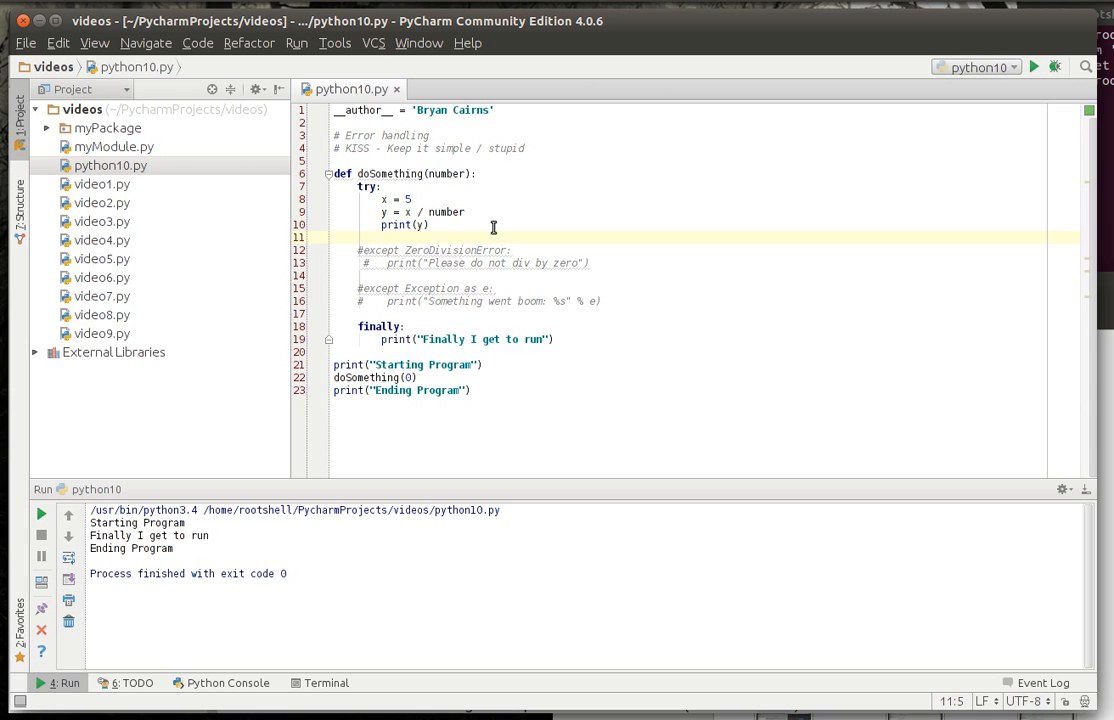
{"action": "type", "text": "e"}
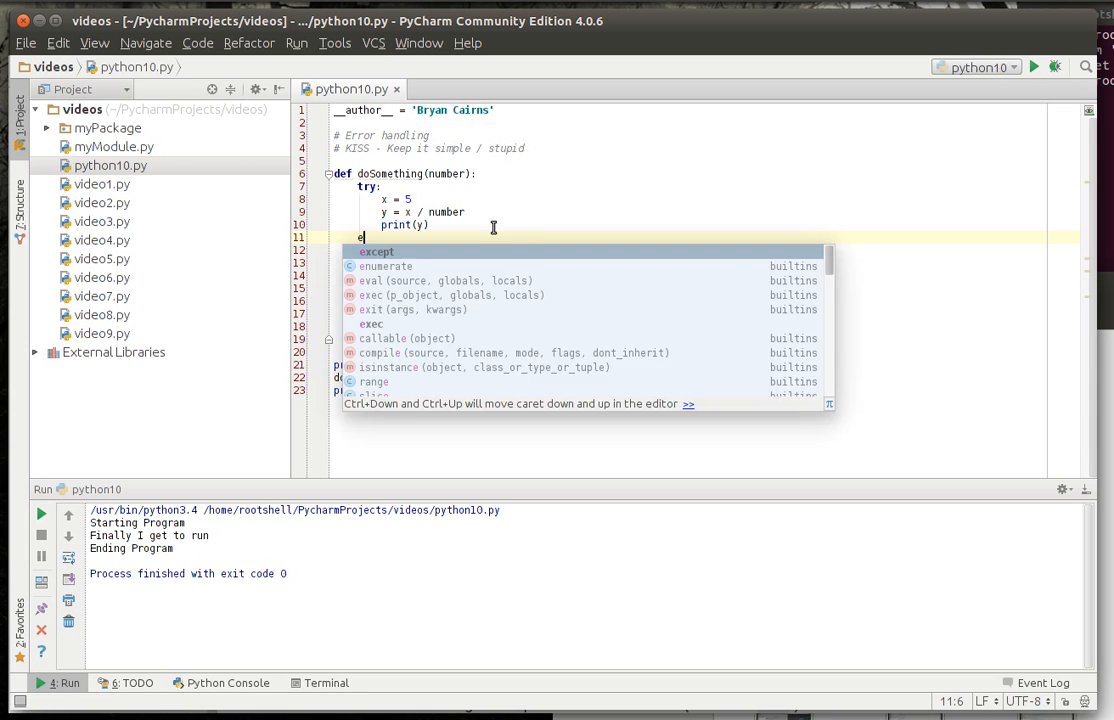
{"action": "type", "text": "xcept RuntimeError:"}
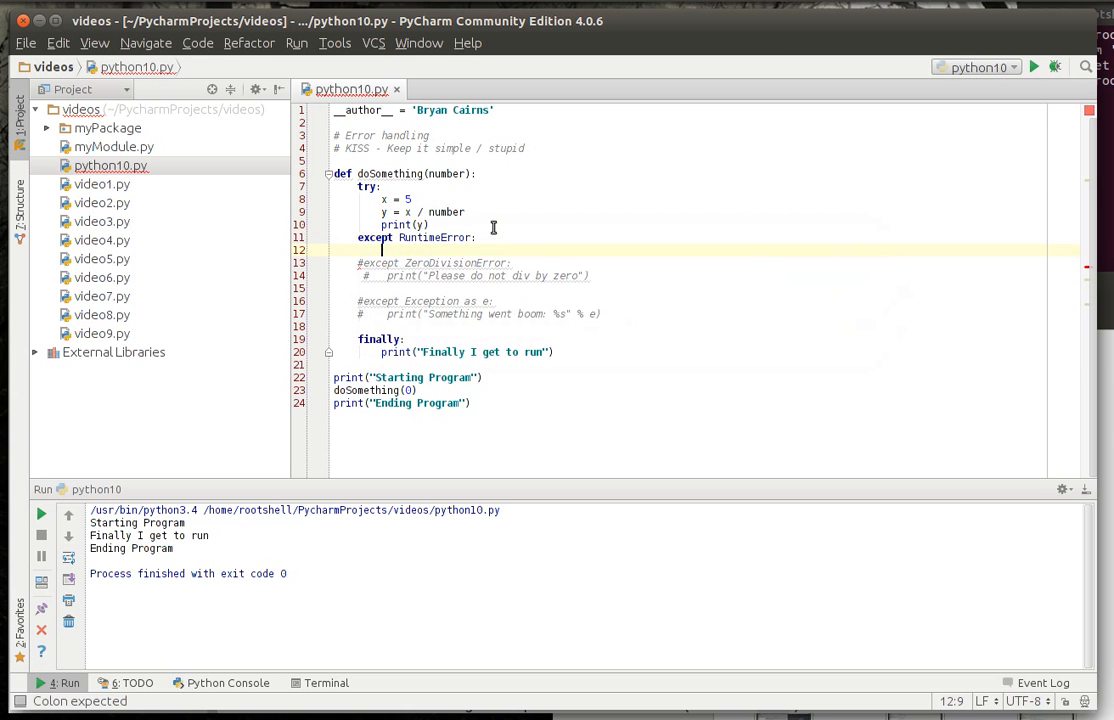
{"action": "type", "text": "print()"}
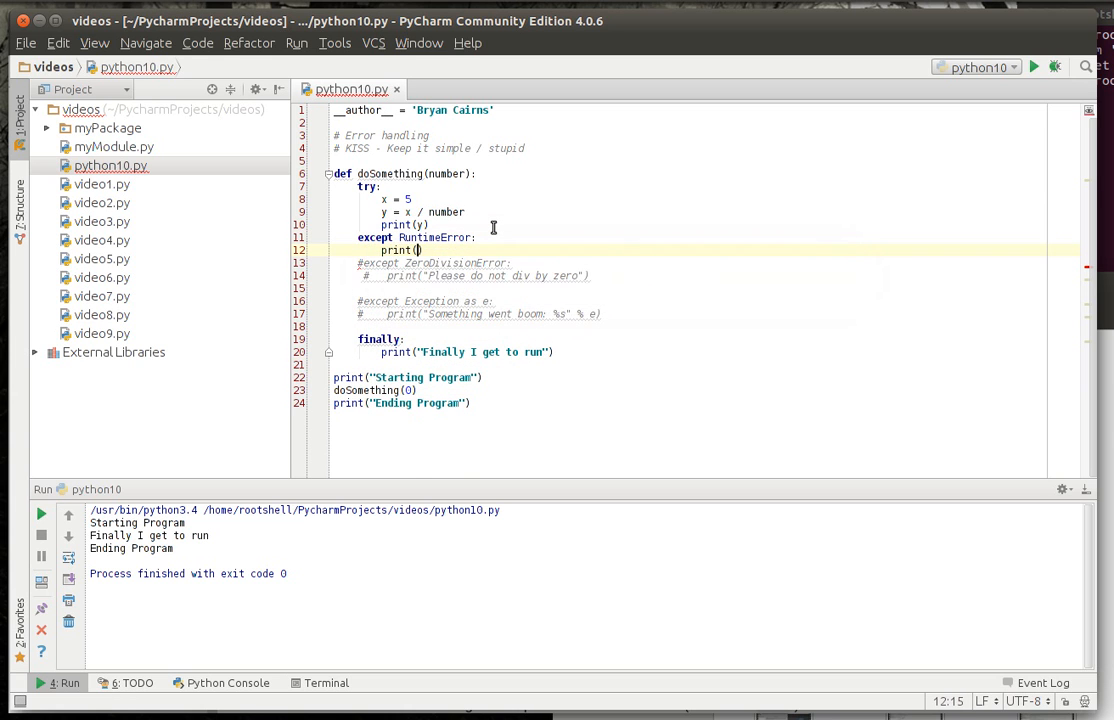
{"action": "type", "text": "\"\""}
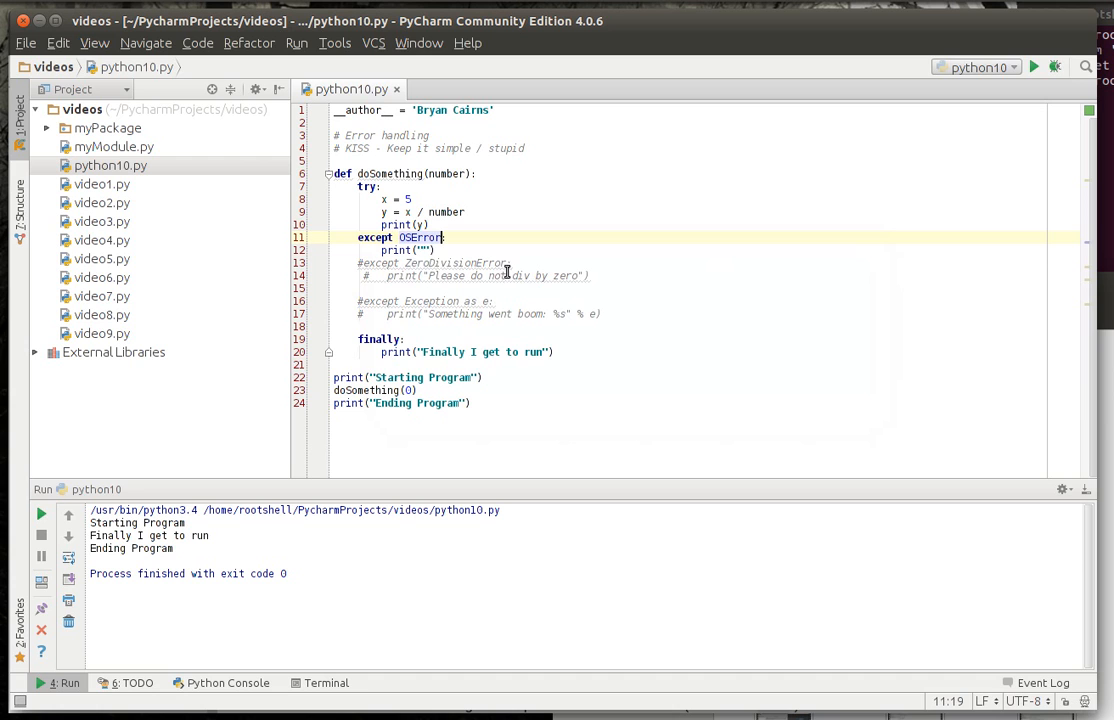
{"action": "type", "text": "OS Error"}
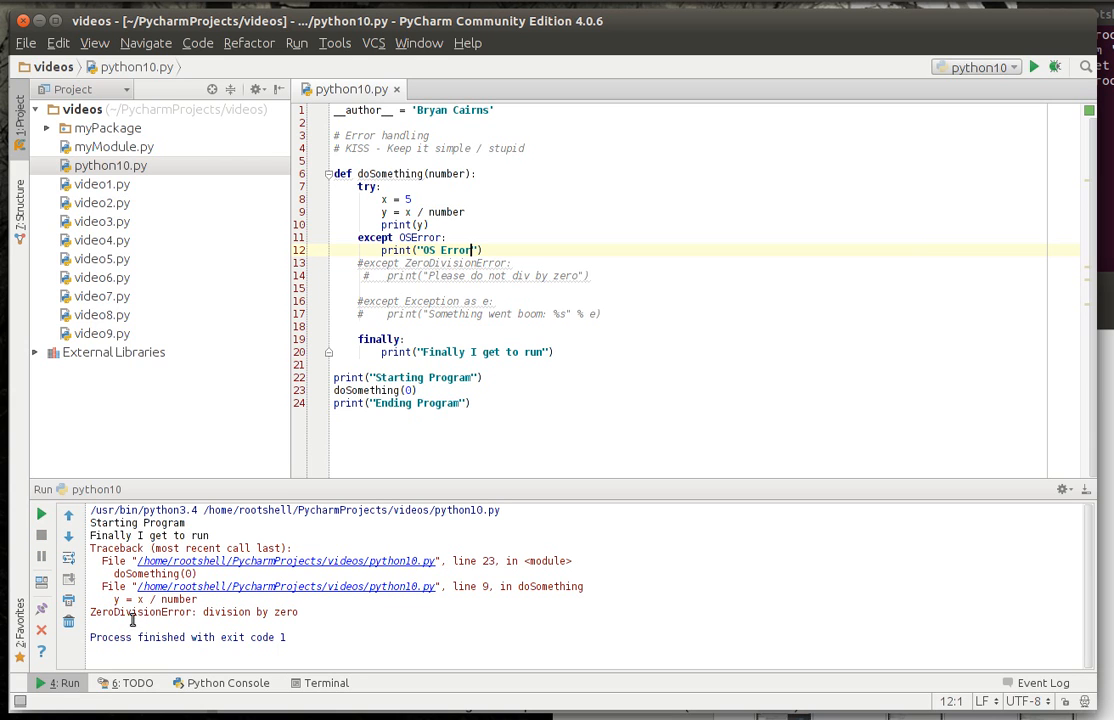
Review the uncaught ZeroDivisionError output, then restore the commented handlers for the div-by-zero message.
{"action": "double_click", "coordinate": [285, 612]}
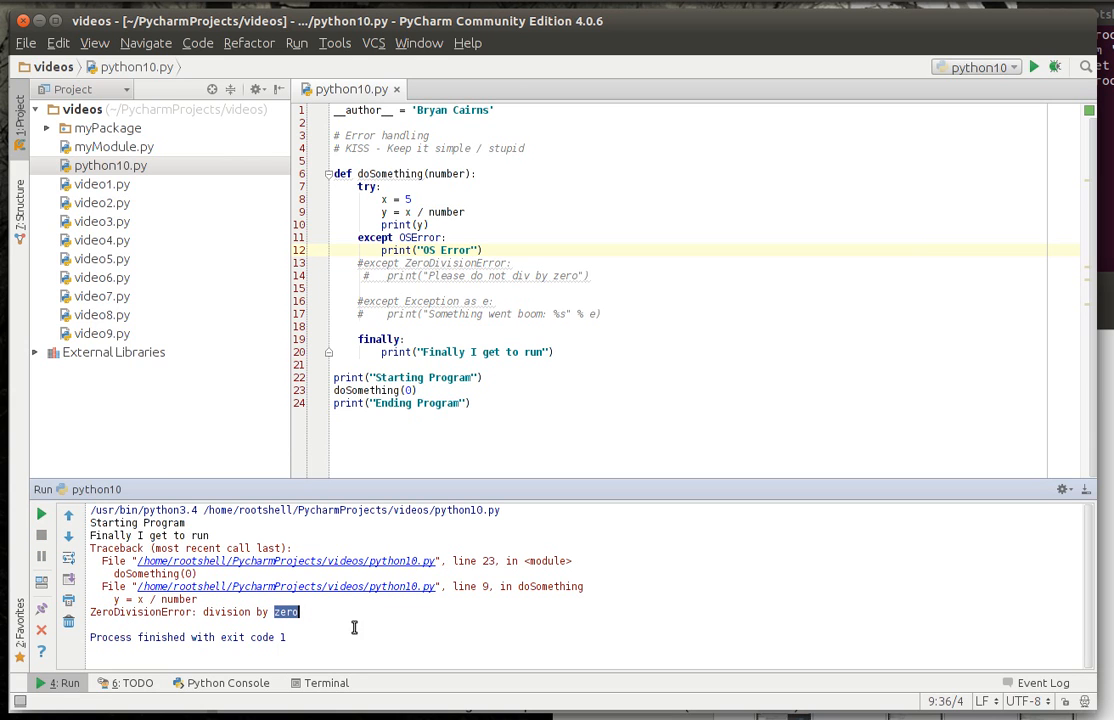
{"action": "double_click", "coordinate": [456, 262]}
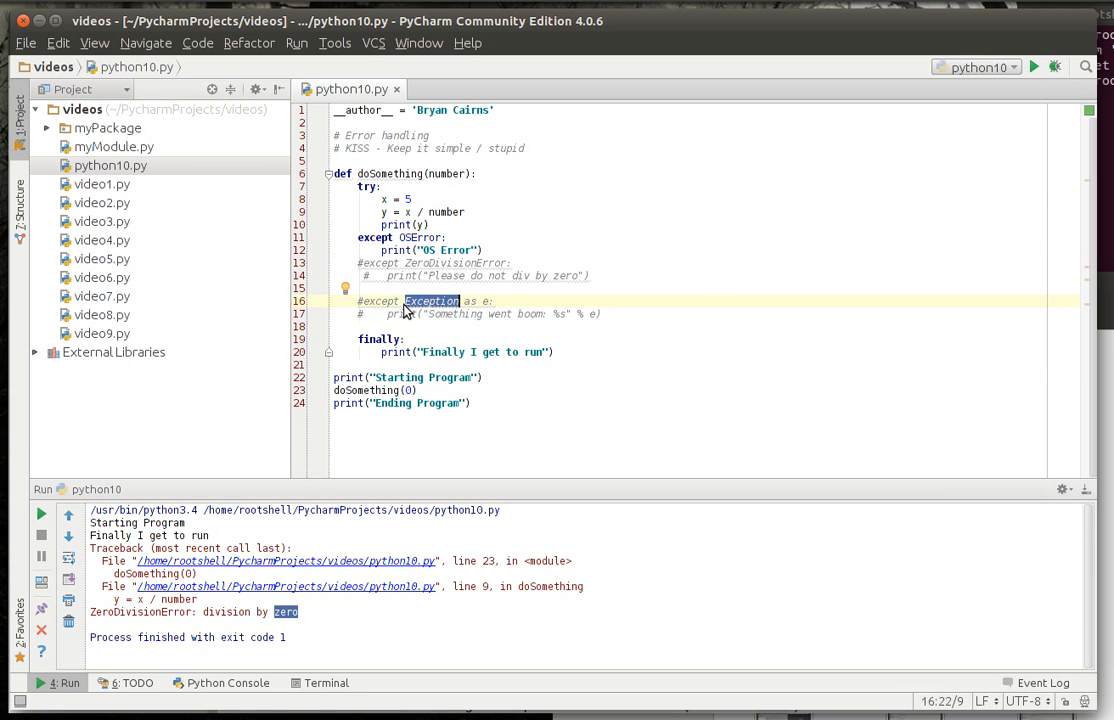
{"action": "left_click", "coordinate": [362, 301]}
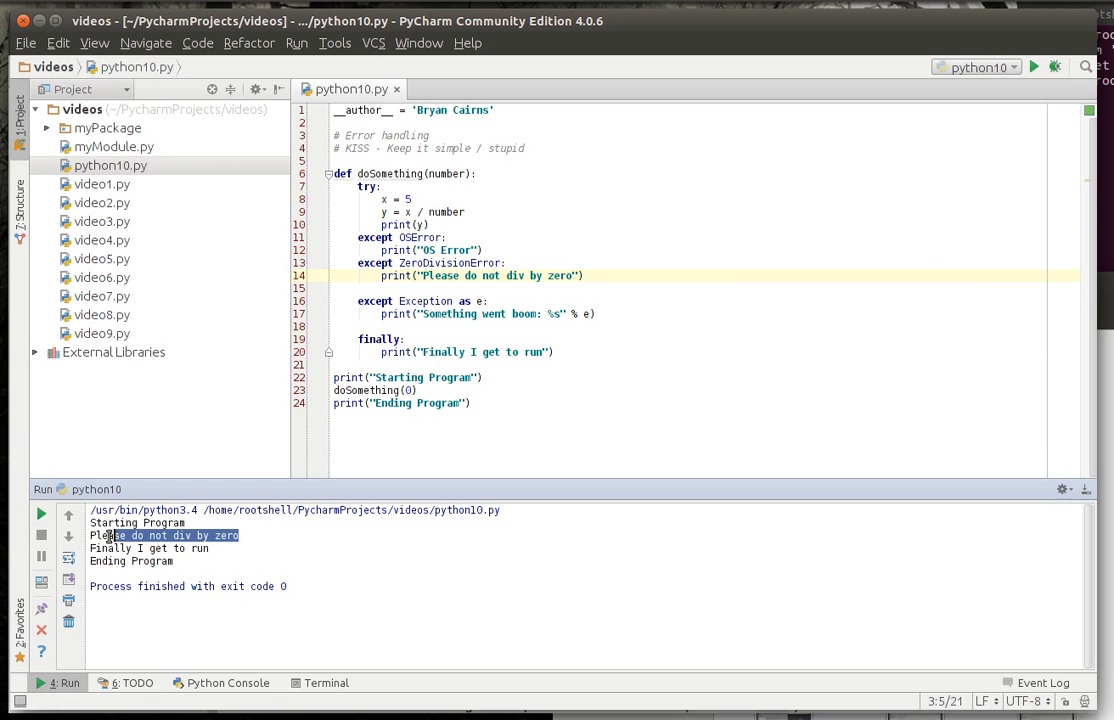
{"action": "left_click", "coordinate": [573, 390]}
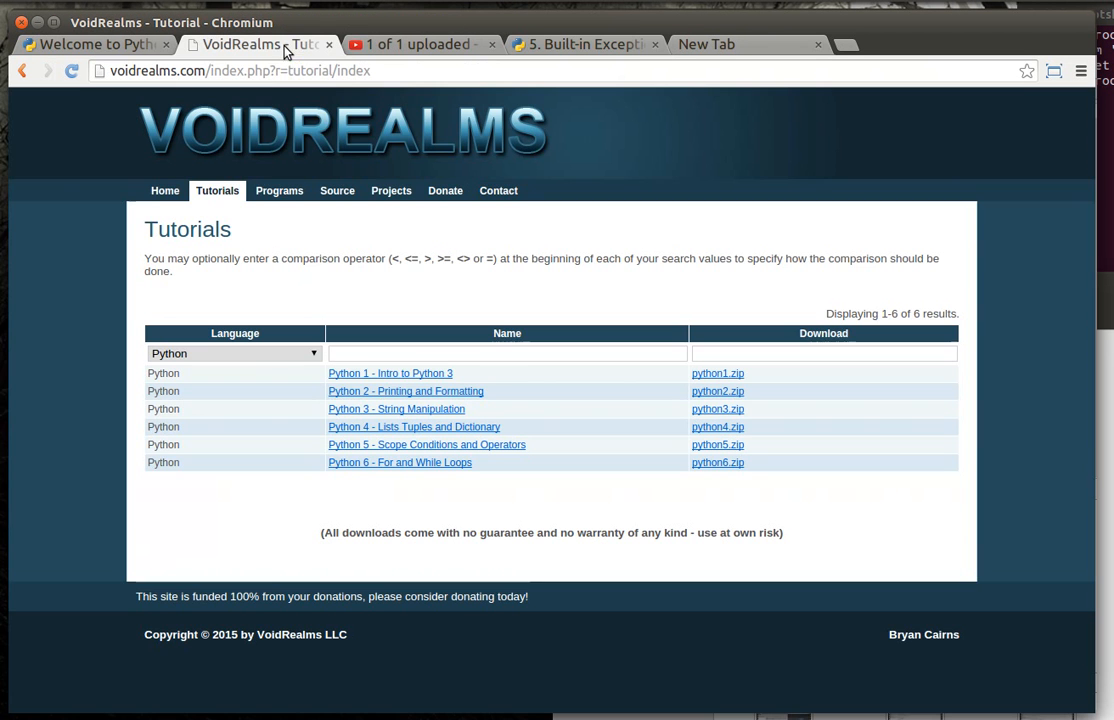
Switch to the VoidRealms tab listing the Python tutorials and downloads.
{"action": "left_click", "coordinate": [234, 353]}
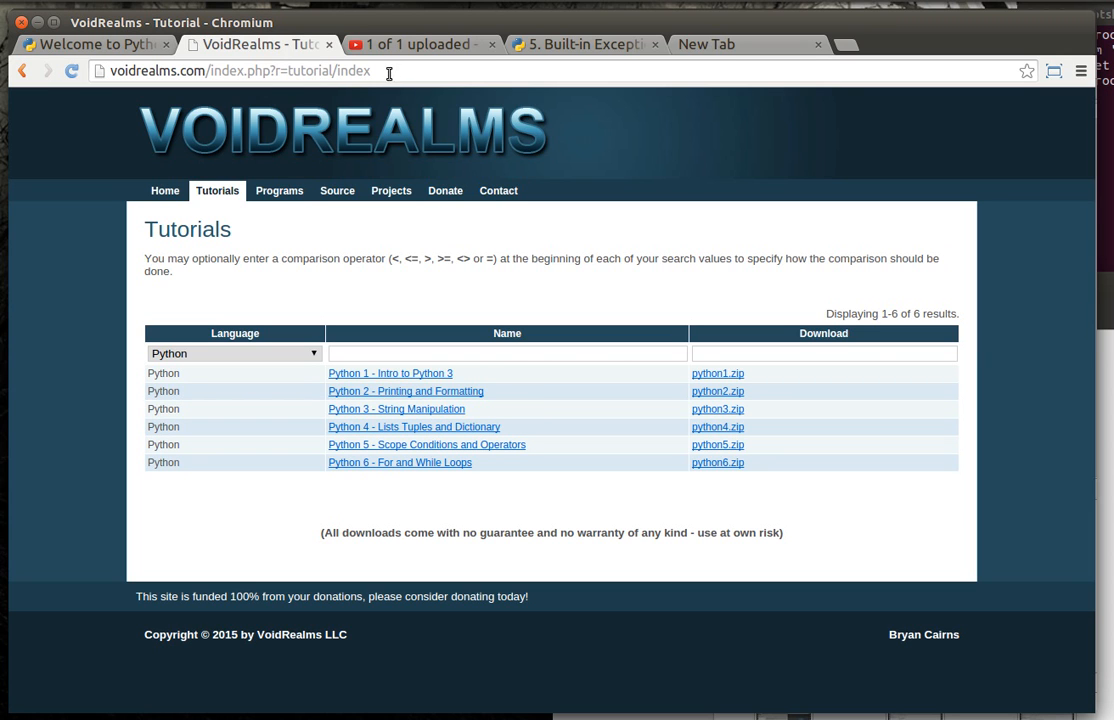
{"action": "mouse_move", "coordinate": [435, 167]}
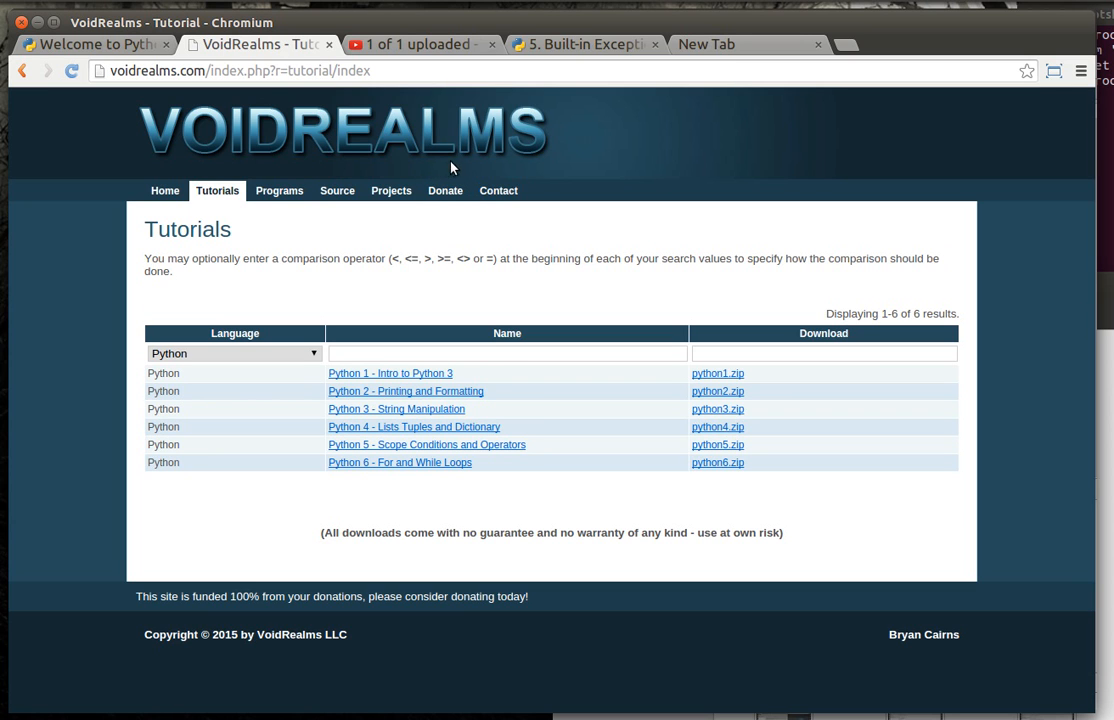
{"action": "mouse_move", "coordinate": [445, 190]}
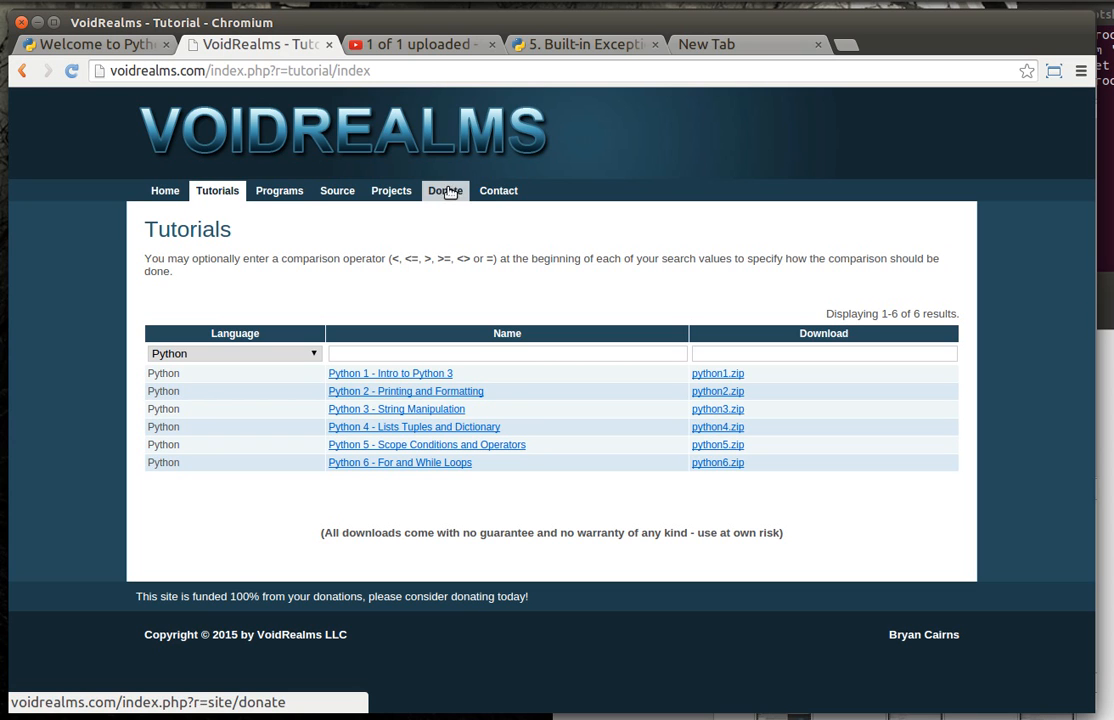
{"action": "mouse_move", "coordinate": [470, 188]}
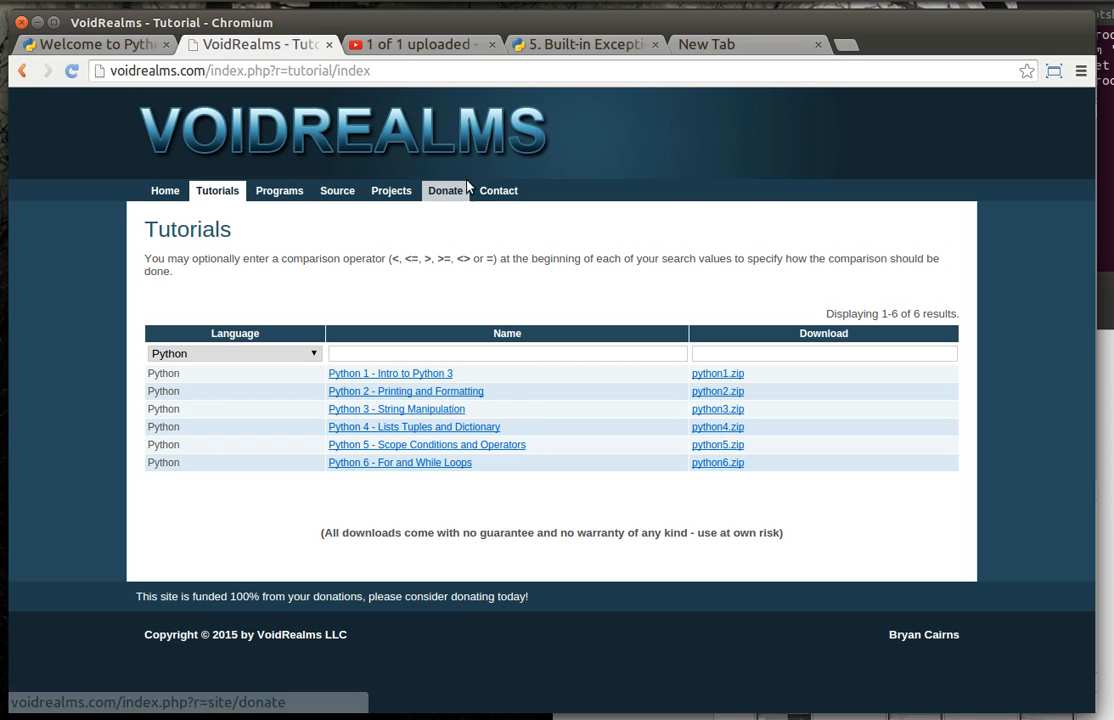
{"action": "mouse_move", "coordinate": [462, 190]}
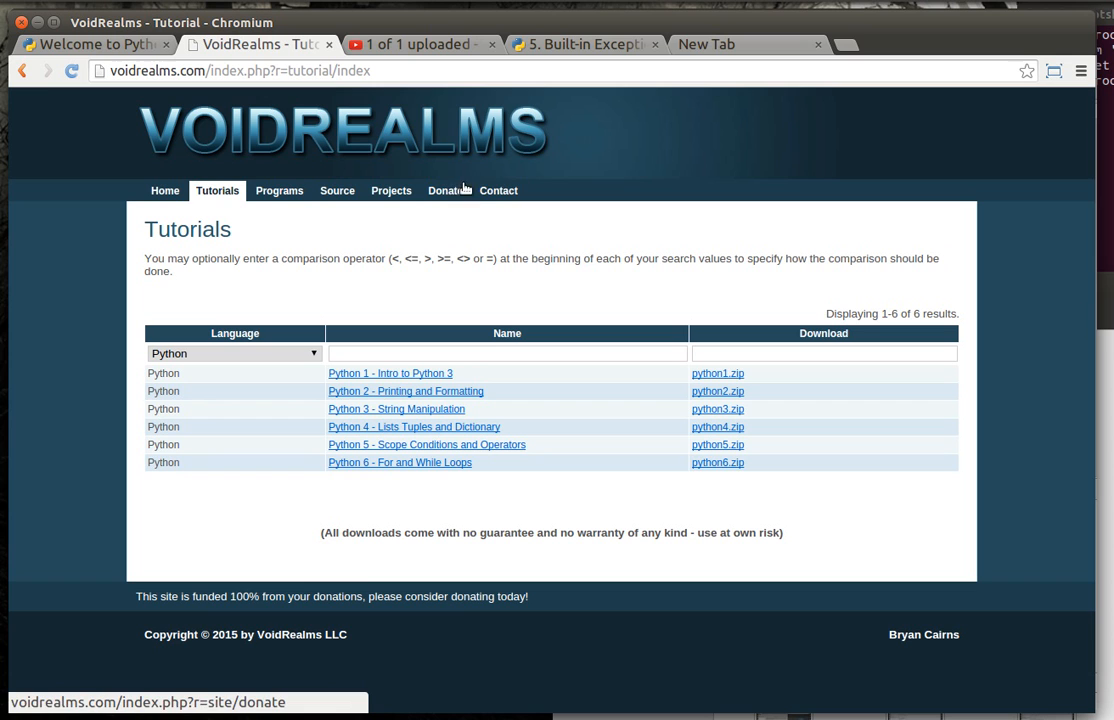
{"action": "mouse_move", "coordinate": [498, 190]}
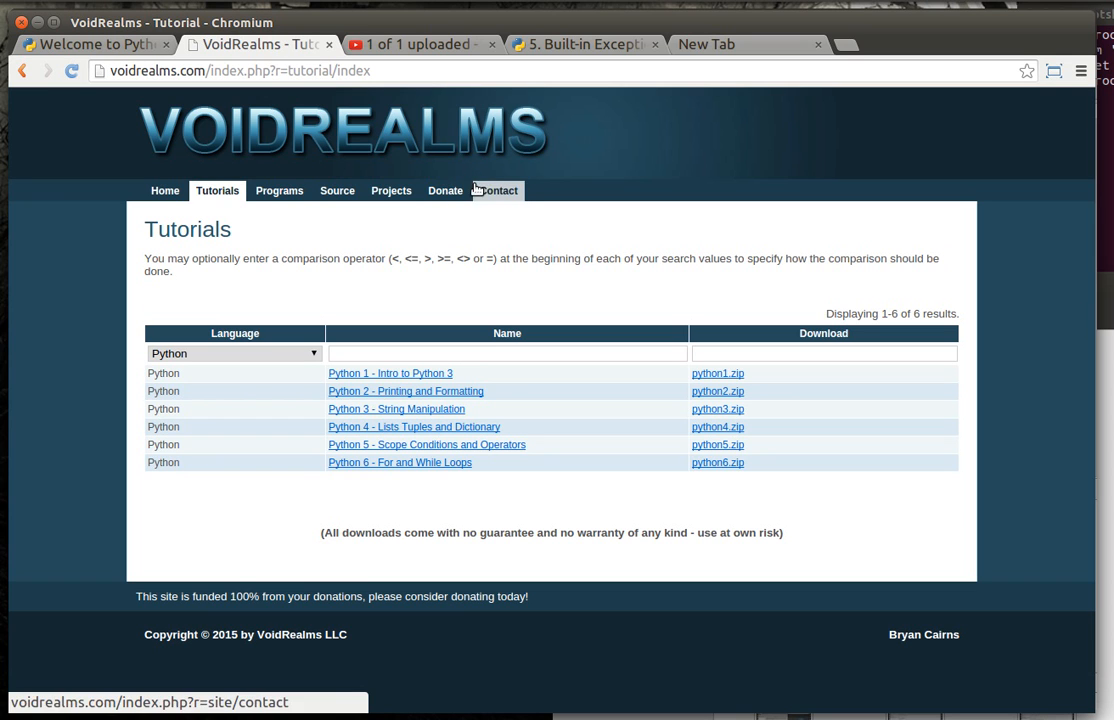